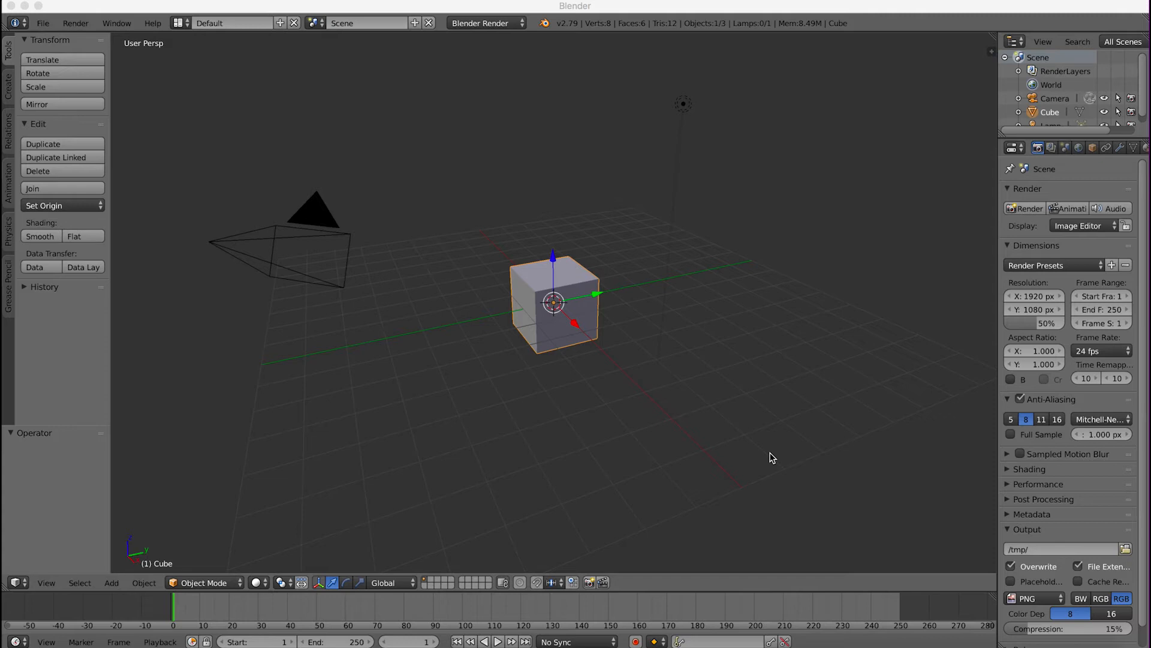
{"action": "mouse_move", "coordinate": [291, 71]}
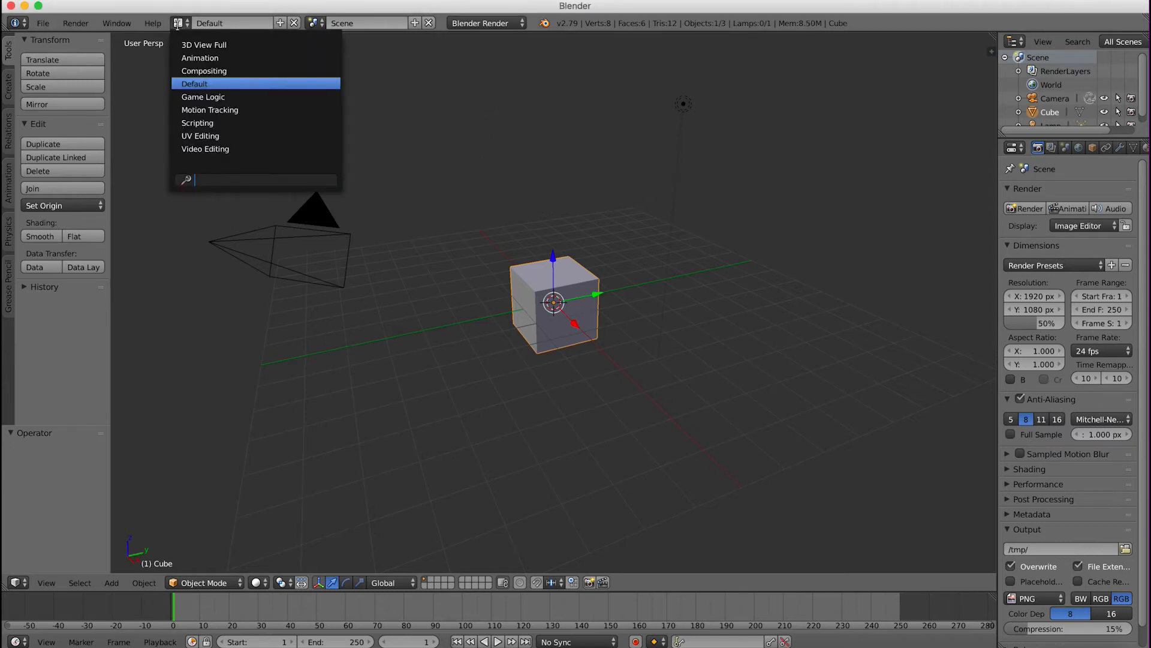
- Switch to the Scripting layout with a new empty text block
{"action": "left_click", "coordinate": [197, 123]}
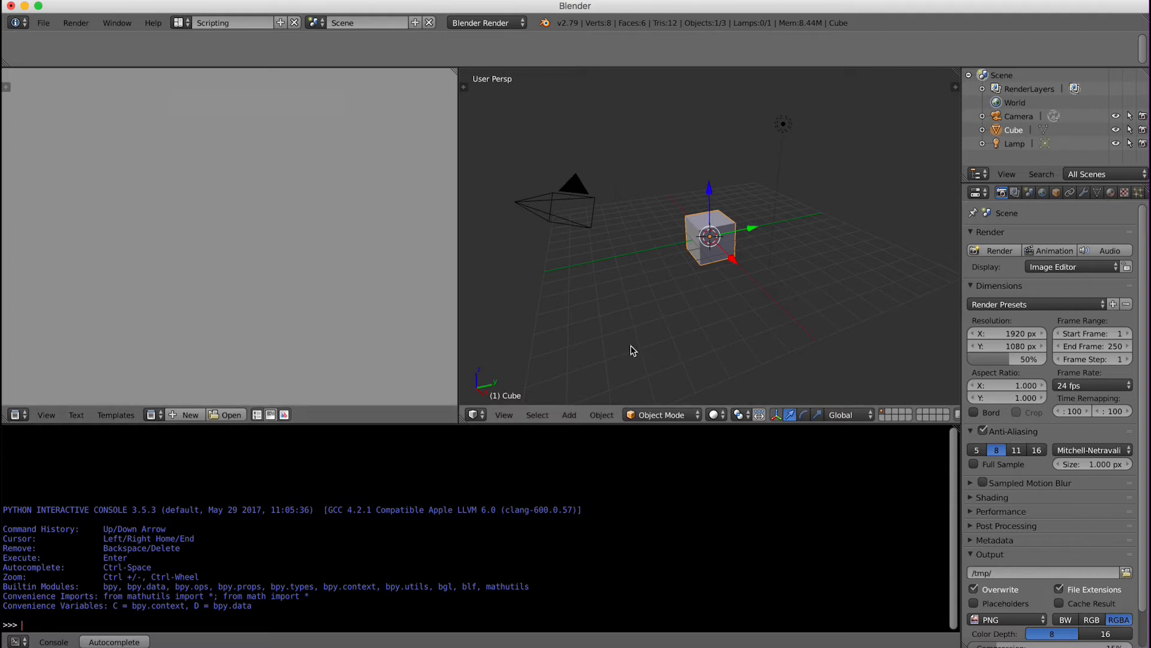
{"action": "mouse_move", "coordinate": [105, 135]}
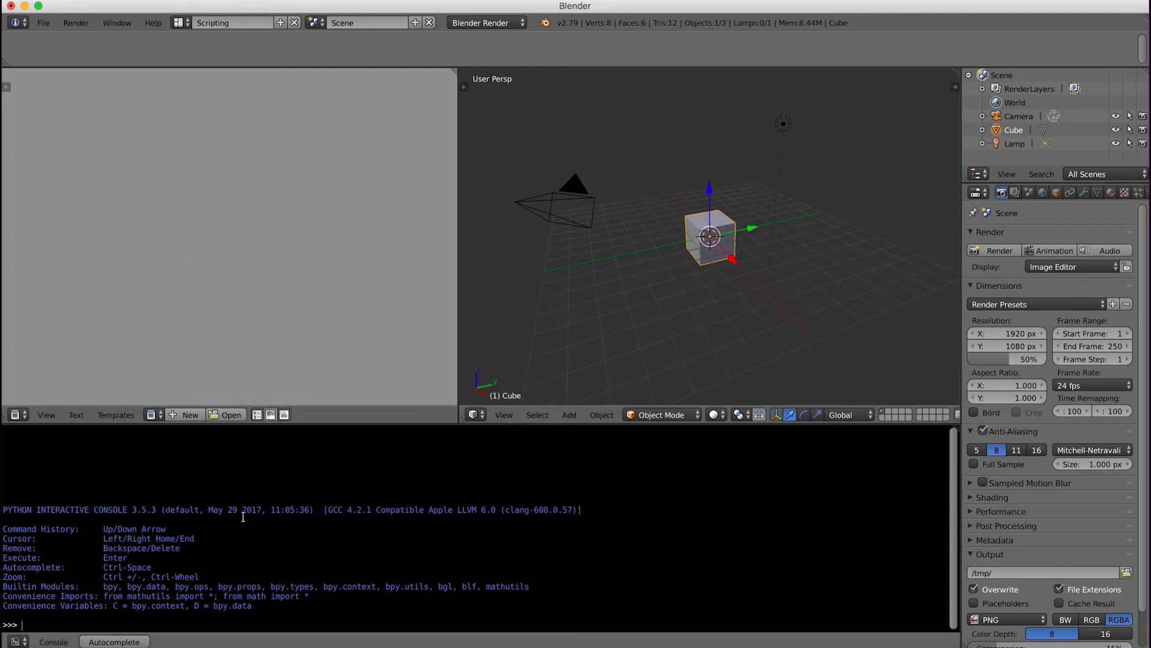
{"action": "mouse_move", "coordinate": [200, 522]}
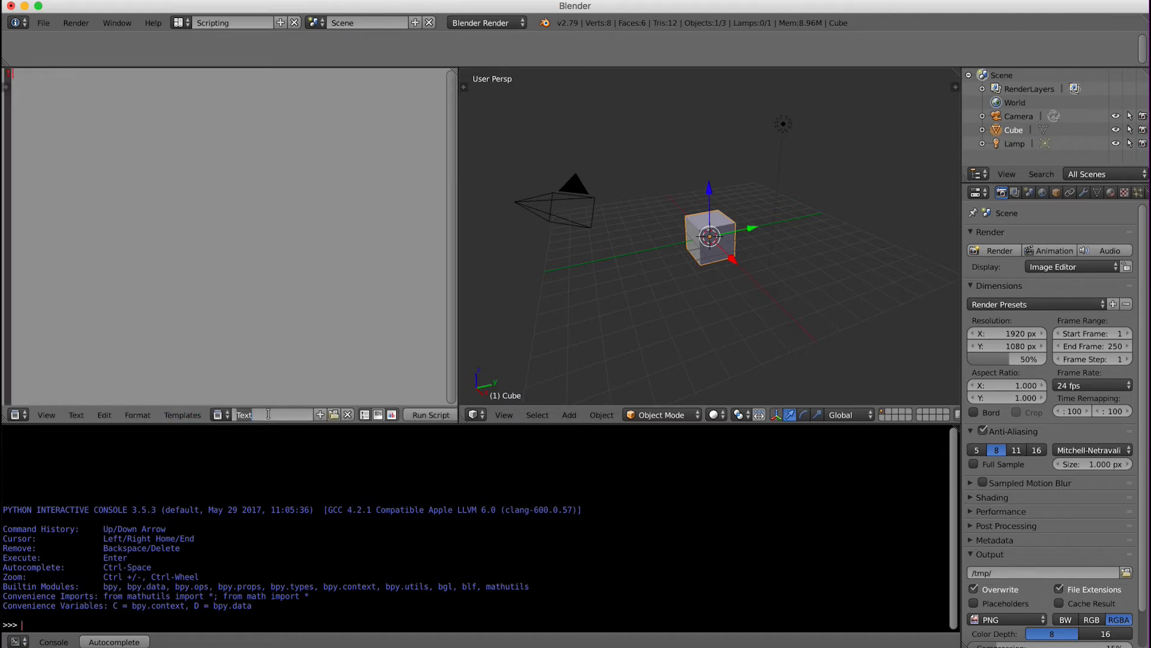
- Name the text block rotate.py and begin it with an #imports comment
{"action": "type", "text": "rotate.py"}
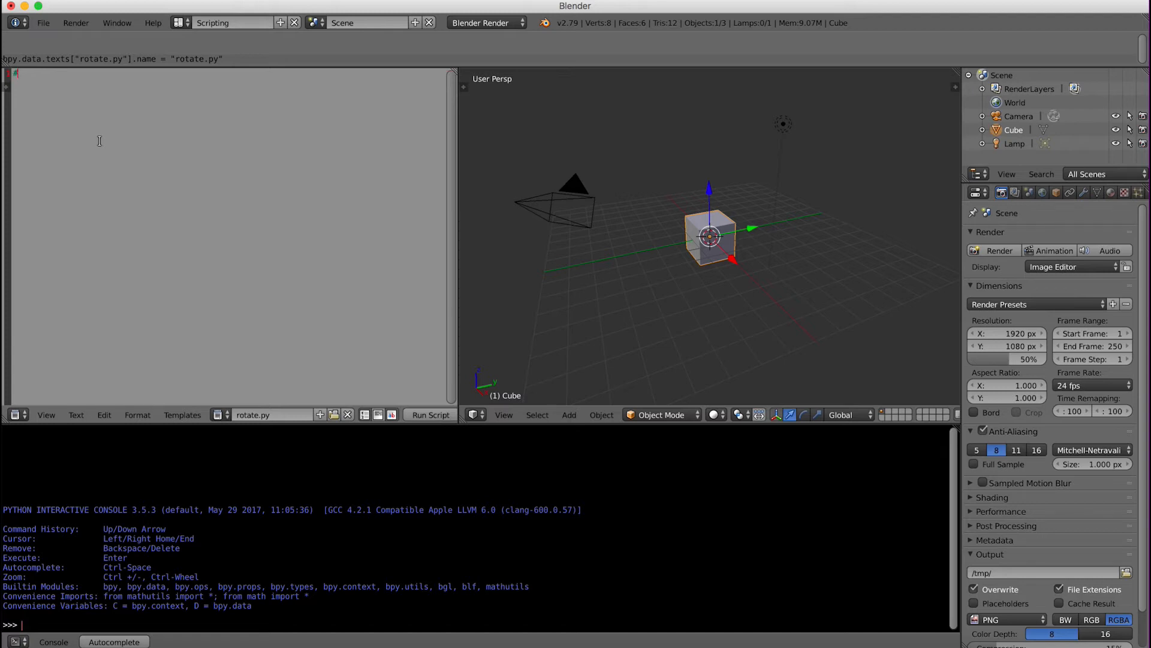
{"action": "type", "text": "#import"}
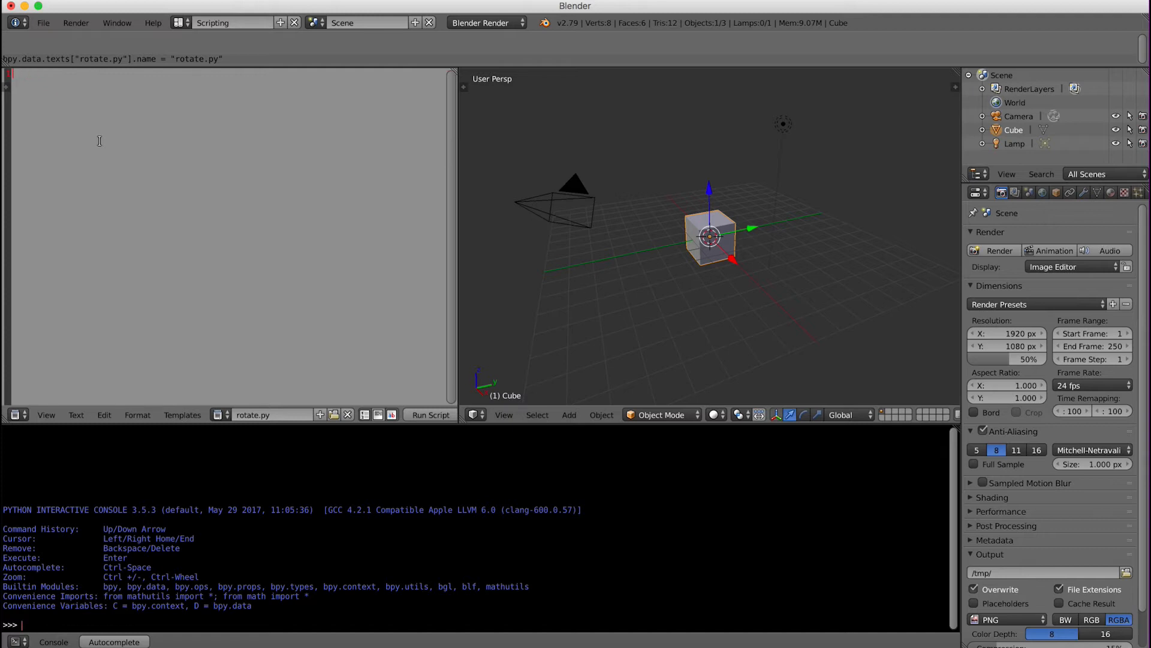
{"action": "type", "text": "#imports"}
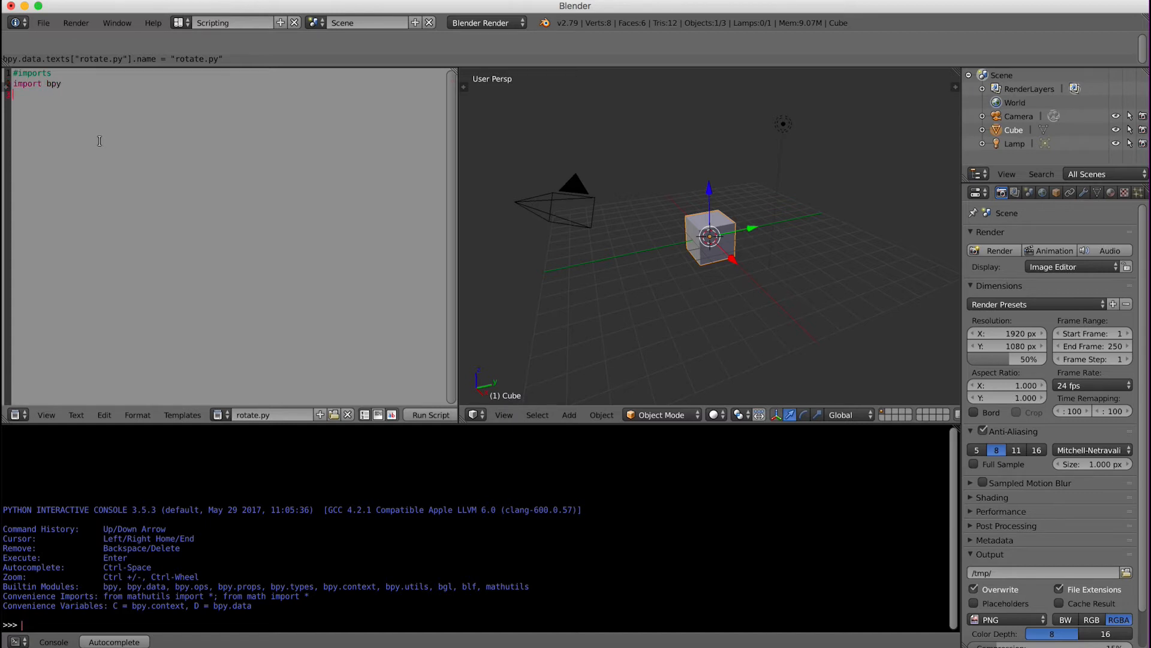
- Write the import block: bpy, numpy as np, math and mathutils
{"action": "type", "text": "import"}
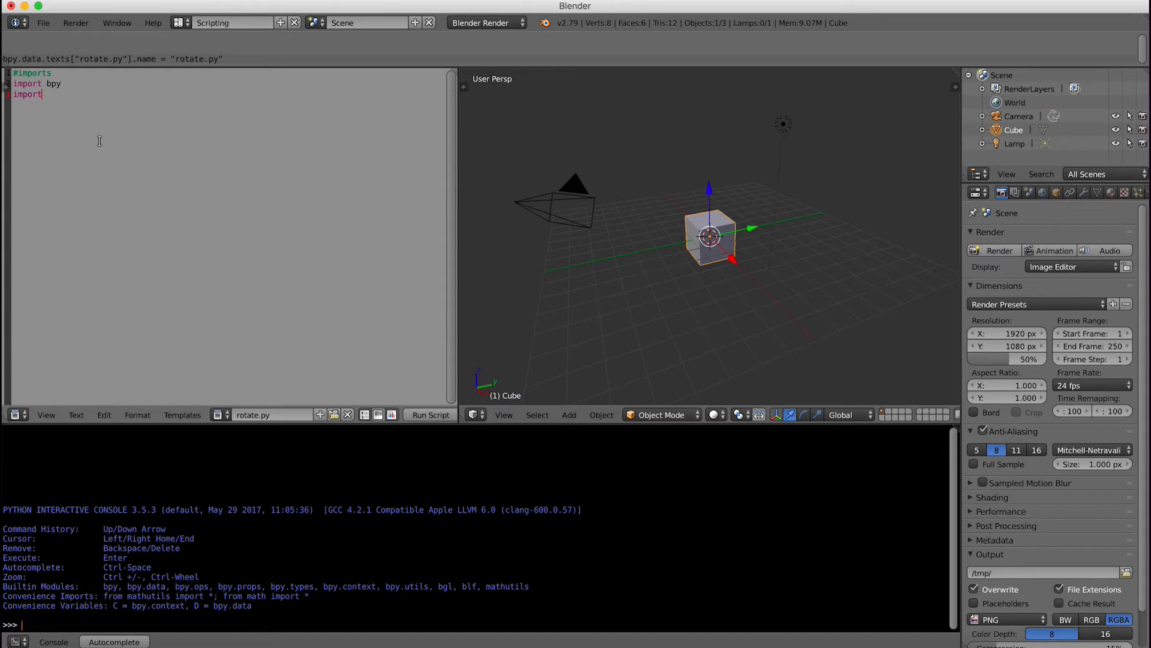
{"action": "type", "text": "\" \""}
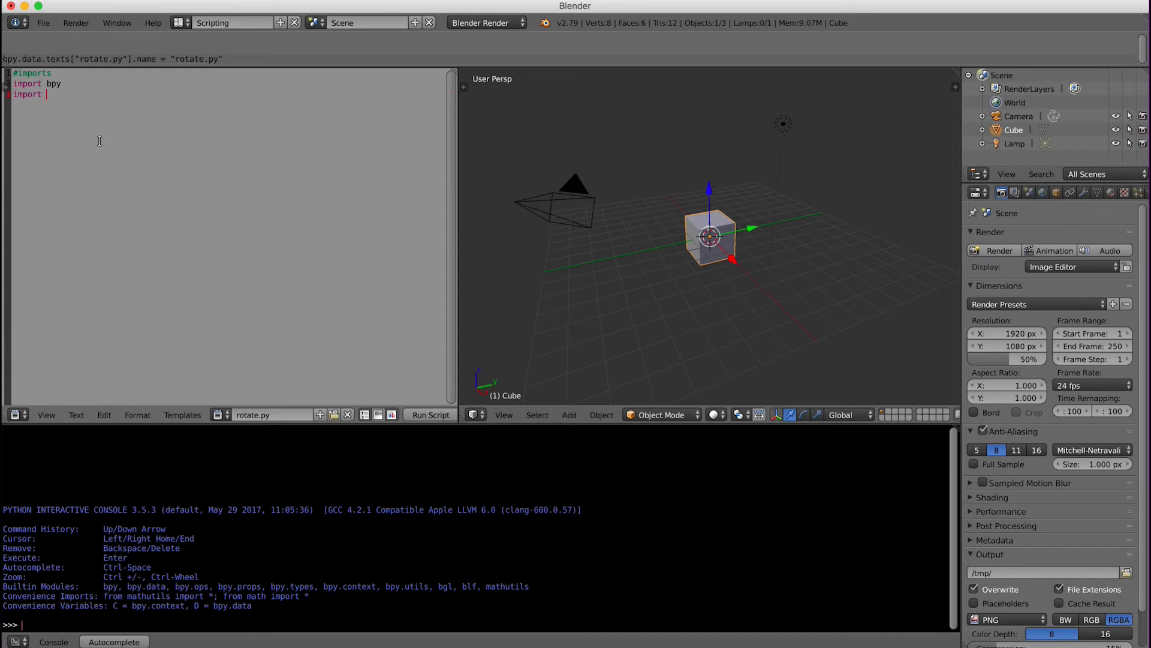
{"action": "type", "text": "numpy as"}
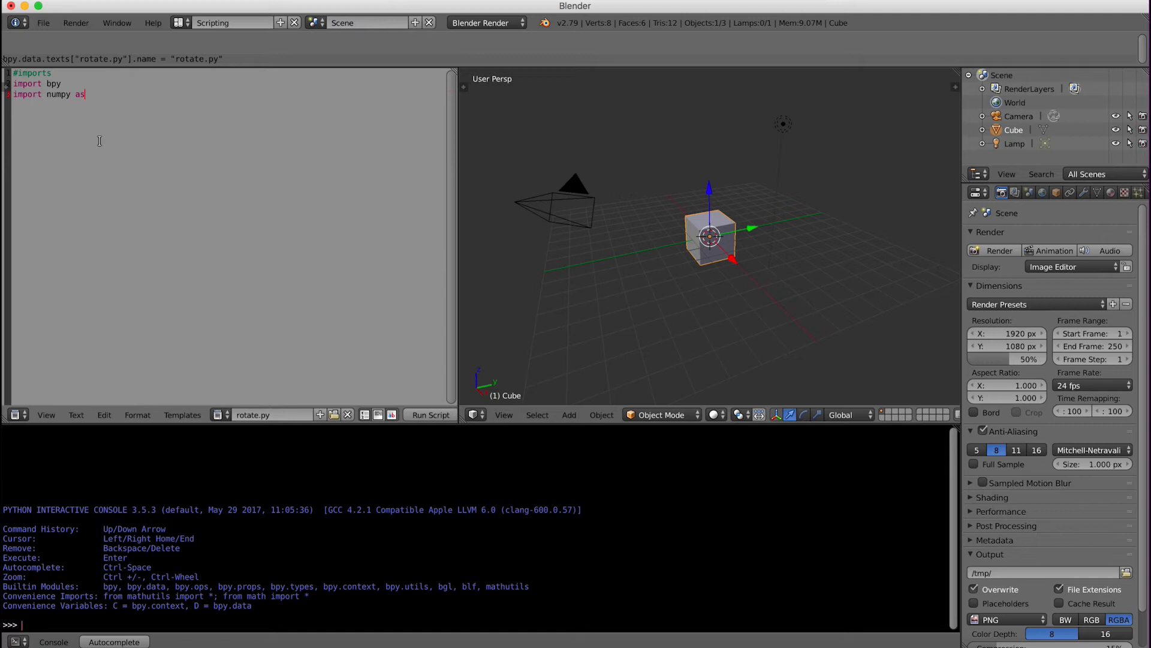
{"action": "type", "text": "np"}
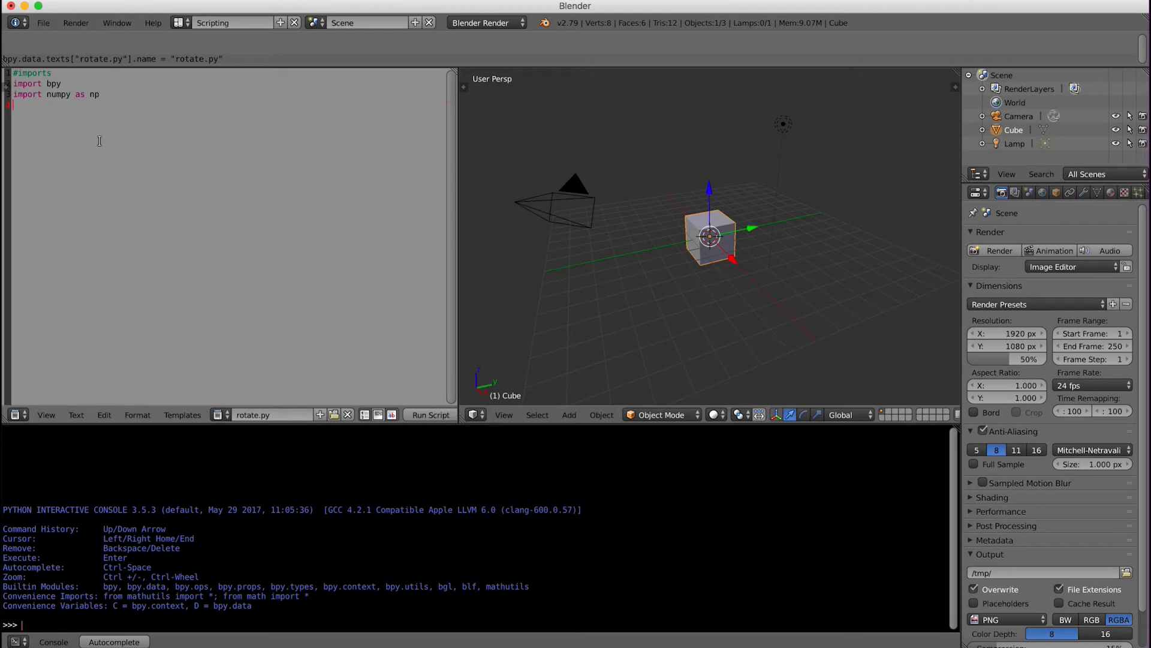
{"action": "type", "text": "import math"}
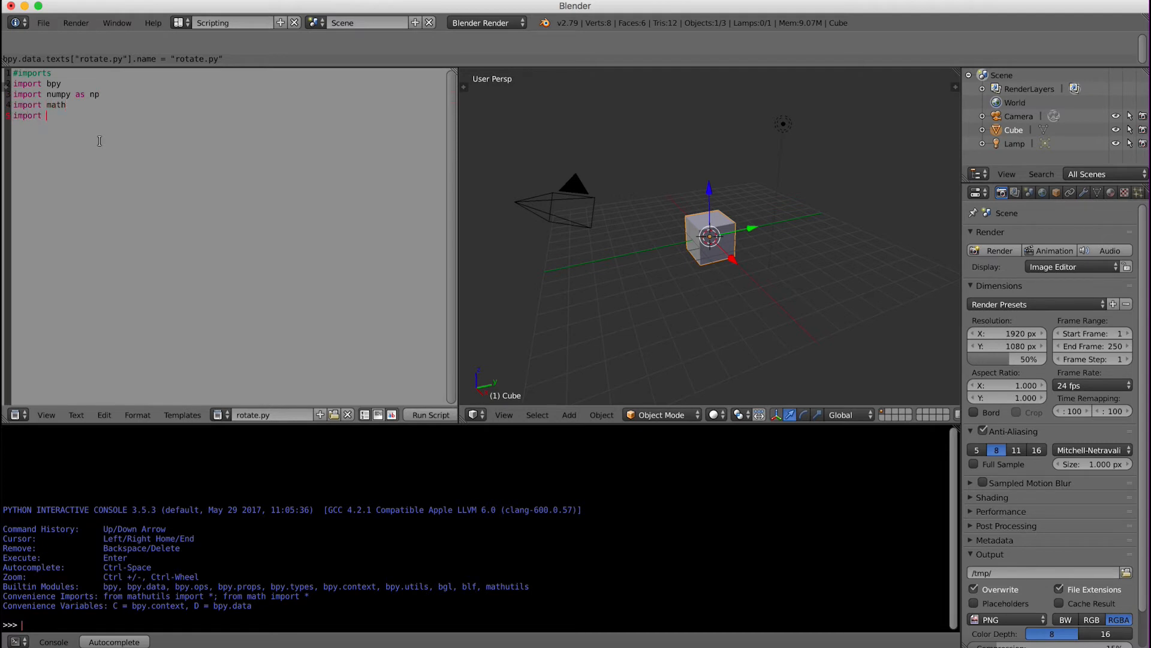
{"action": "type", "text": "mathutil"}
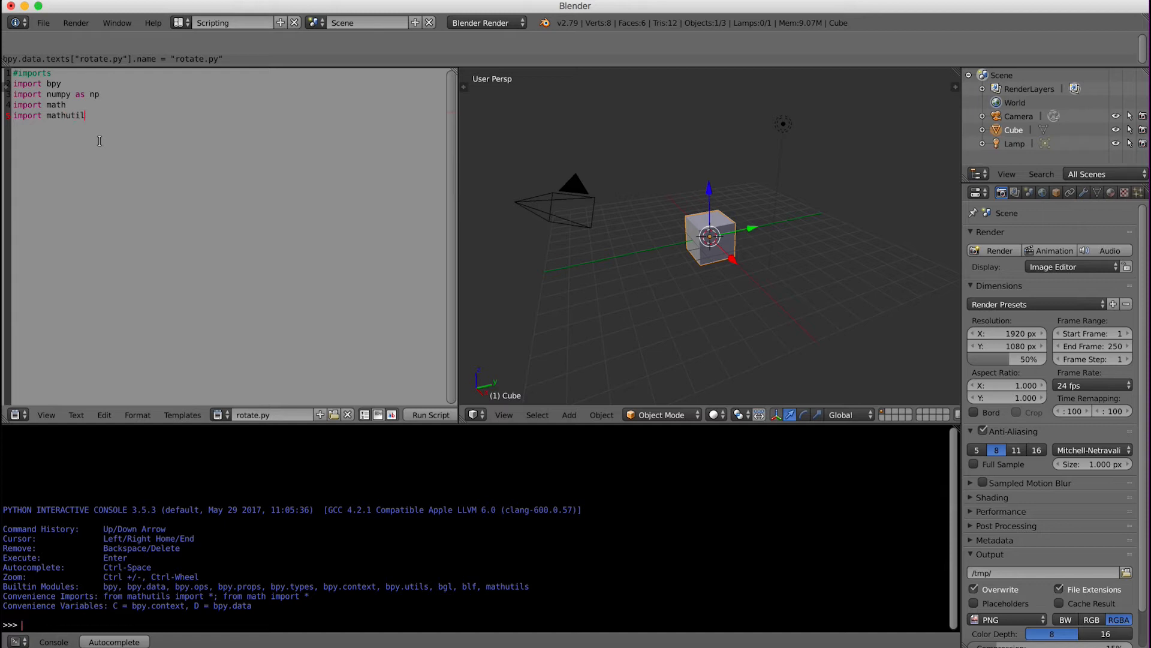
{"action": "key", "text": "Return"}
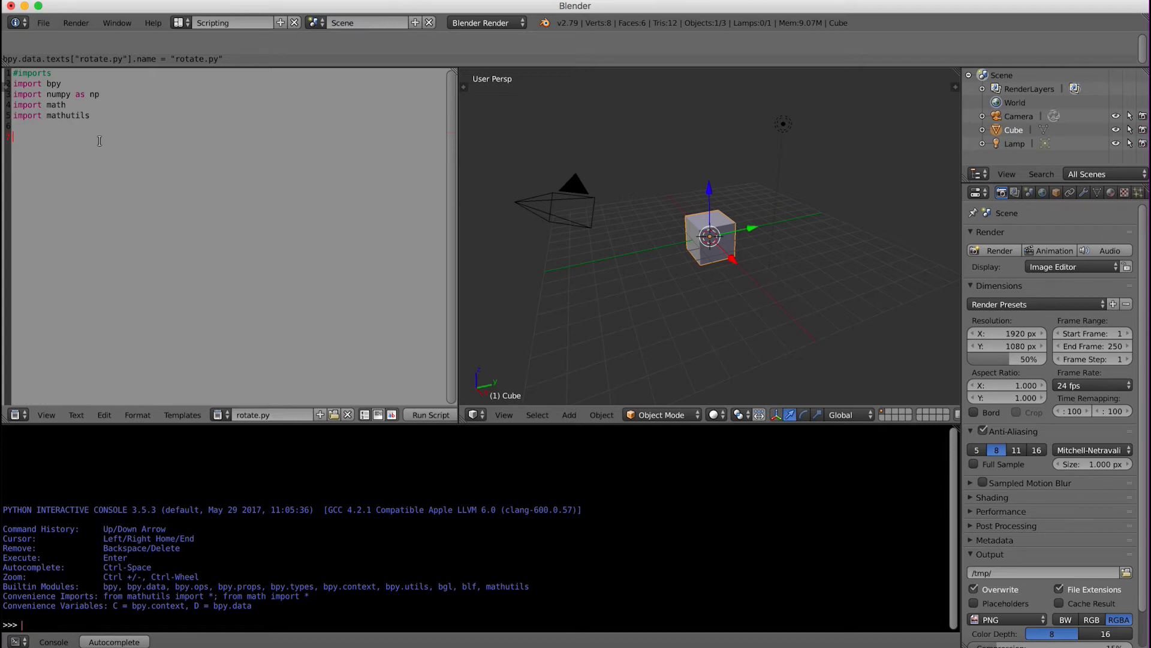
- Add camera = bpy.data.objects['Camera'] to fetch the Camera object
{"action": "type", "text": "camera"}
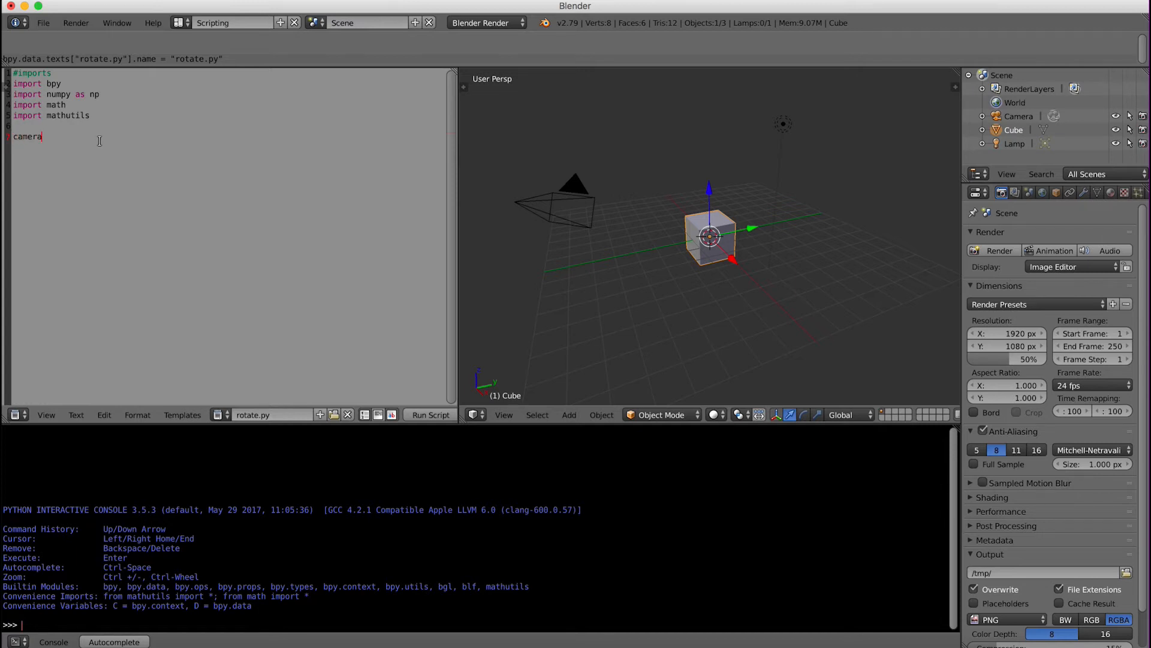
{"action": "type", "text": "="}
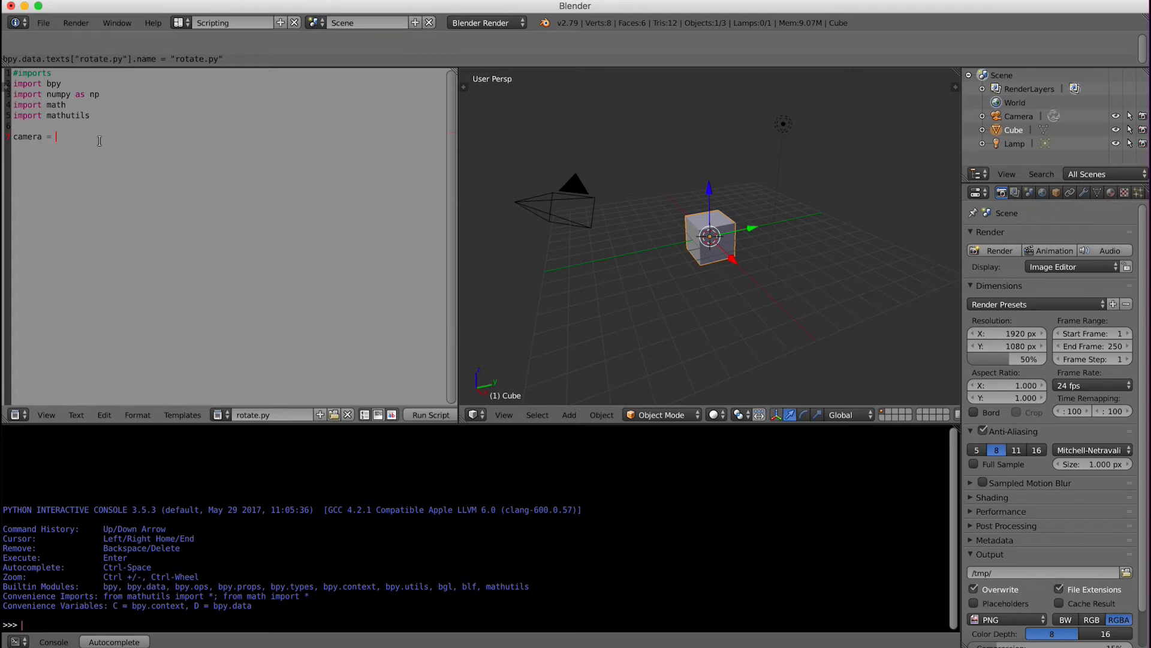
{"action": "type", "text": "bpy"}
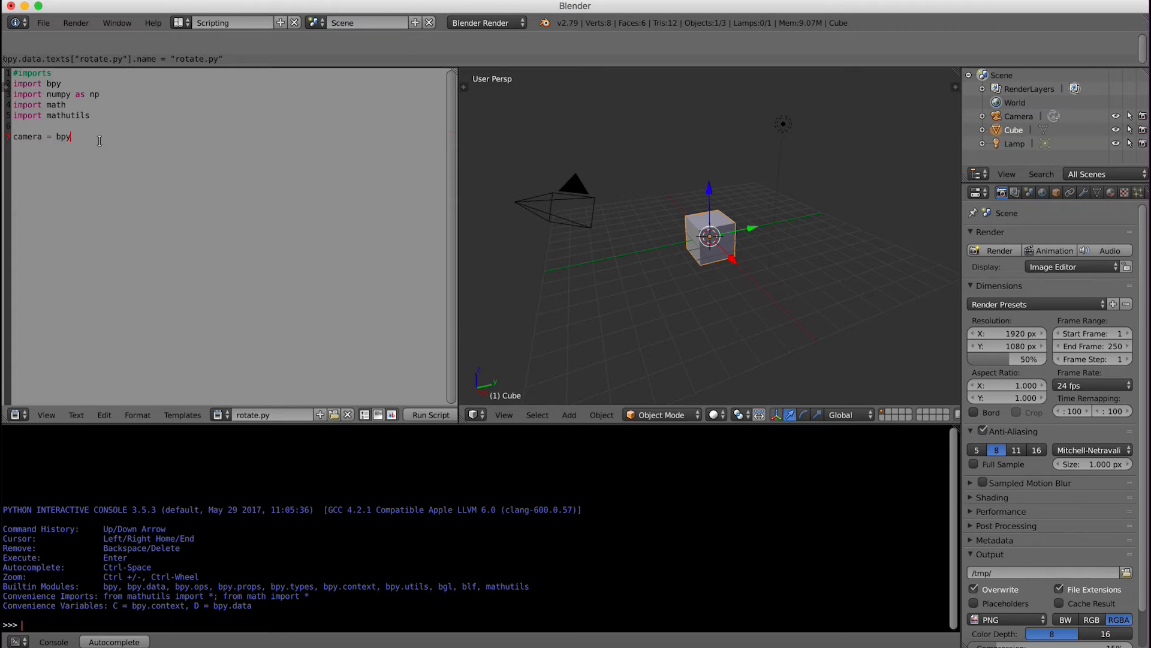
{"action": "type", "text": ".data"}
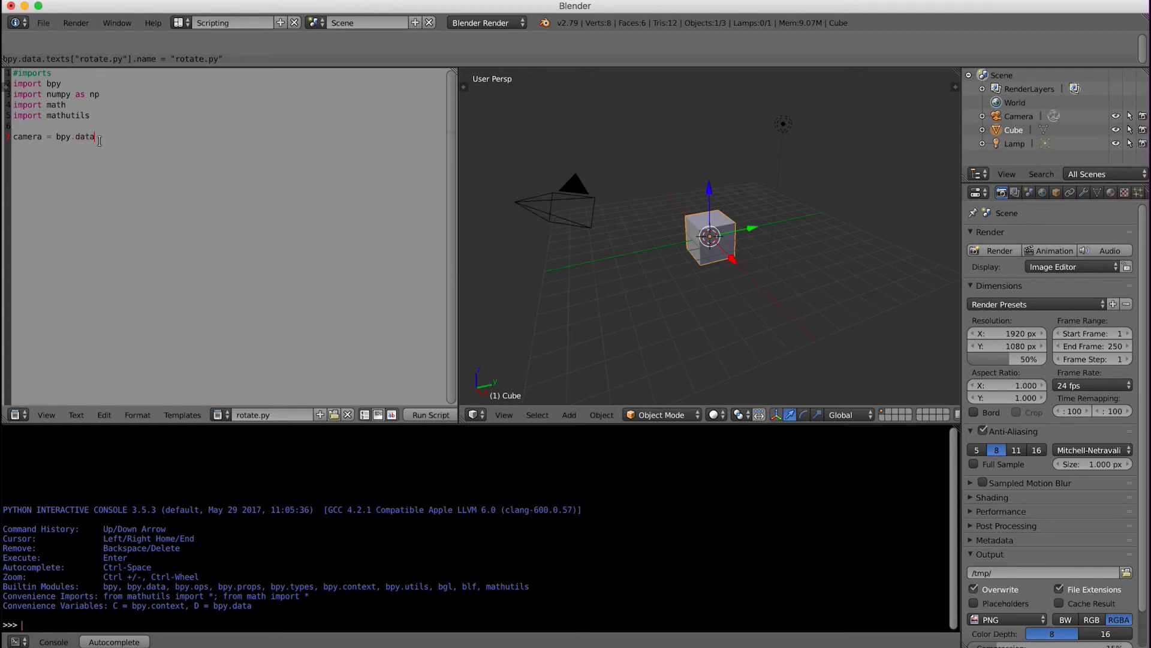
{"action": "type", "text": "objects"}
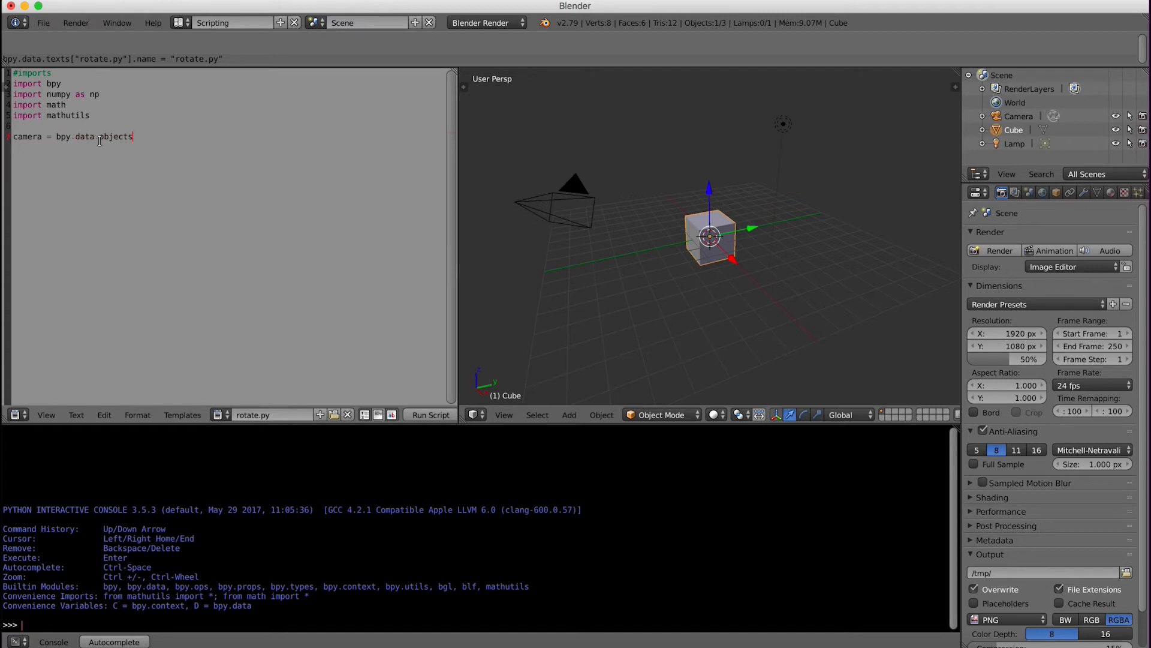
{"action": "type", "text": "['Camera"}
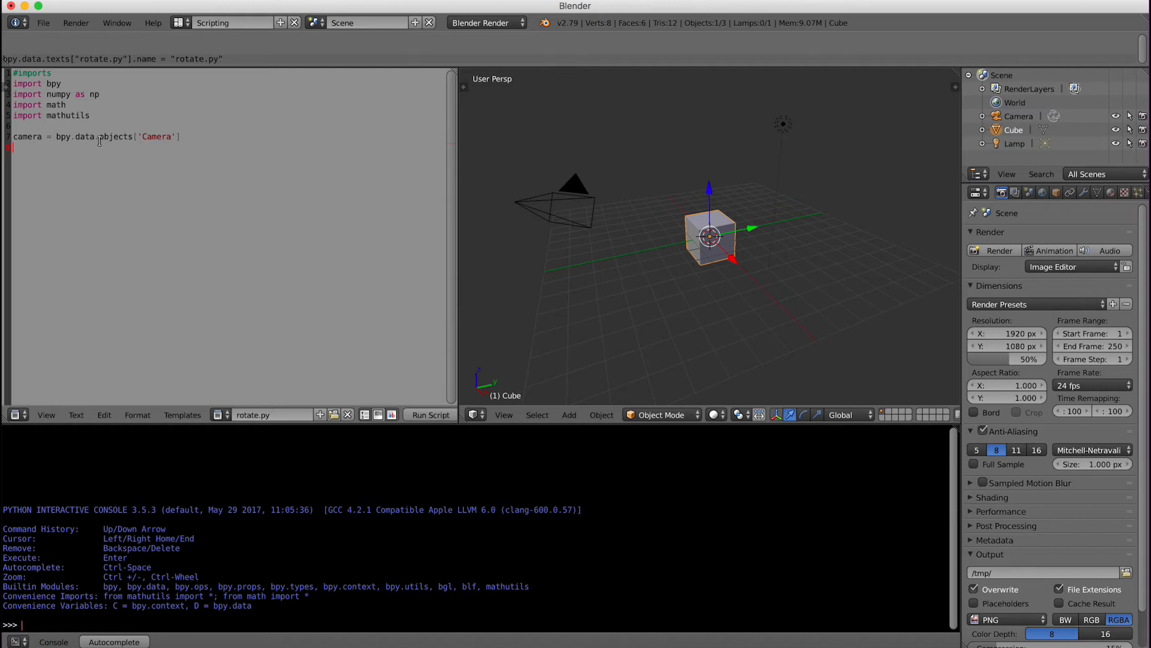
- Add cameraOrigin = np.array(camera.location) and begin the theta assignment
{"action": "type", "text": "camer"}
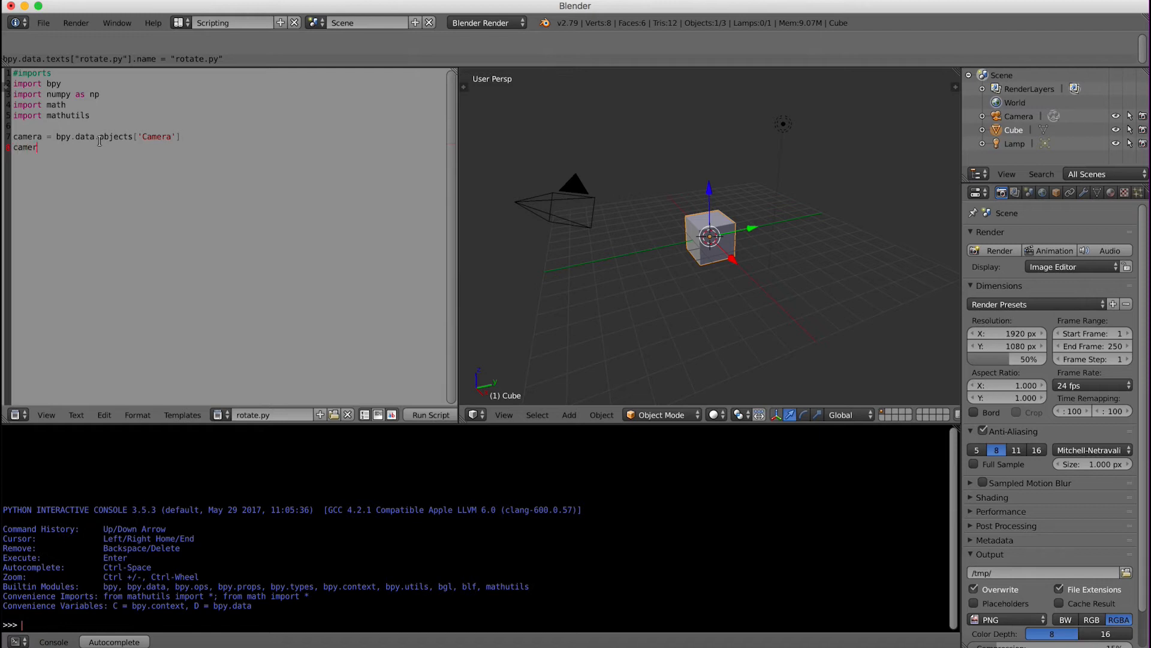
{"action": "type", "text": "aOrigin"}
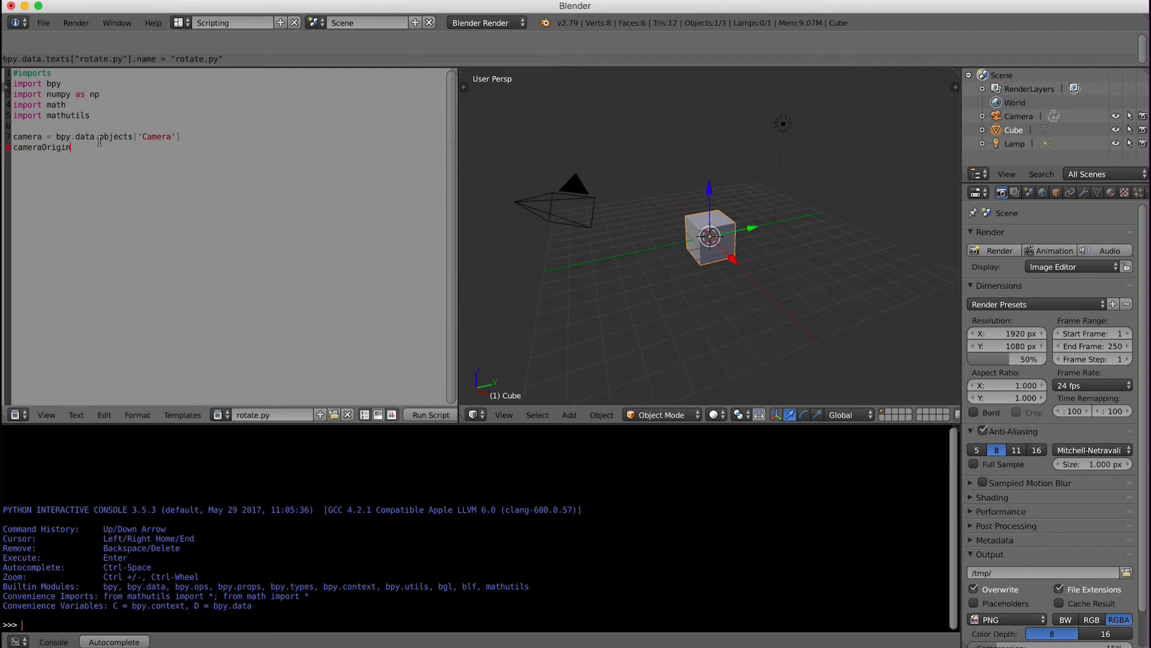
{"action": "type", "text": "="}
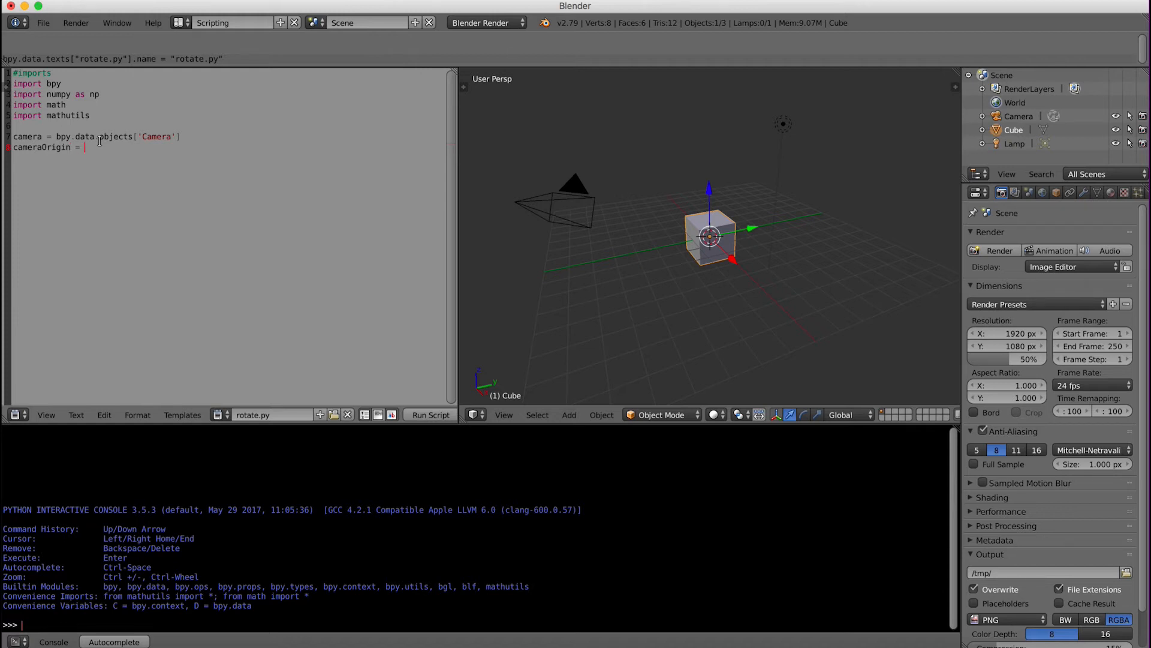
{"action": "type", "text": "np"}
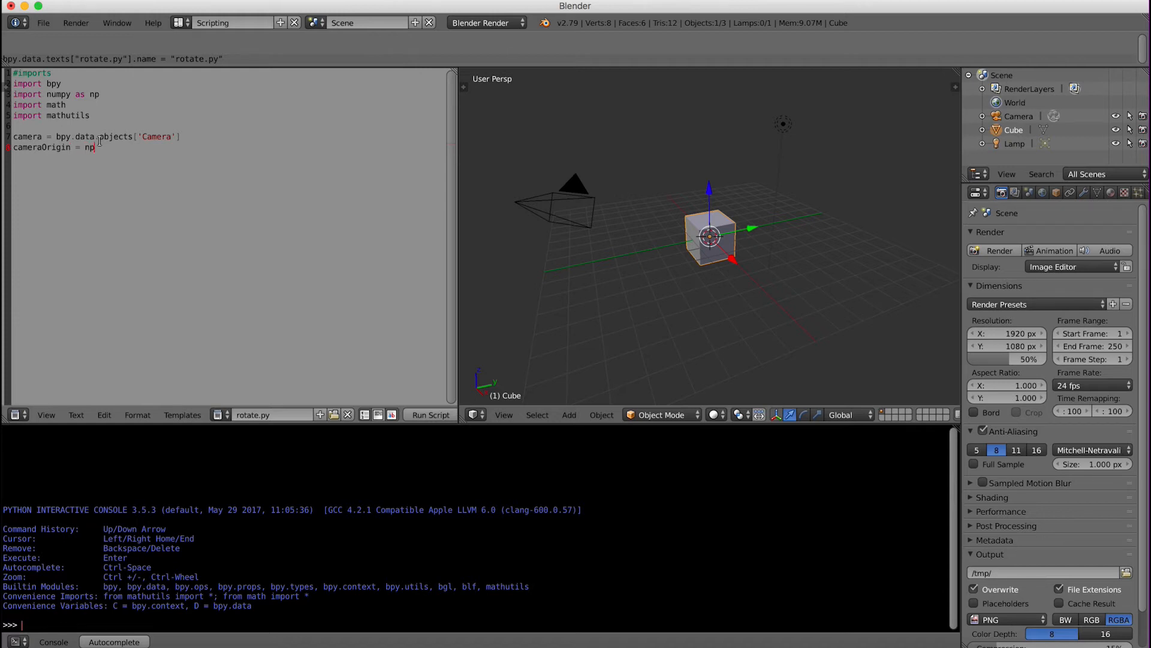
{"action": "type", "text": ".arr"}
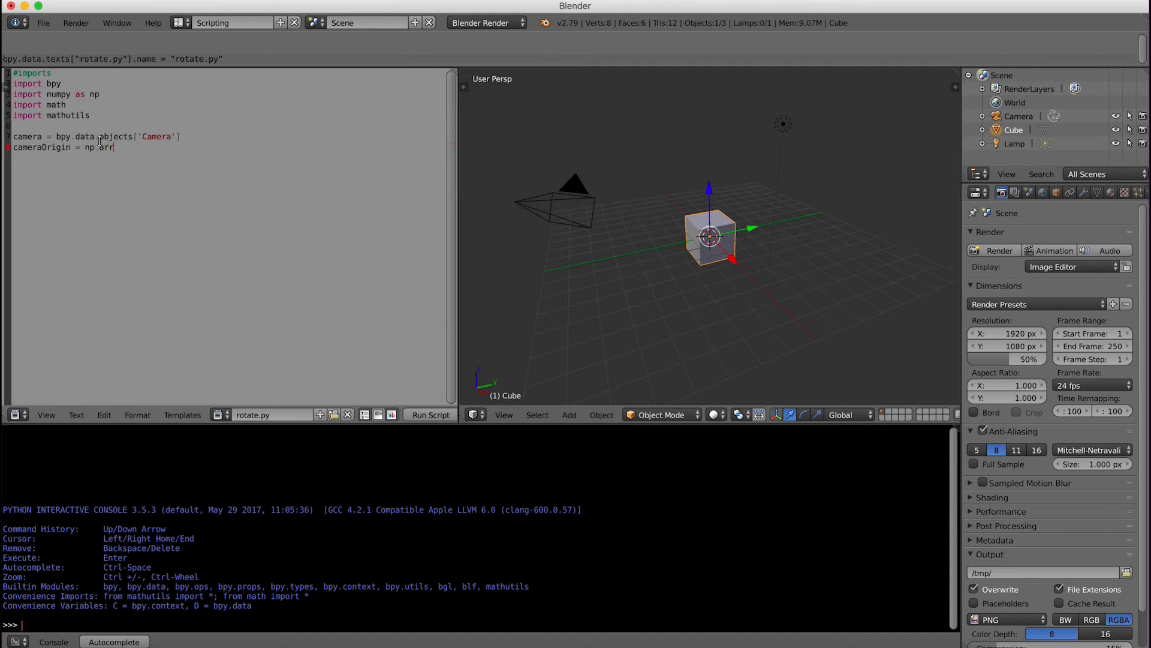
{"action": "type", "text": "ay("}
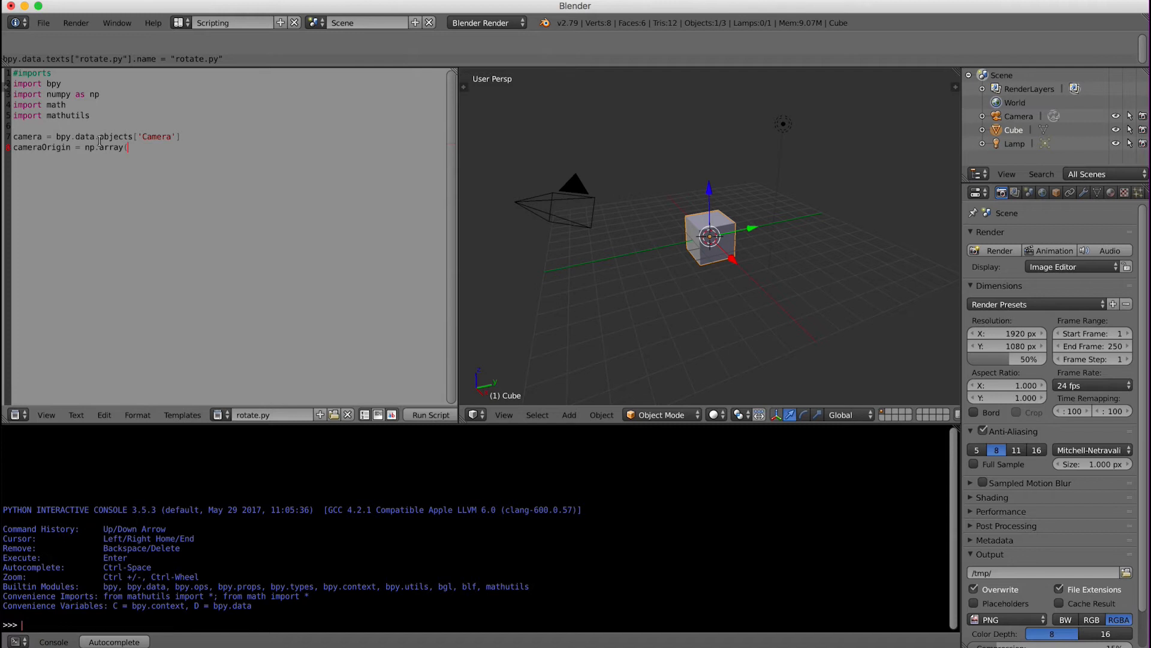
{"action": "type", "text": "camera.loc"}
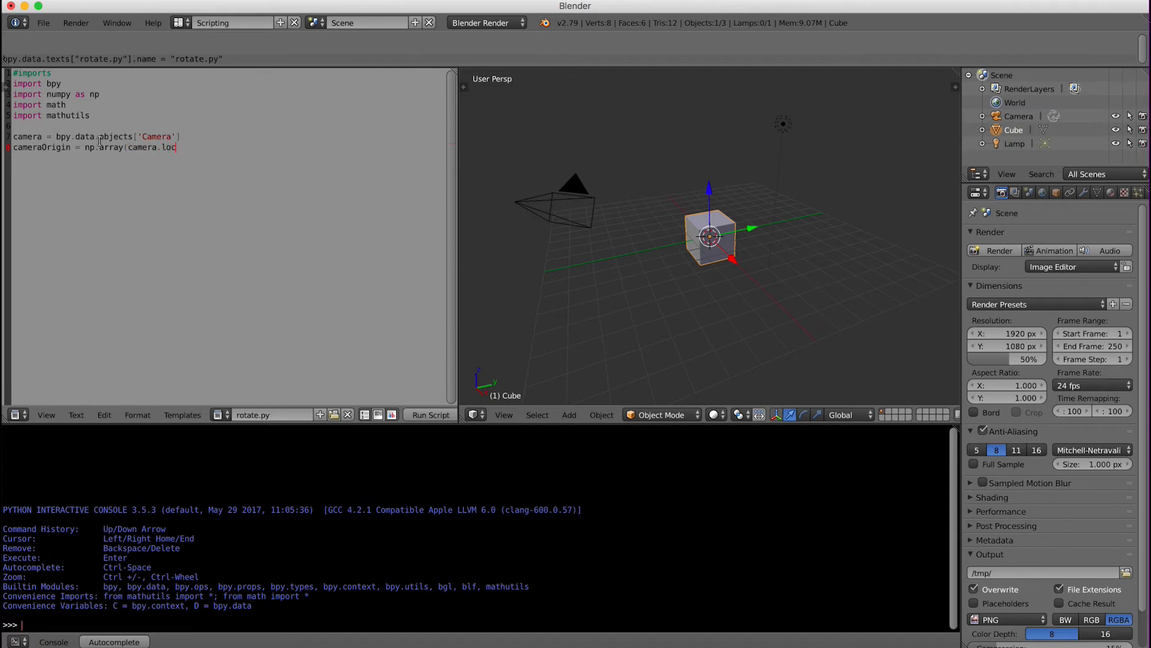
{"action": "type", "text": "ation)"}
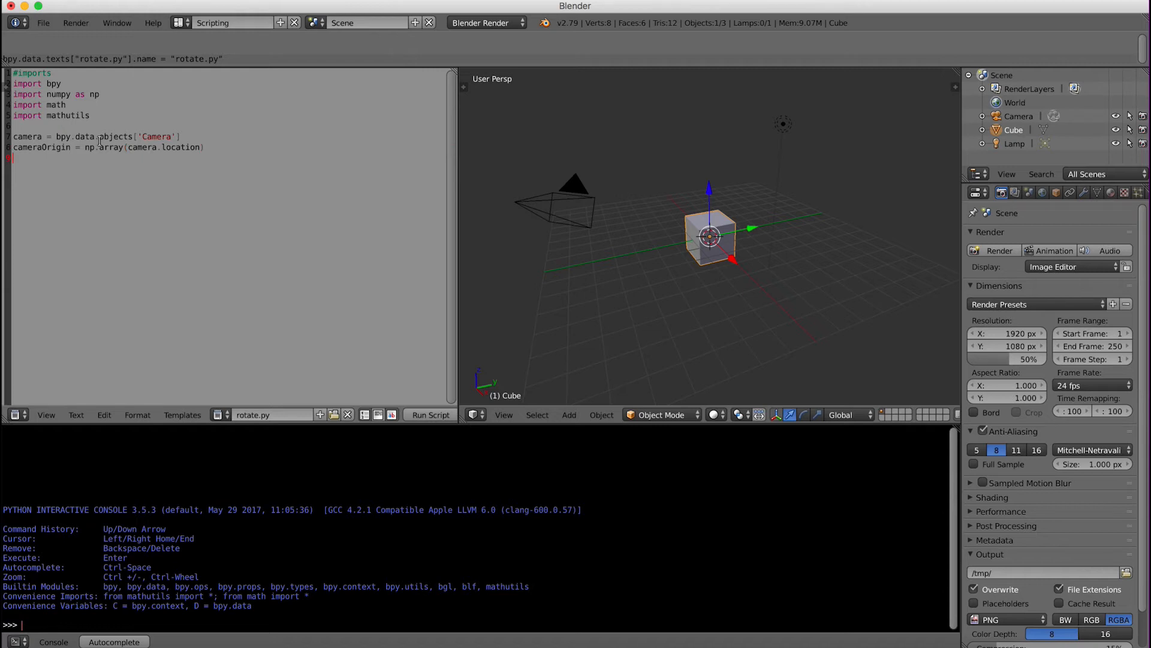
{"action": "type", "text": "theta ="}
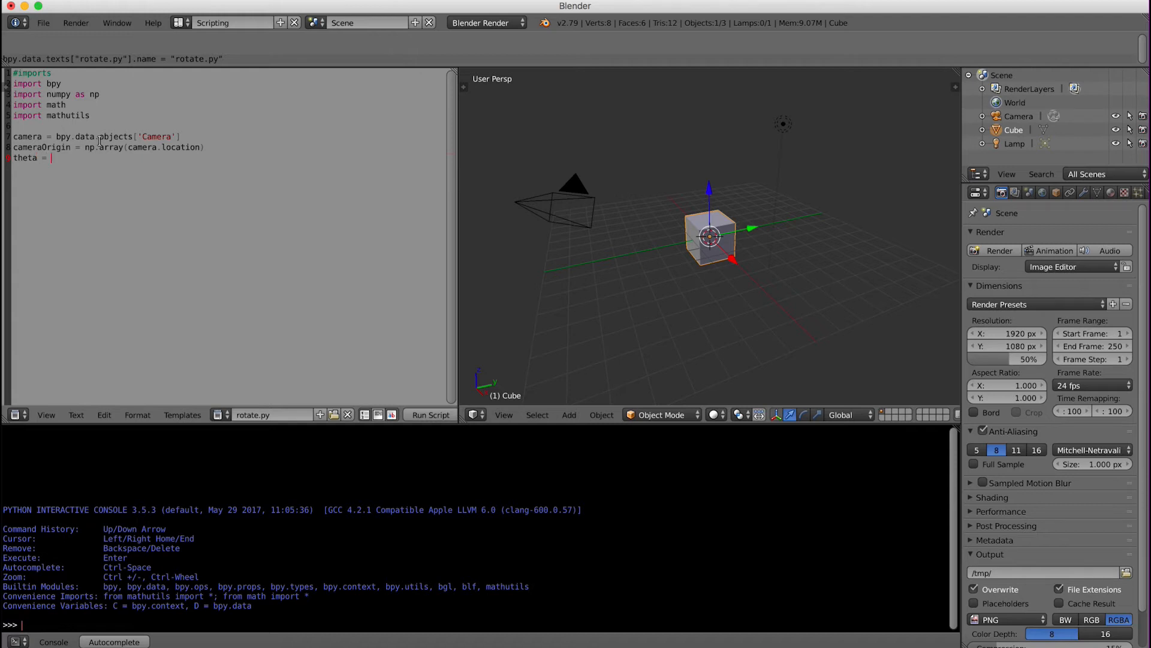
- Set theta = 2*math.pi/250 as the per-frame rotation step
{"action": "type", "text": "2*"}
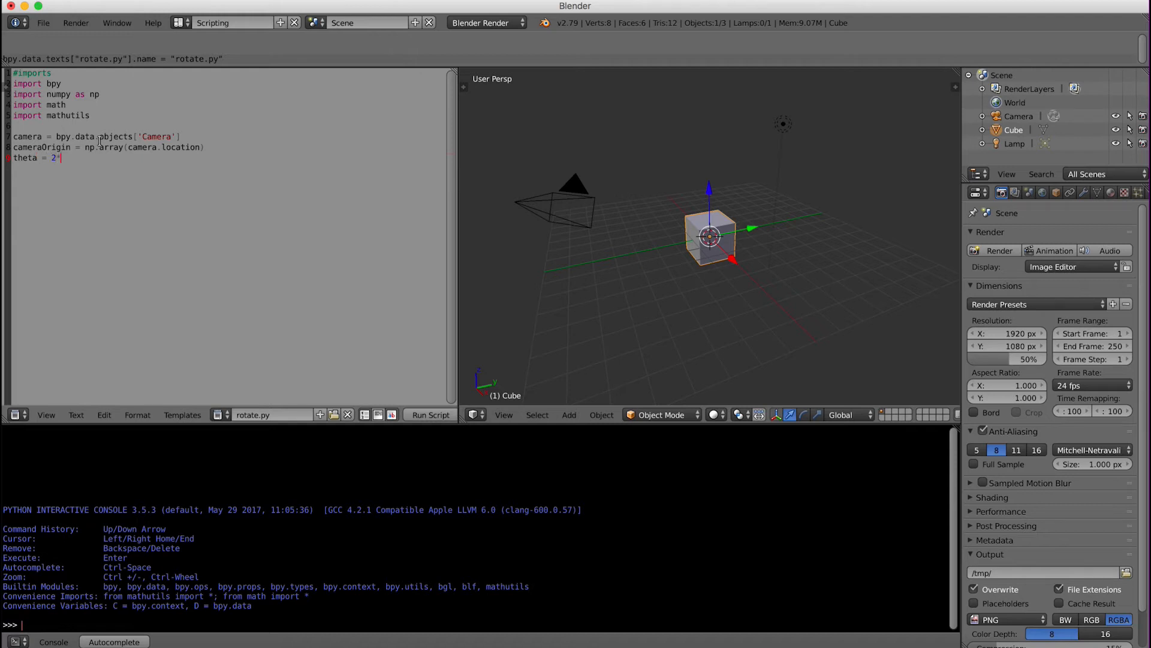
{"action": "type", "text": "math."}
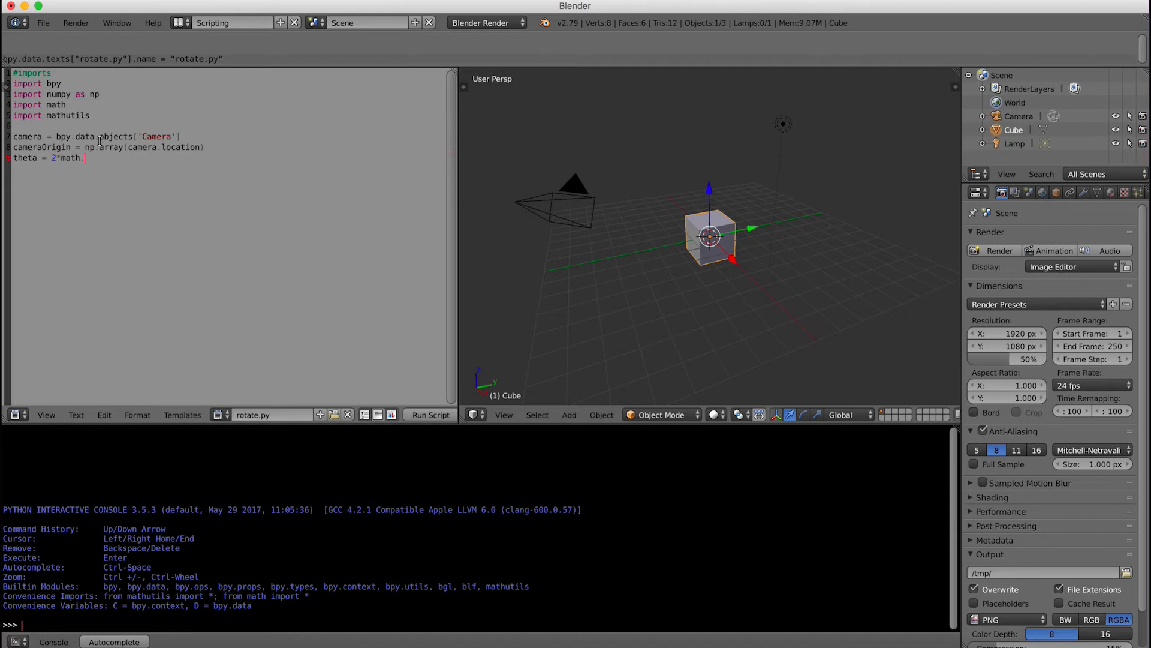
{"action": "type", "text": "pi"}
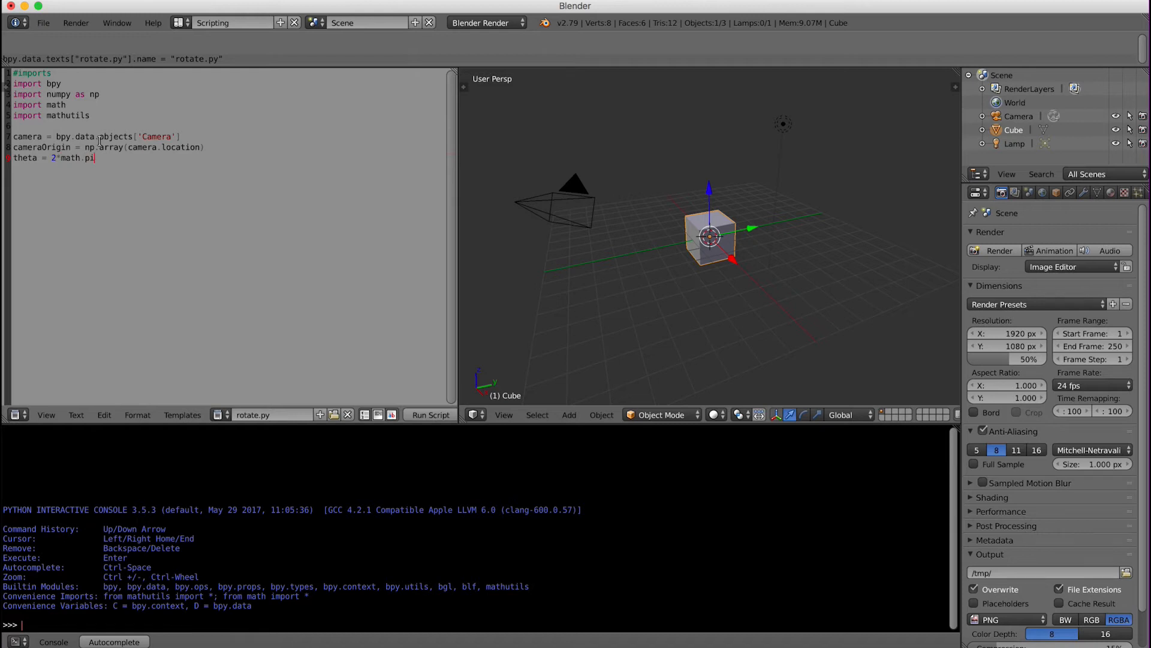
{"action": "type", "text": "/250"}
{"action": "type", "text": "def rot"}
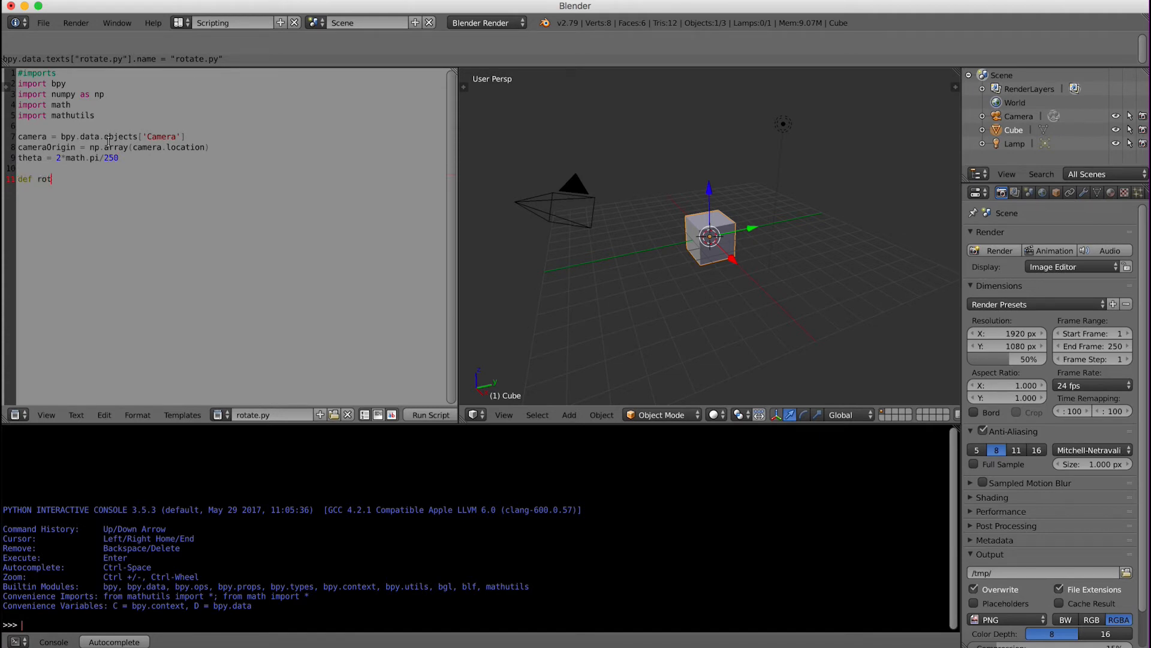
- Write the header def rotateCamera(scene): for the rotation function
{"action": "type", "text": "ateCamera("}
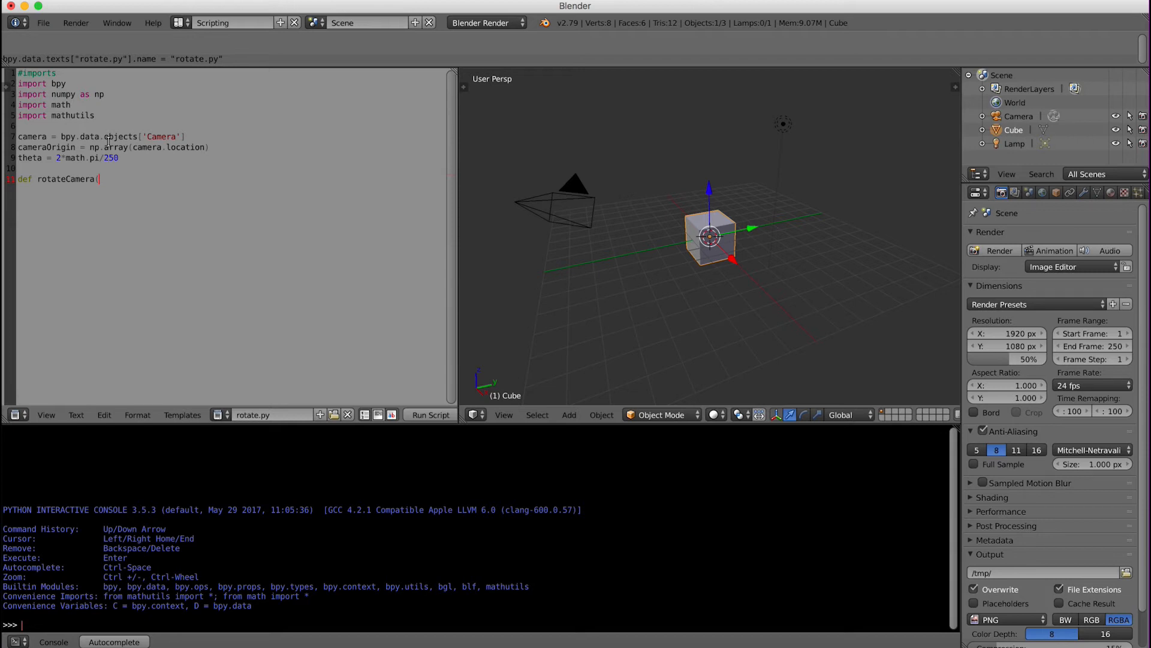
{"action": "type", "text": "scene"}
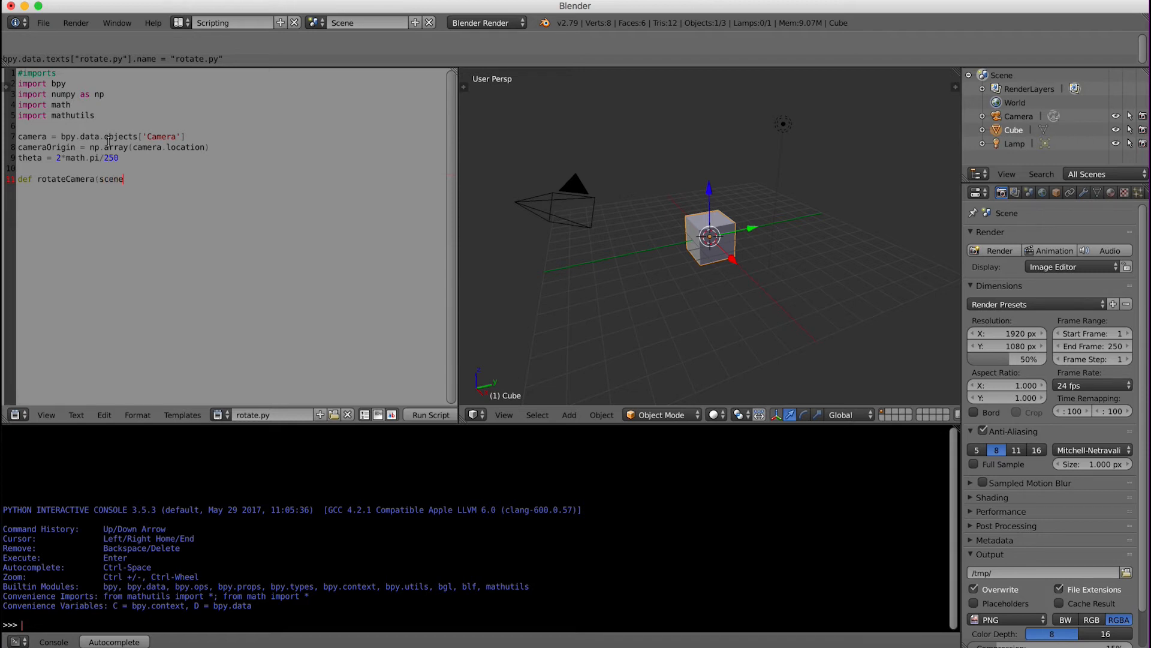
{"action": "type", "text": ")"}
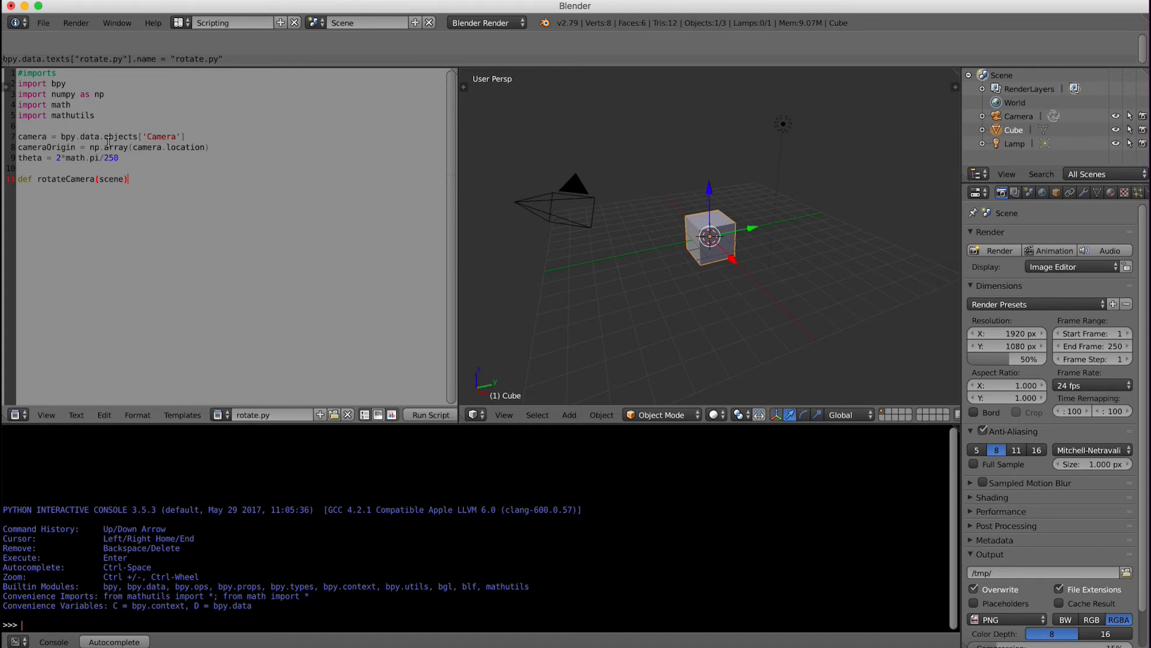
{"action": "type", "text": ":"}
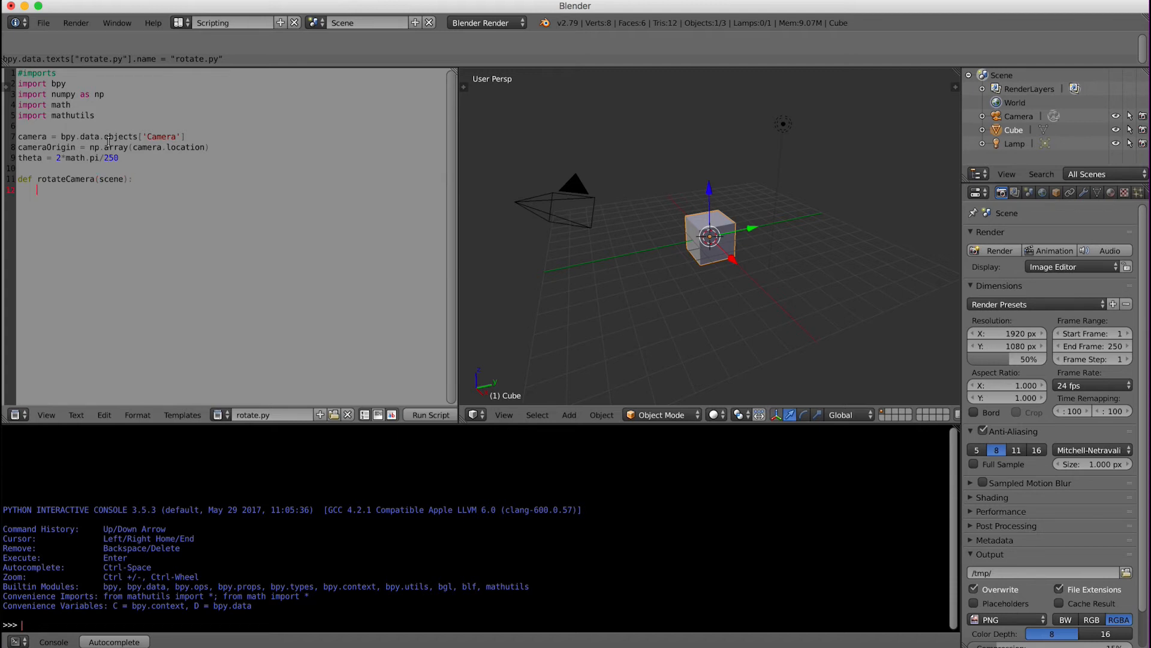
- Add the body line newTheta = theta*scene.frame_current
{"action": "type", "text": "new"}
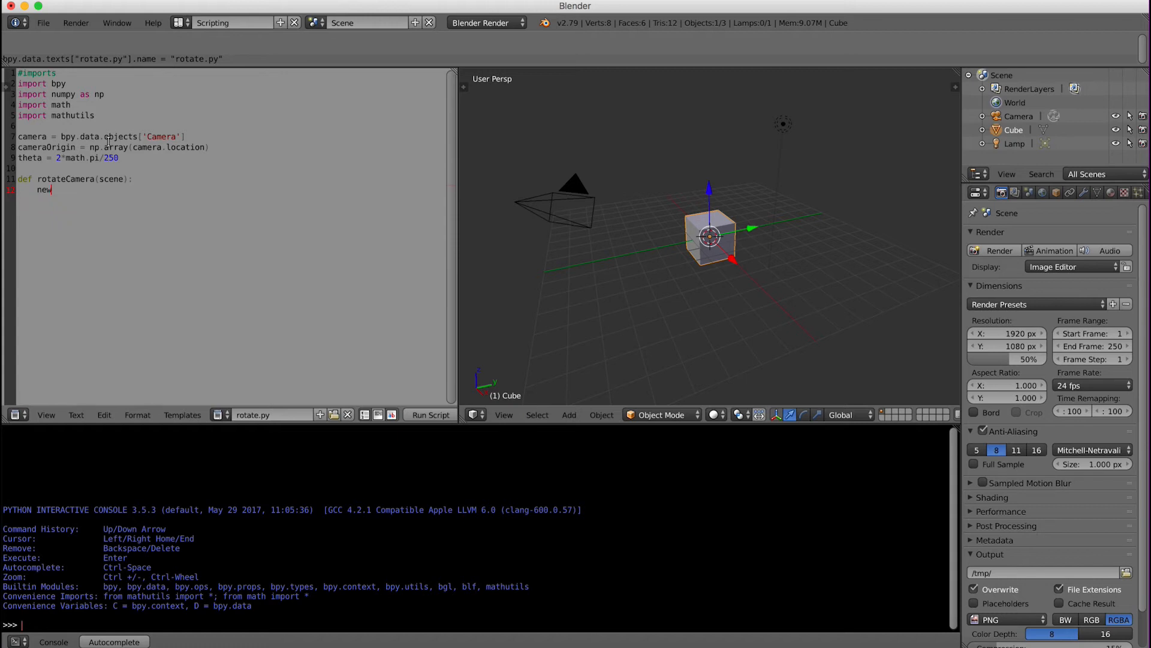
{"action": "type", "text": "T"}
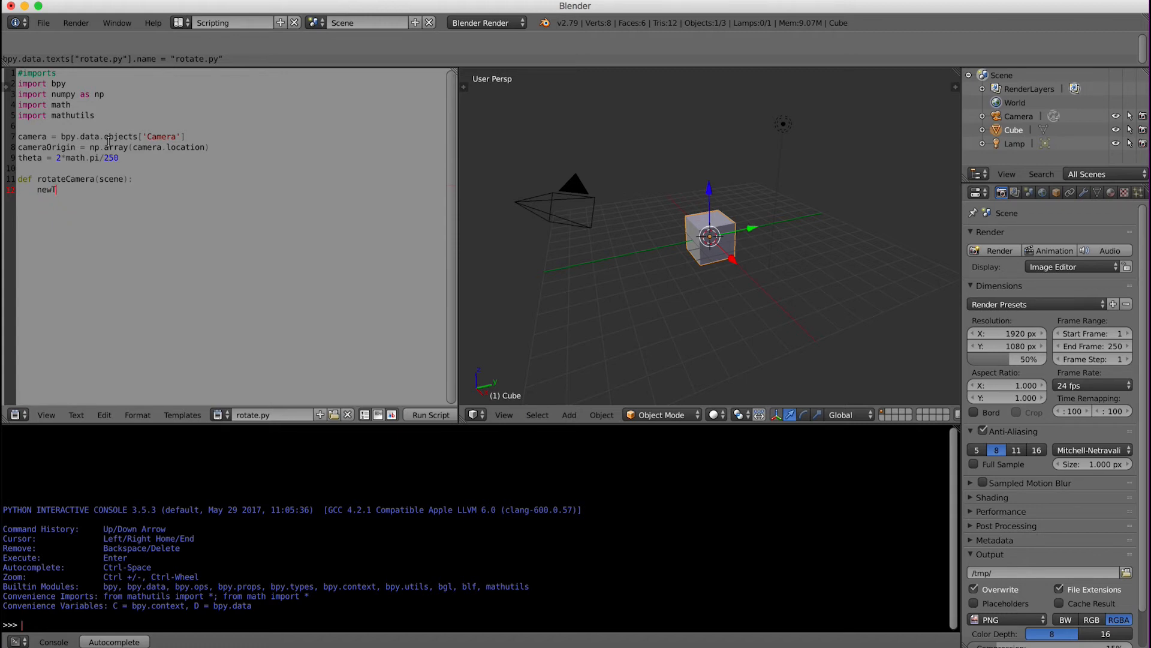
{"action": "type", "text": "heta"}
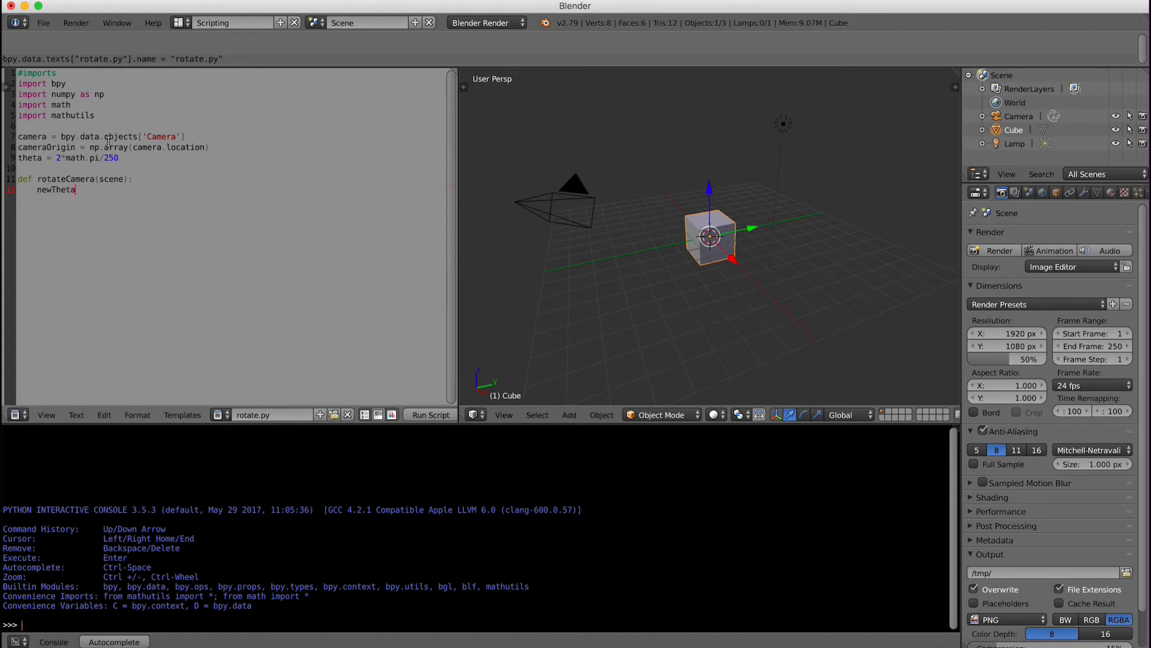
{"action": "type", "text": "="}
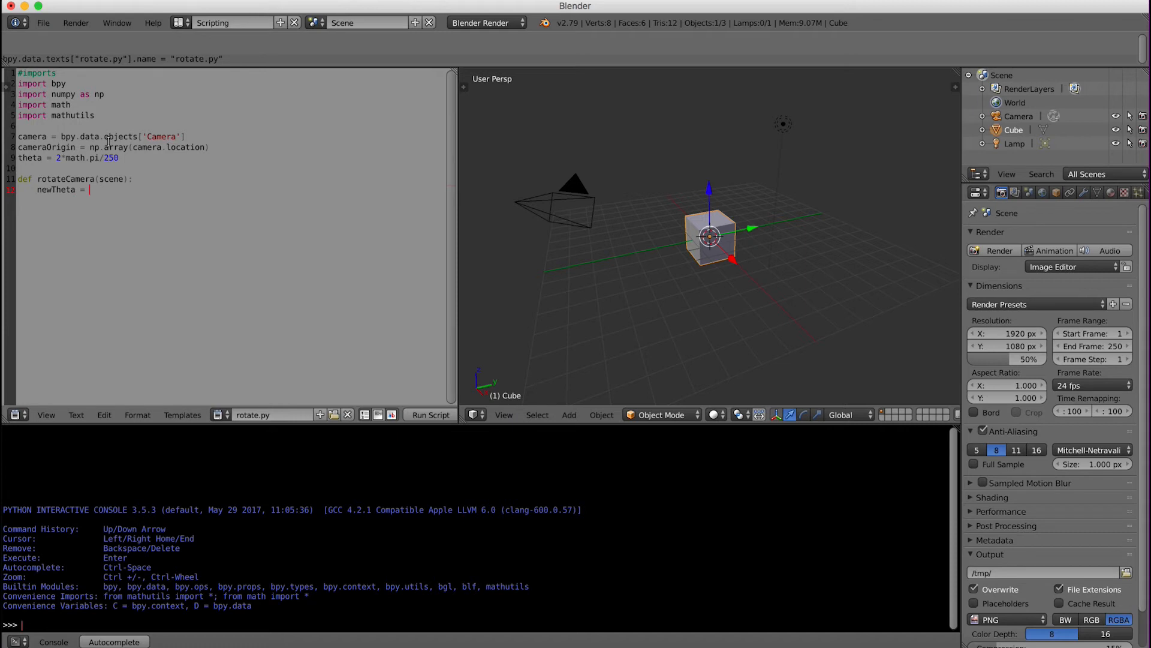
{"action": "type", "text": "theta"}
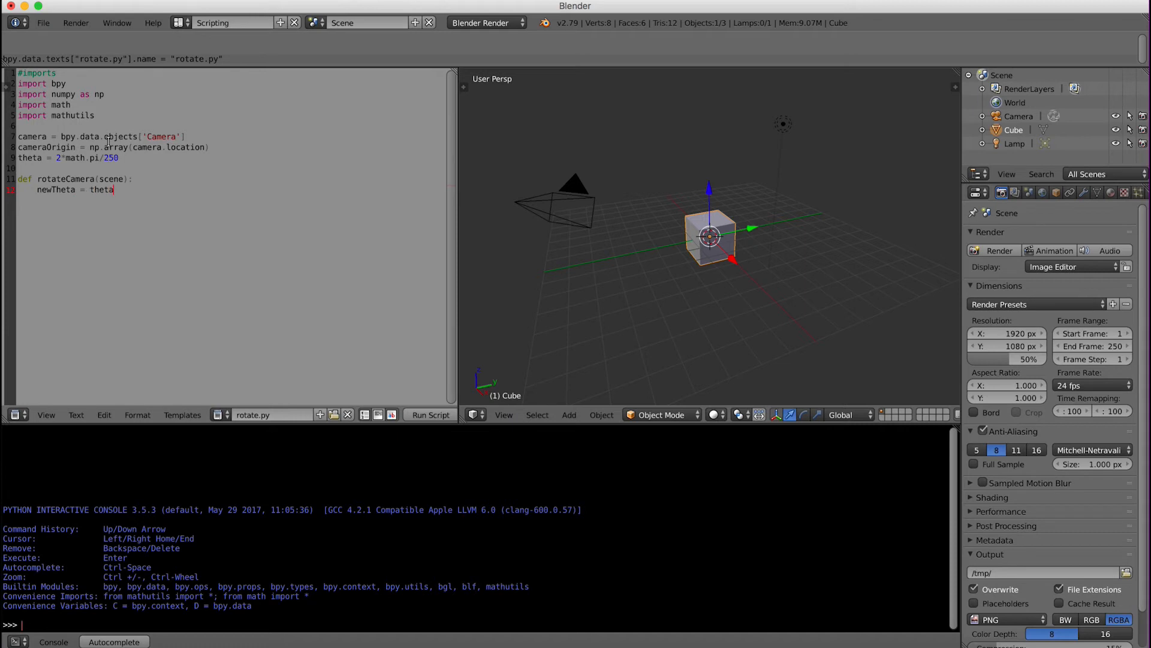
{"action": "type", "text": "*s"}
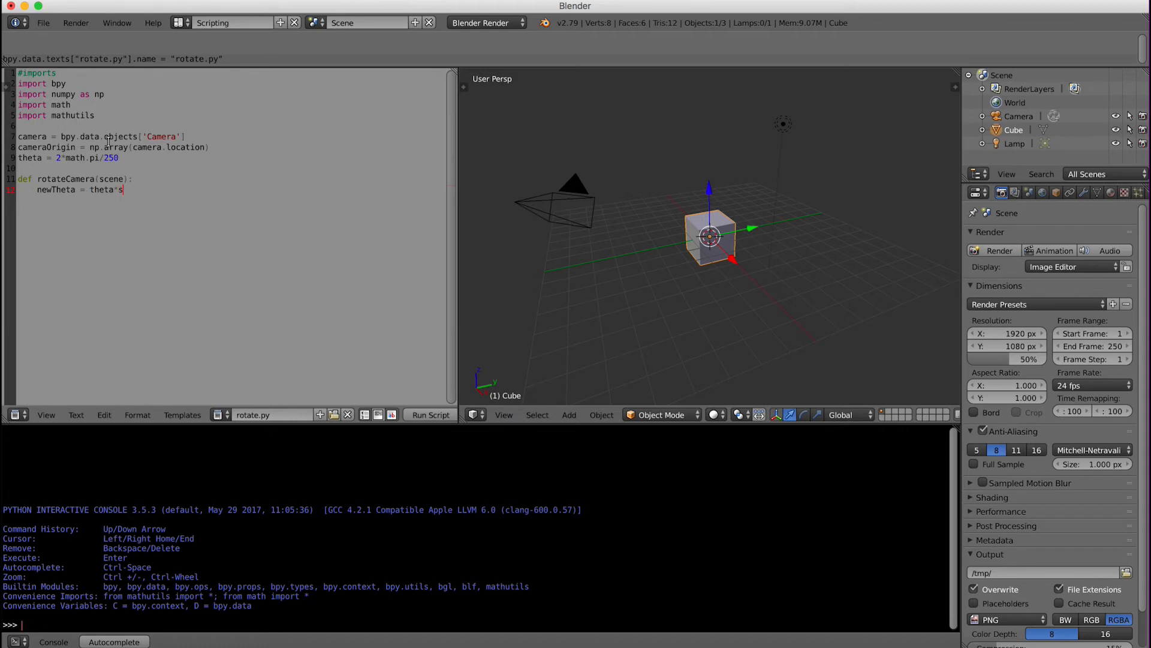
{"action": "type", "text": "cene."}
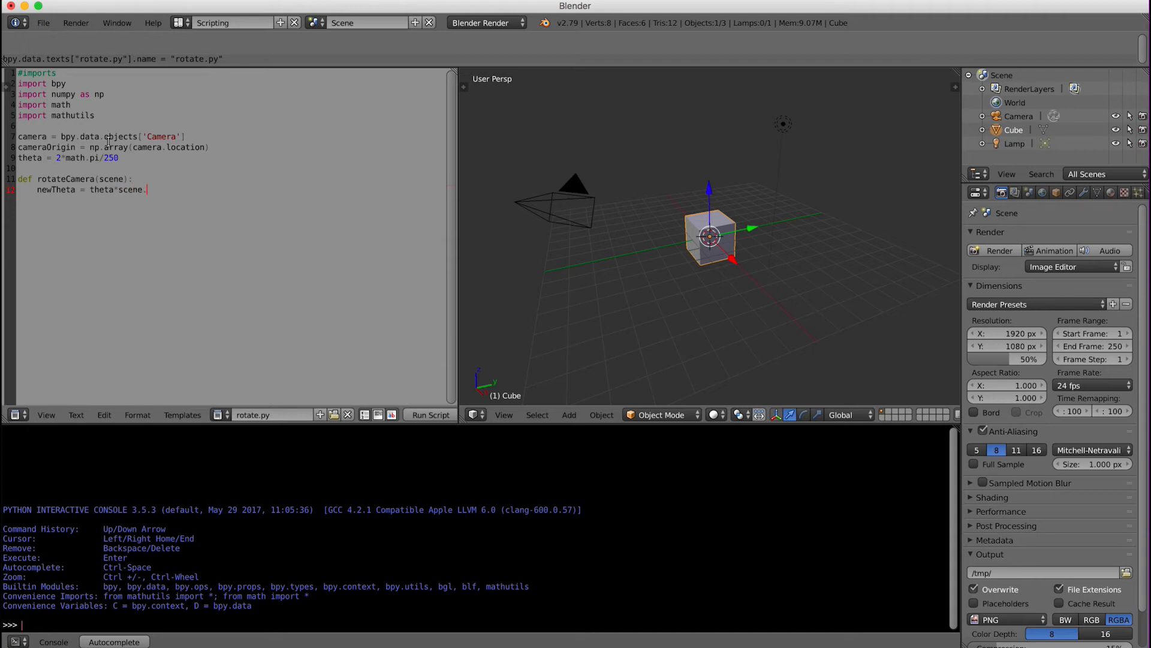
{"action": "type", "text": "frame_"}
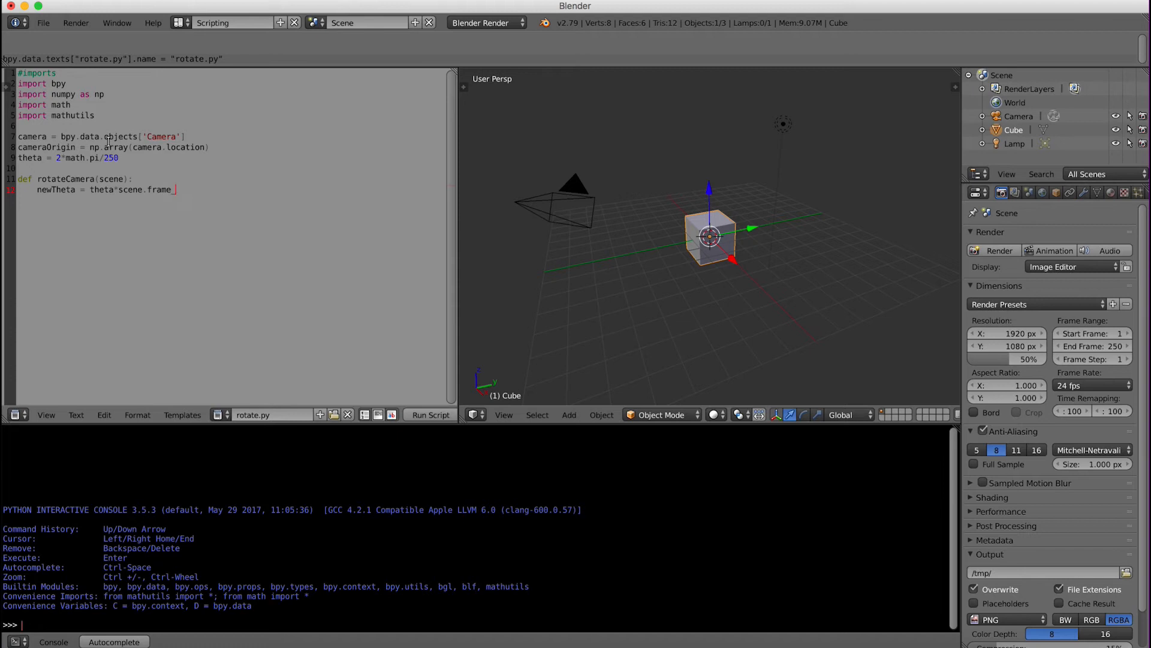
{"action": "type", "text": "current"}
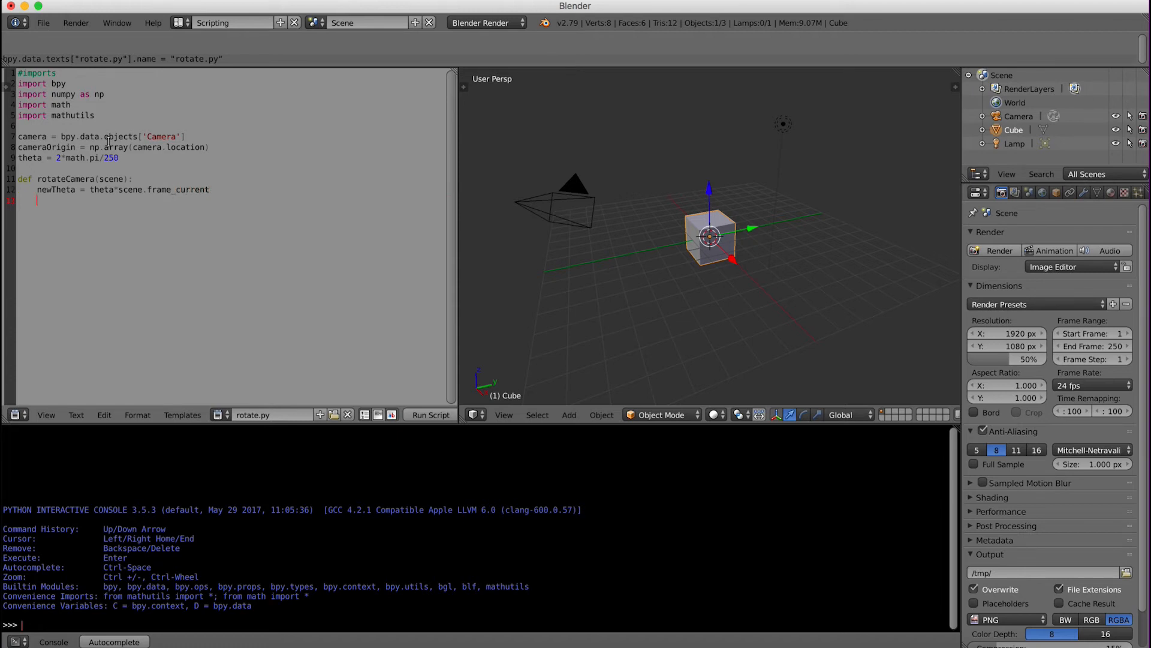
- Start rotationMatrix = np.array with first row [math.cos(newTheta), -math.sin(newTheta), 0]
{"action": "type", "text": "roat"}
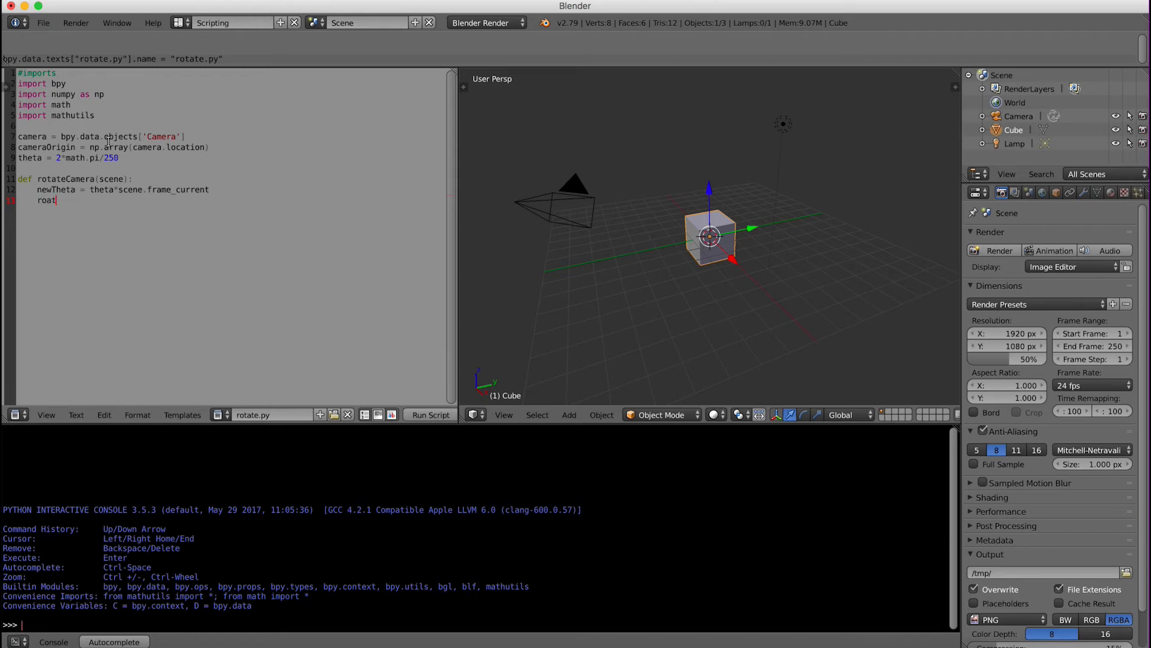
{"action": "type", "text": "rotationM"}
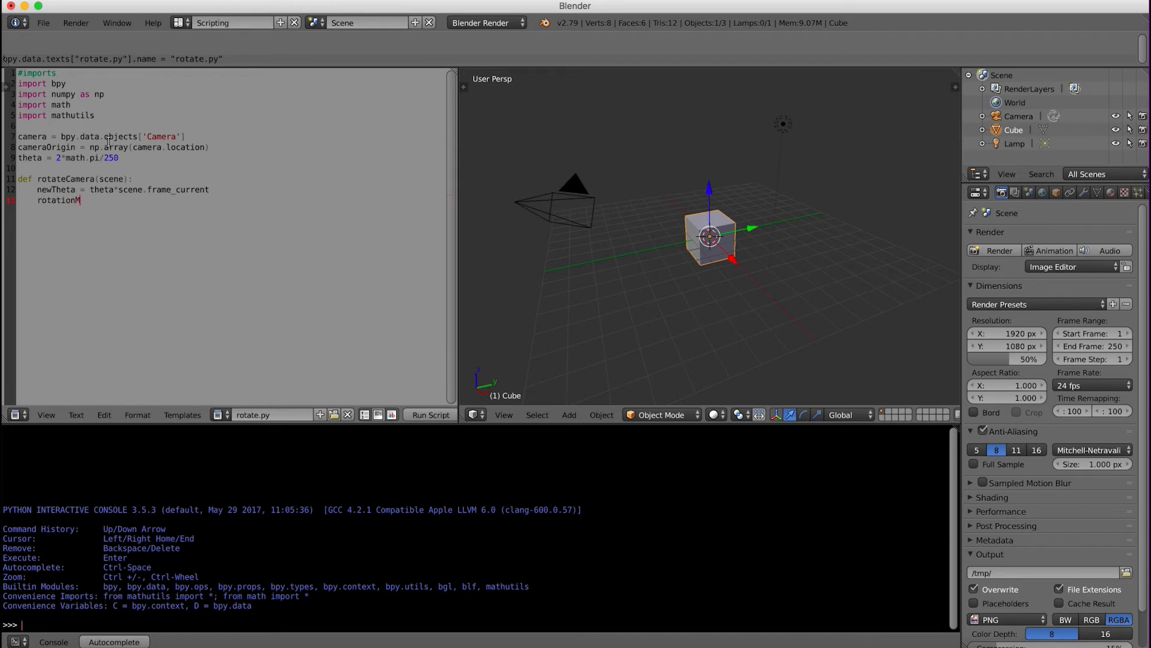
{"action": "type", "text": "atrix ="}
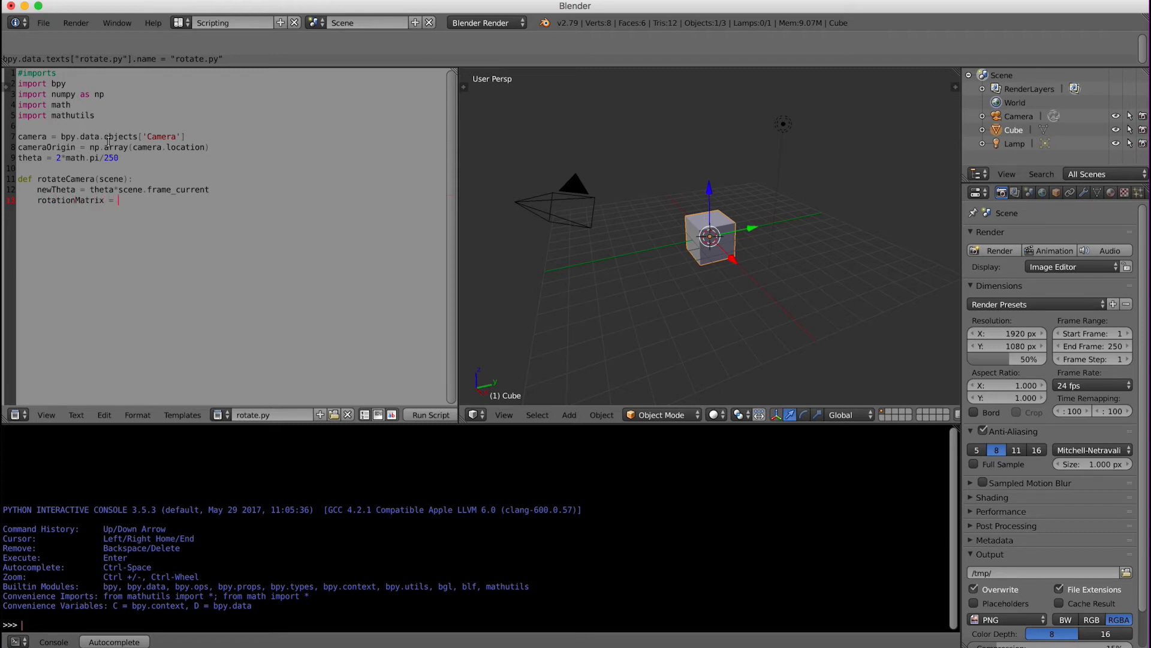
{"action": "type", "text": "np.array"}
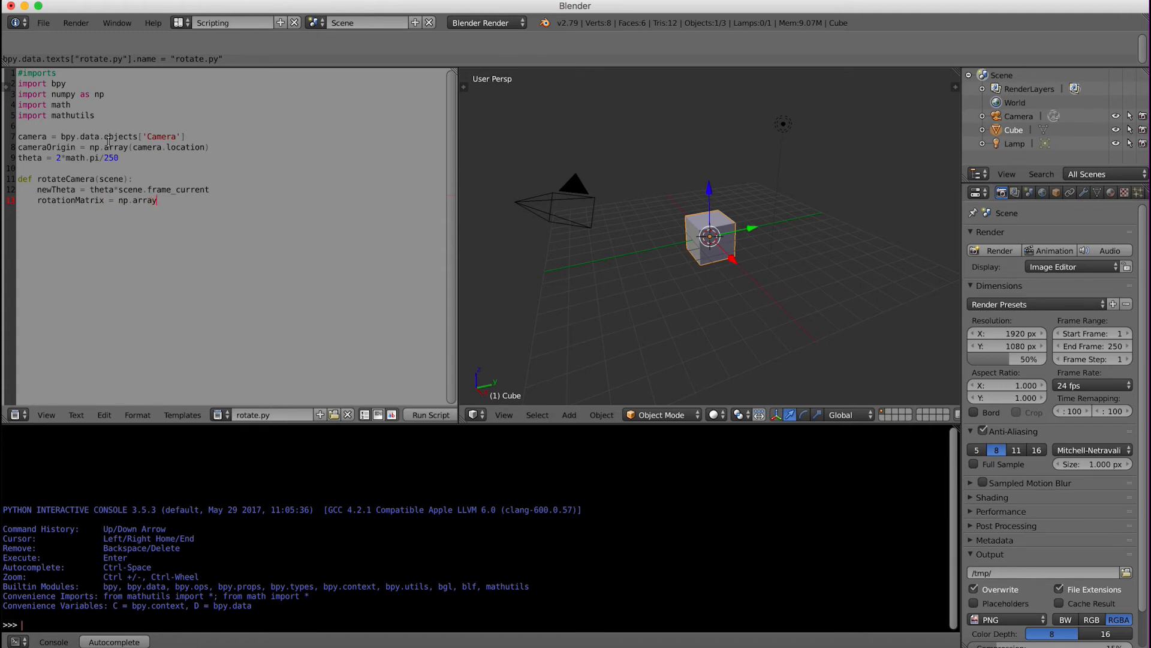
{"action": "type", "text": "([["}
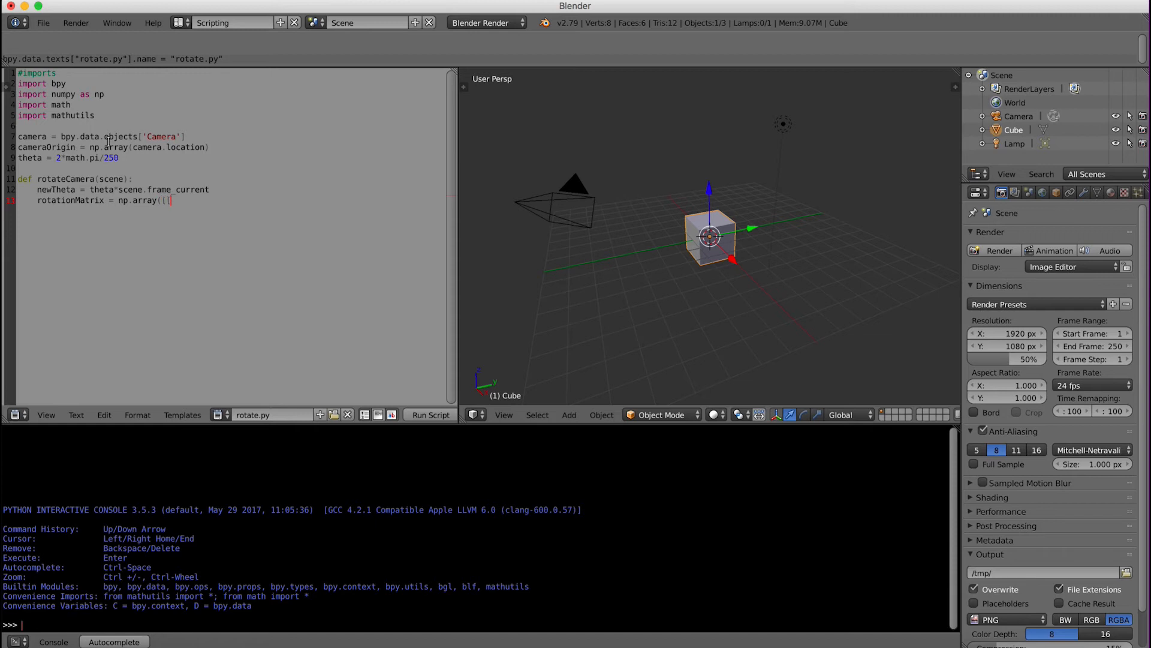
{"action": "type", "text": "math"}
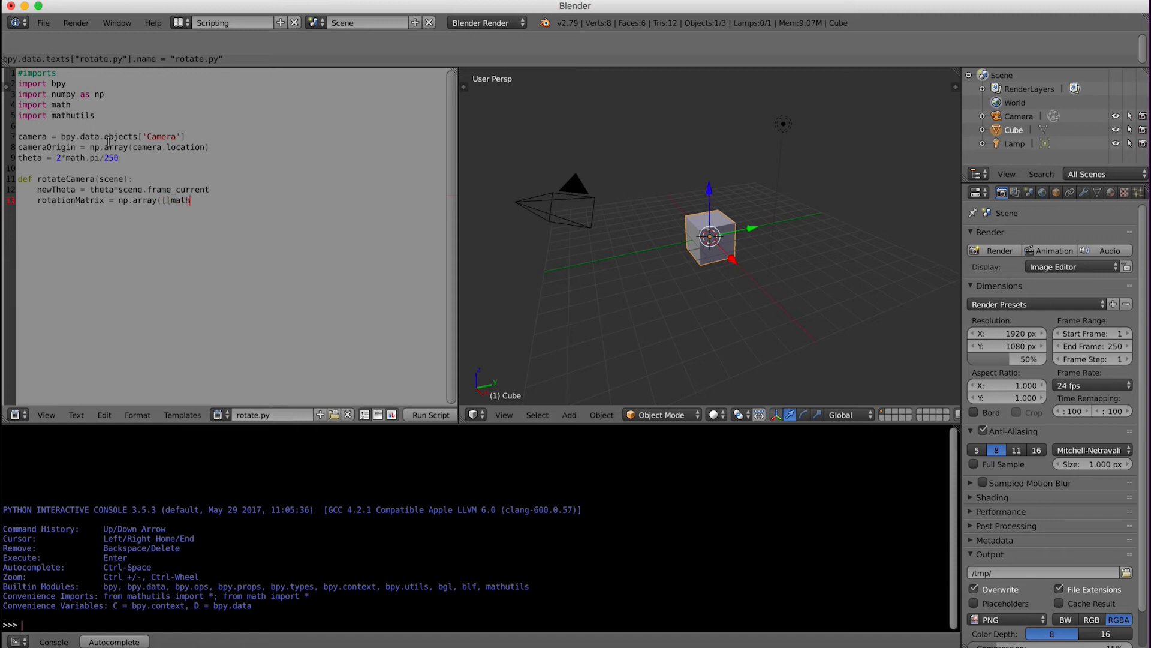
{"action": "type", "text": ".cos("}
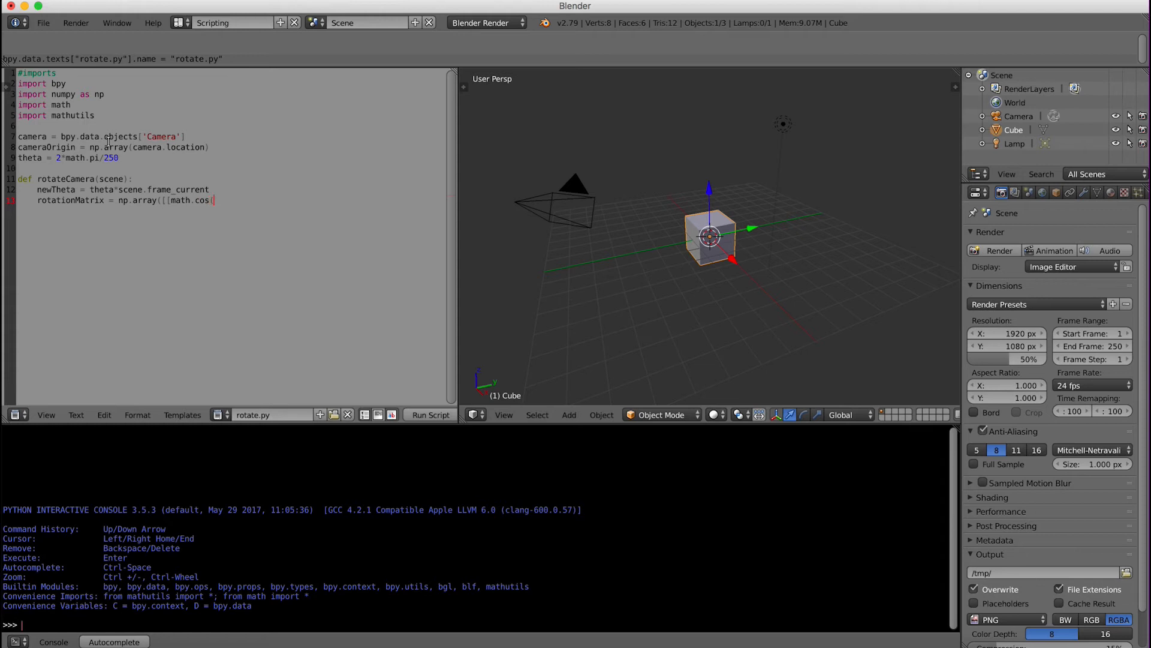
{"action": "type", "text": "newThet"}
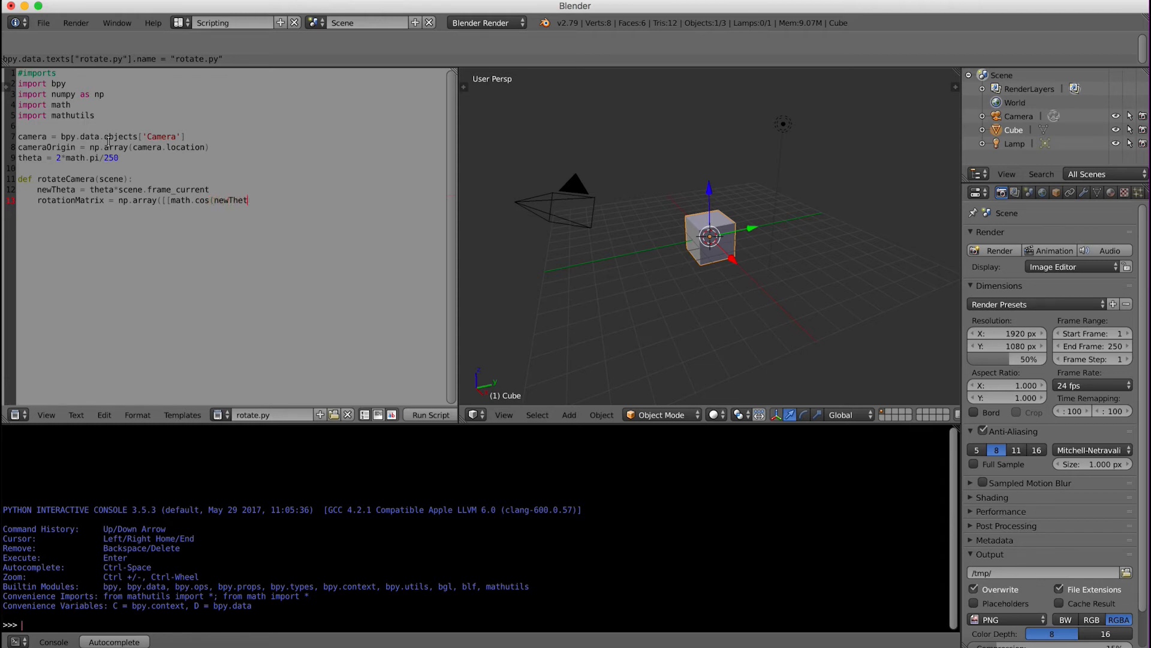
{"action": "type", "text": "a"}
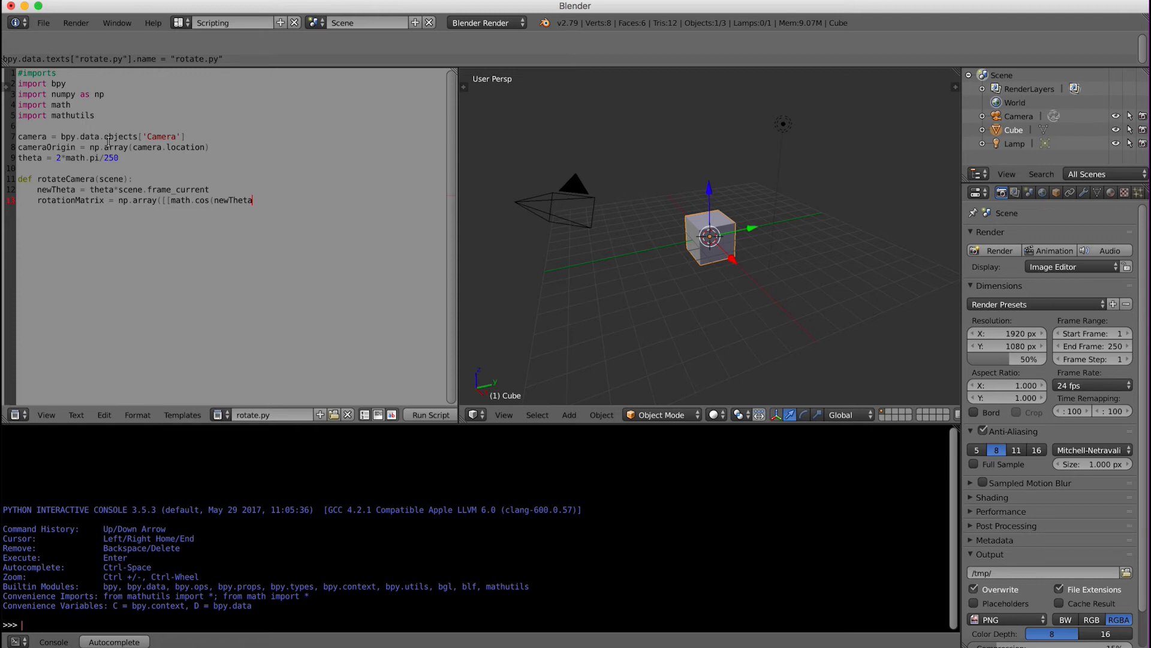
{"action": "type", "text": ")"}
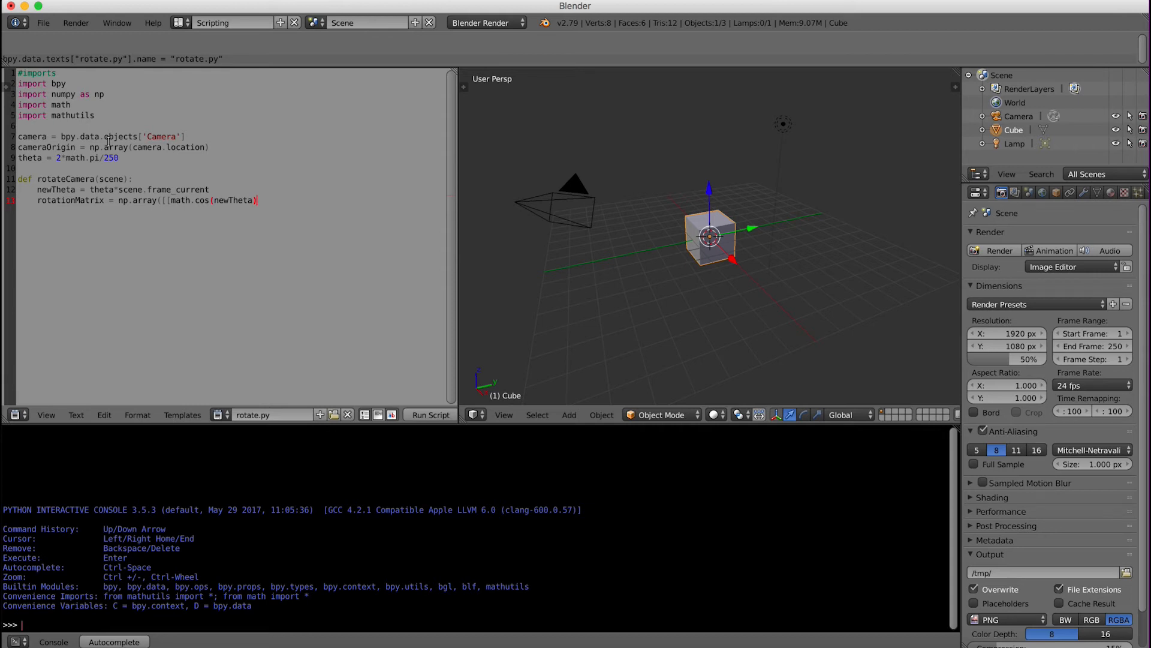
{"action": "type", "text": ","}
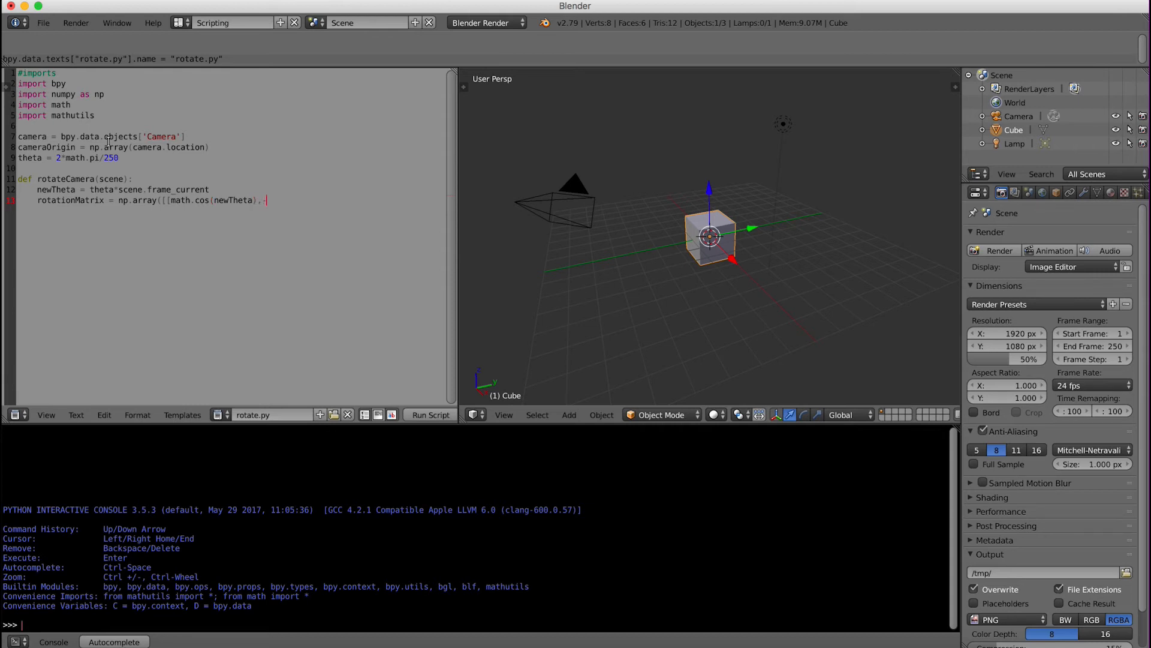
{"action": "type", "text": "-math.sin"}
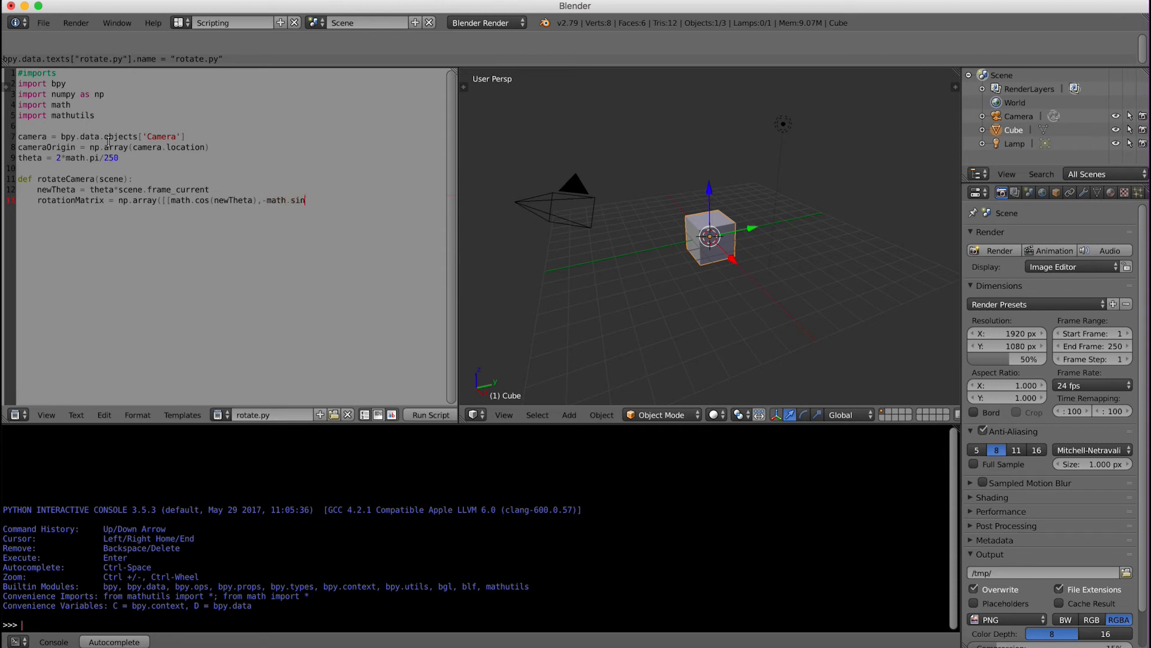
{"action": "type", "text": "(new"}
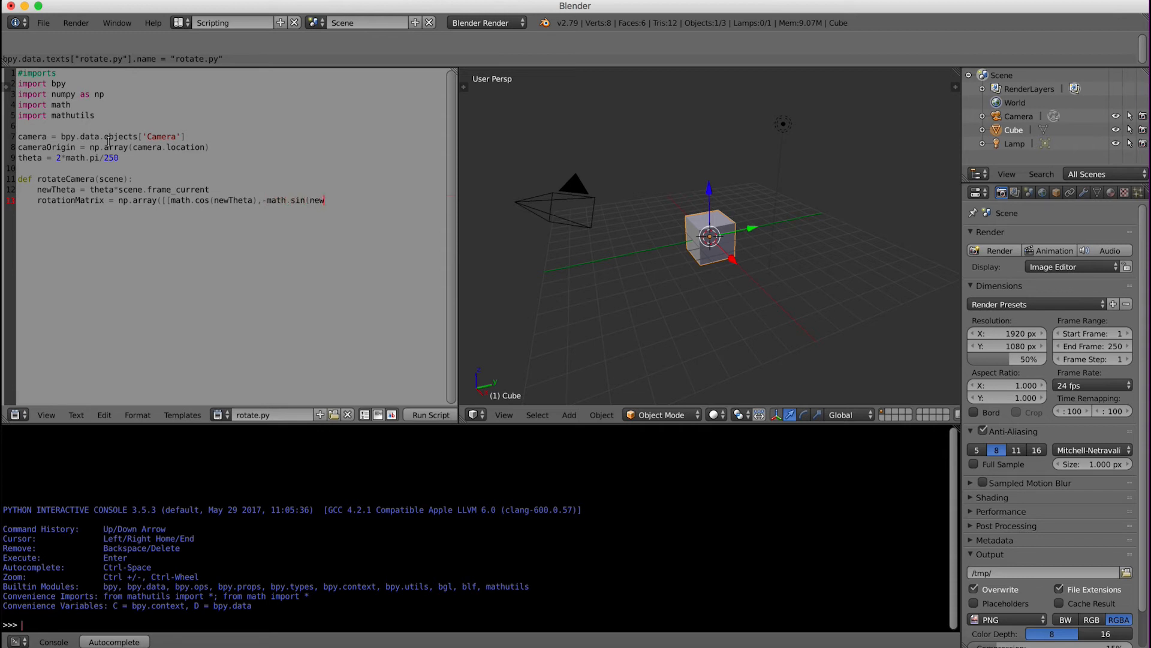
{"action": "type", "text": "Theta),"}
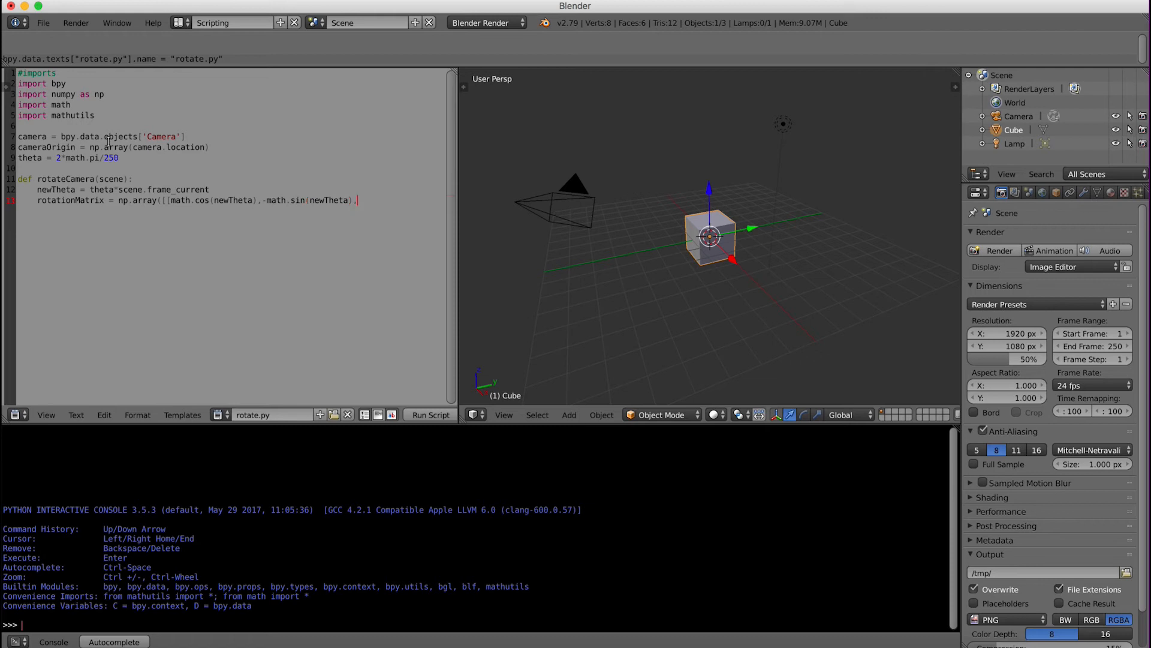
{"action": "type", "text": "0"}
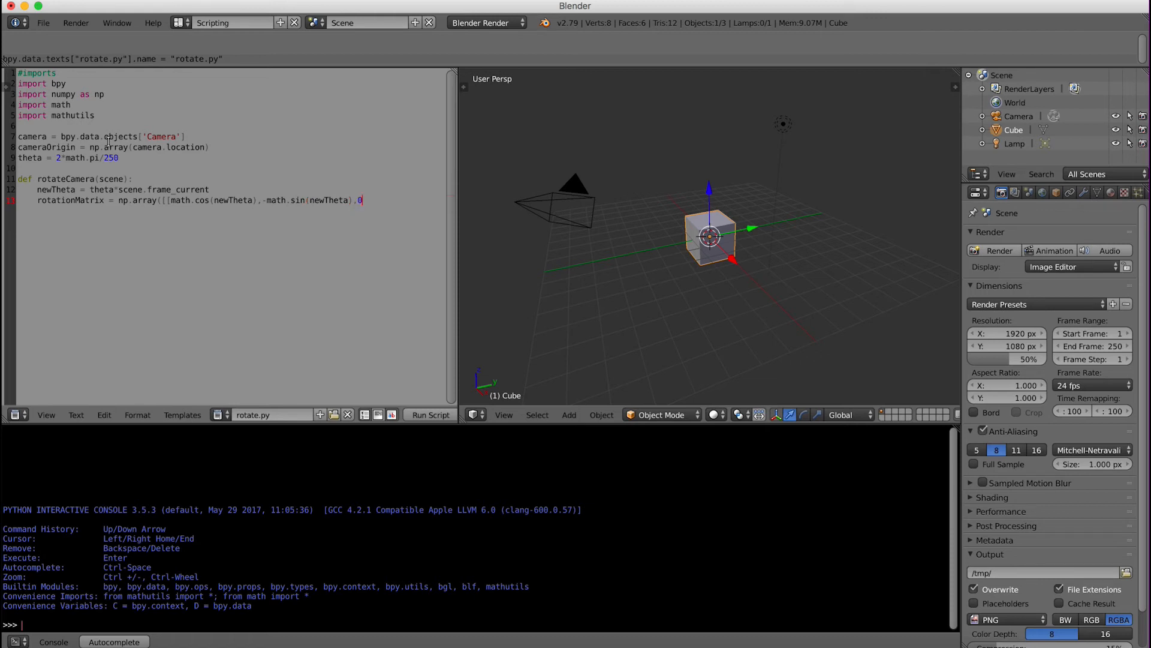
{"action": "type", "text": "],"}
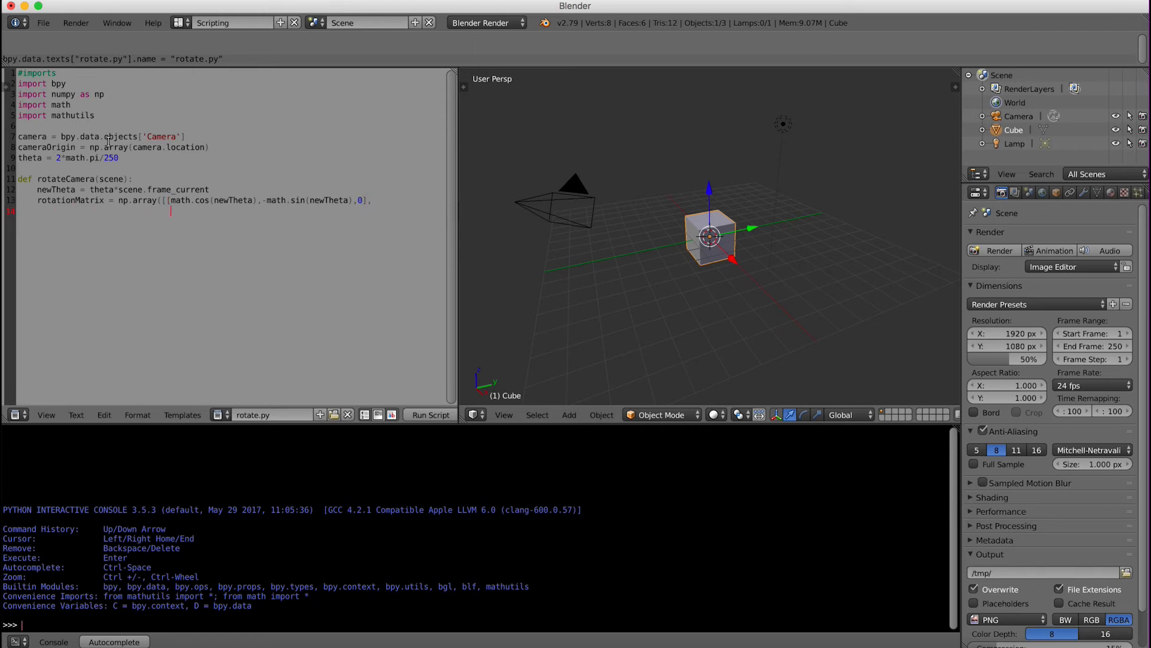
- Add the rows [math.sin(newTheta), math.cos(newTheta), 0] and [0,0,1] to the matrix
{"action": "type", "text": "m"}
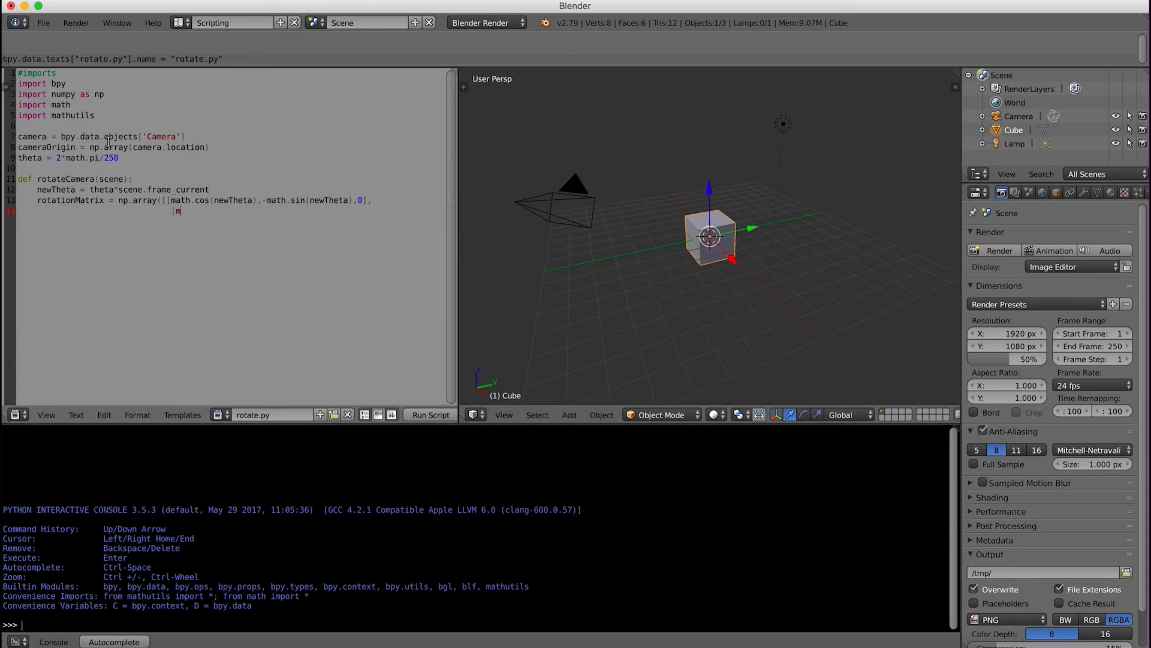
{"action": "type", "text": "math.sin("}
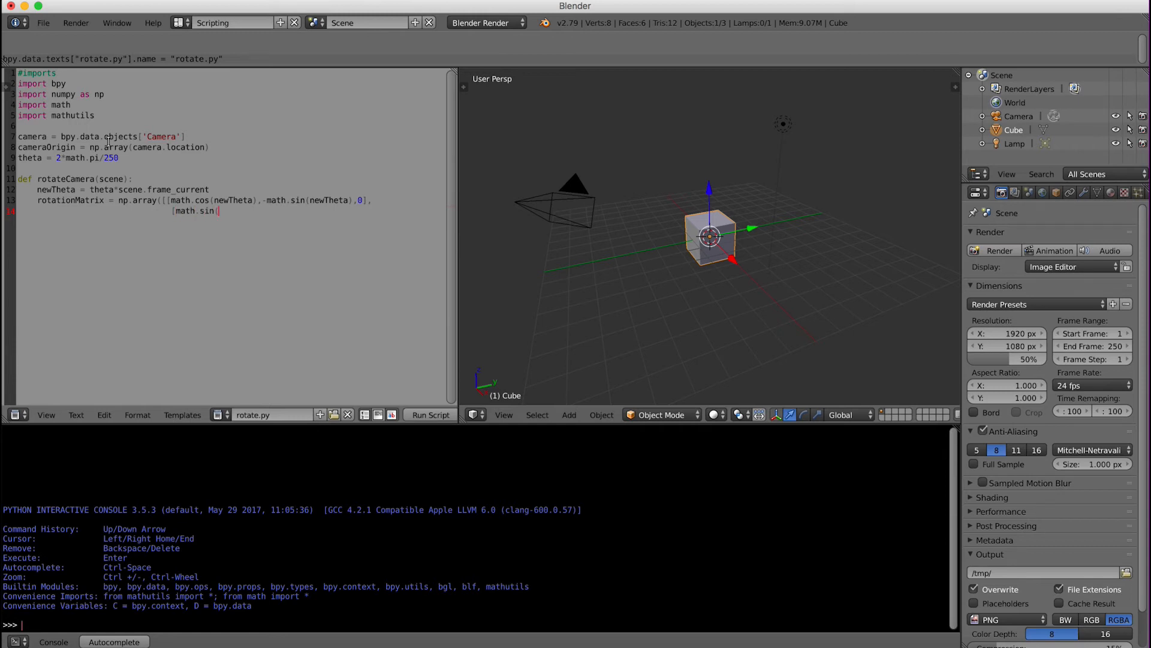
{"action": "type", "text": "newTheta"}
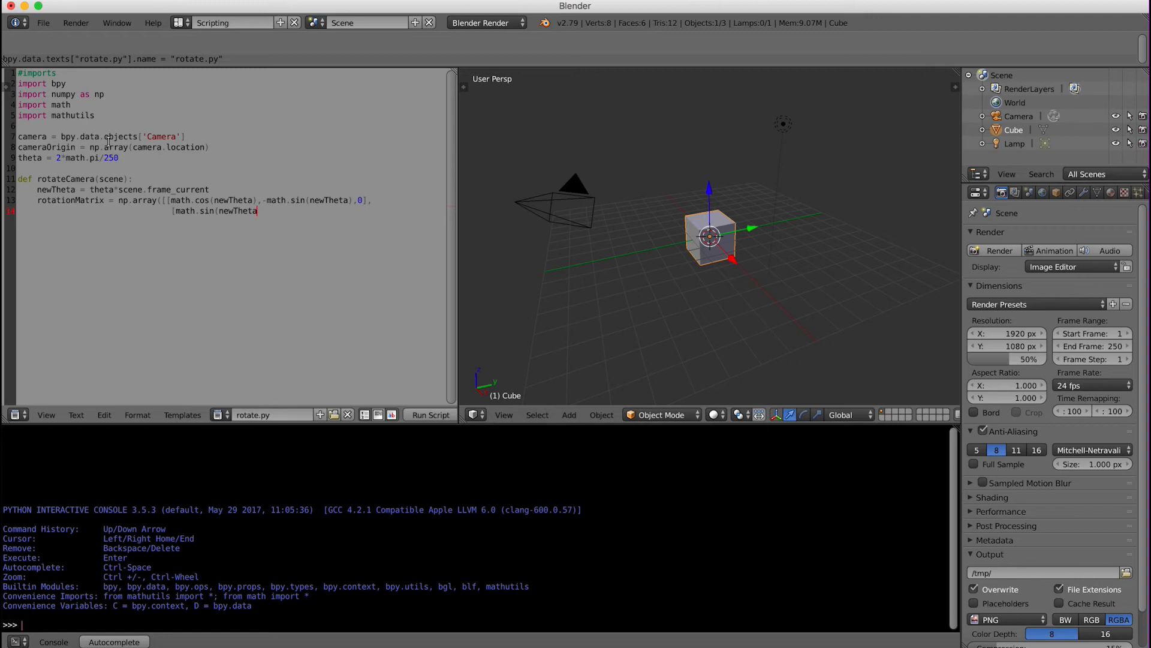
{"action": "type", "text": ", math.co"}
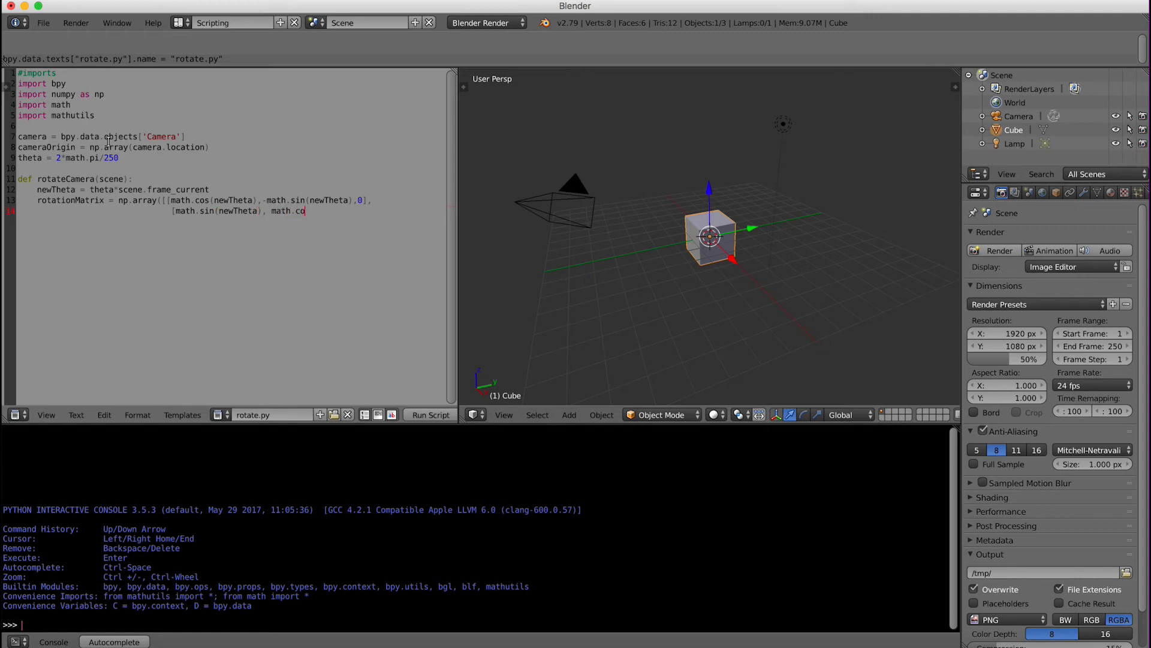
{"action": "type", "text": "s(newTheta"}
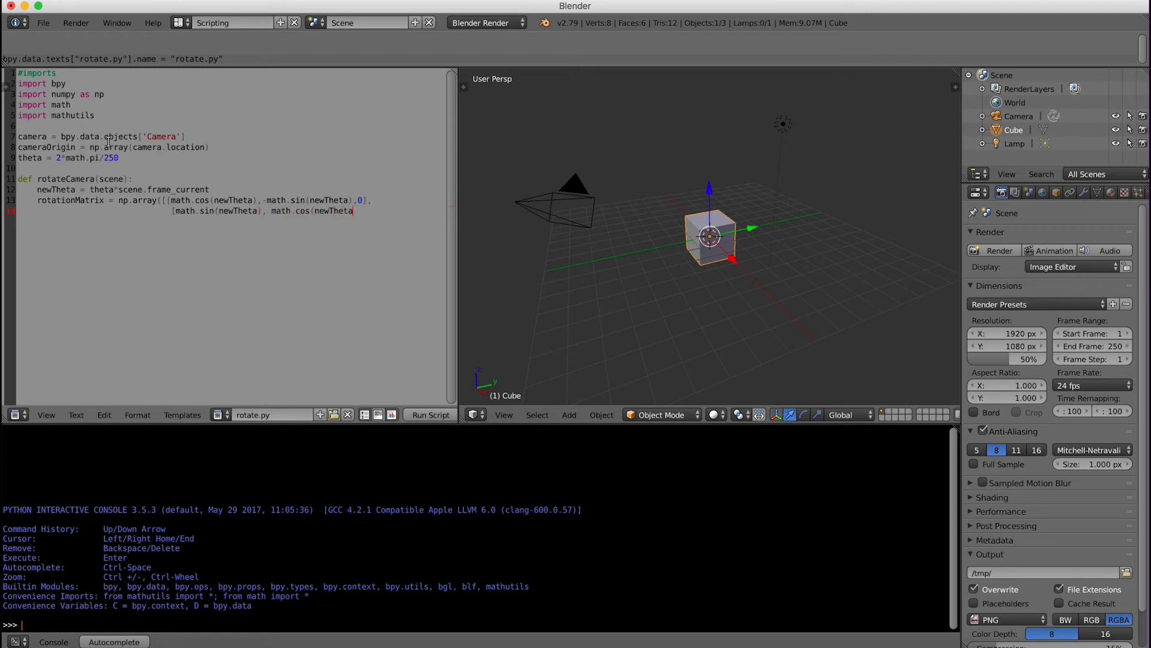
{"action": "type", "text": ",0],"}
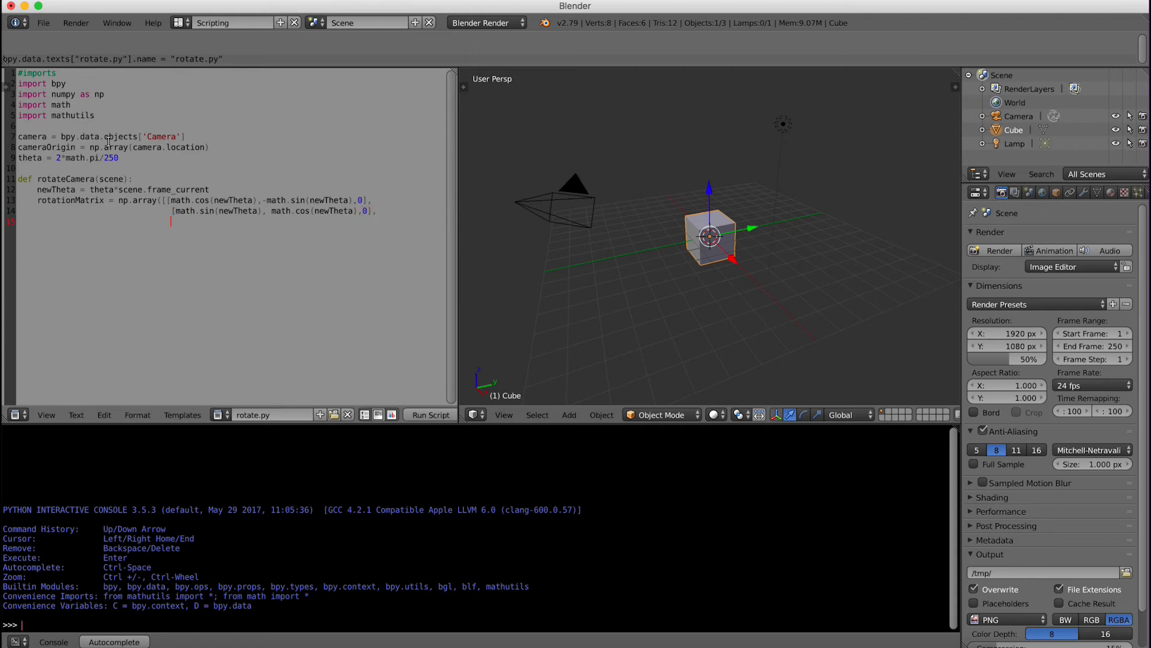
{"action": "type", "text": "[0,0,1"}
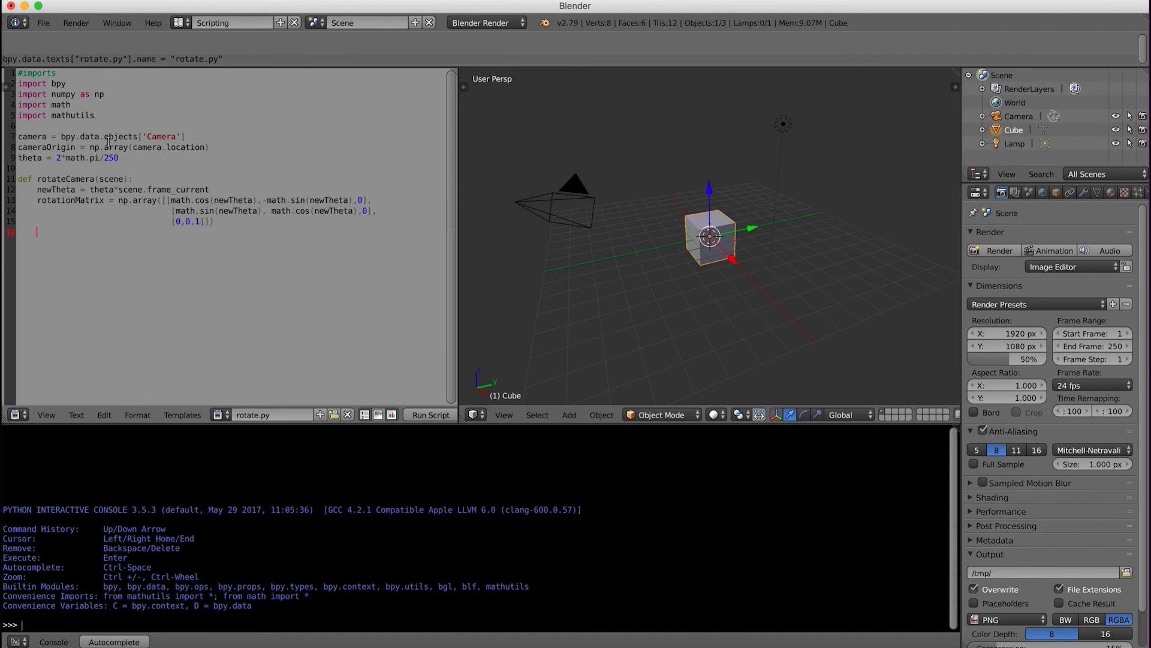
- Set camera.location = np.dot(cameraOrigin, rotationMatrix) inside rotateCamera
{"action": "type", "text": "camera"}
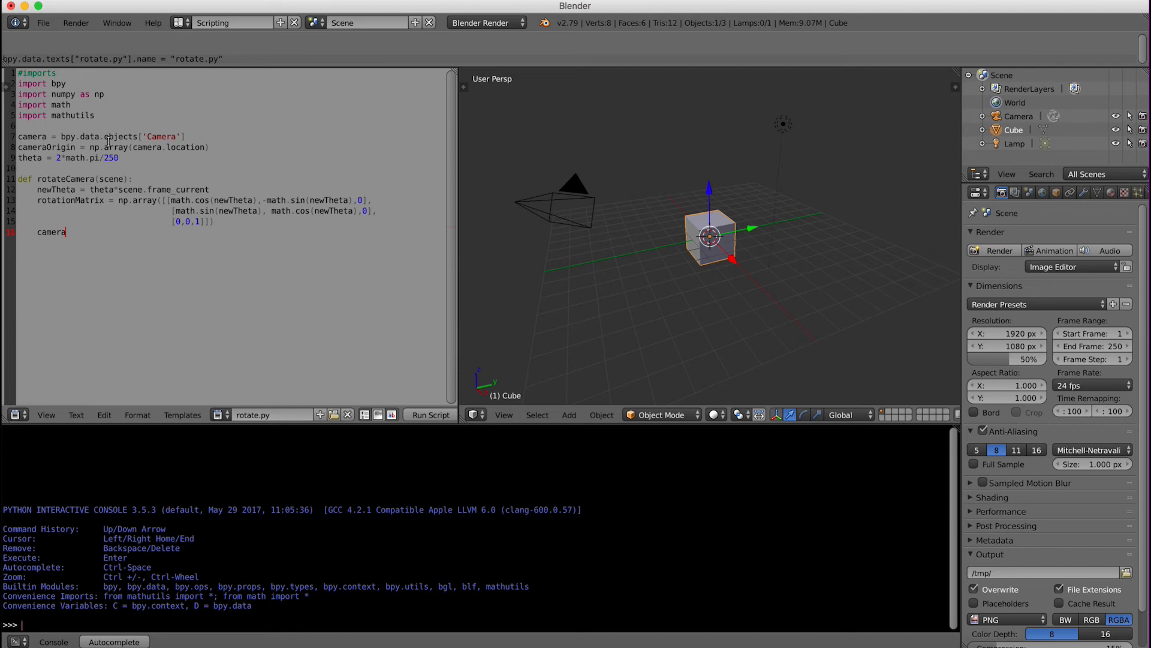
{"action": "type", "text": ".location"}
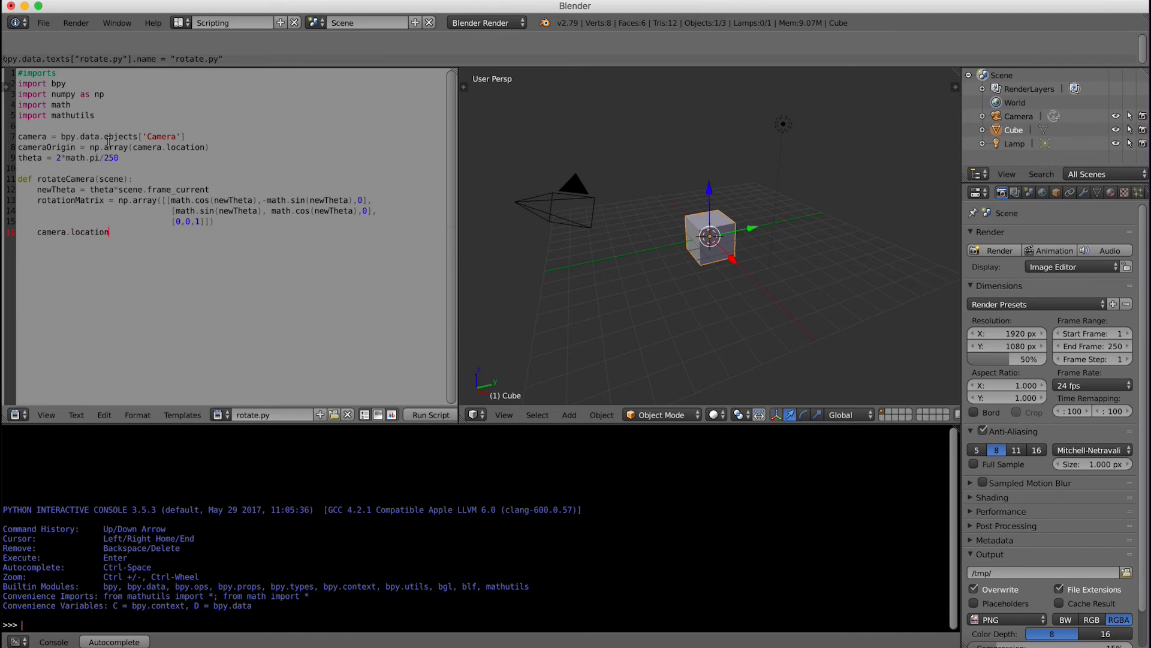
{"action": "type", "text": "= np"}
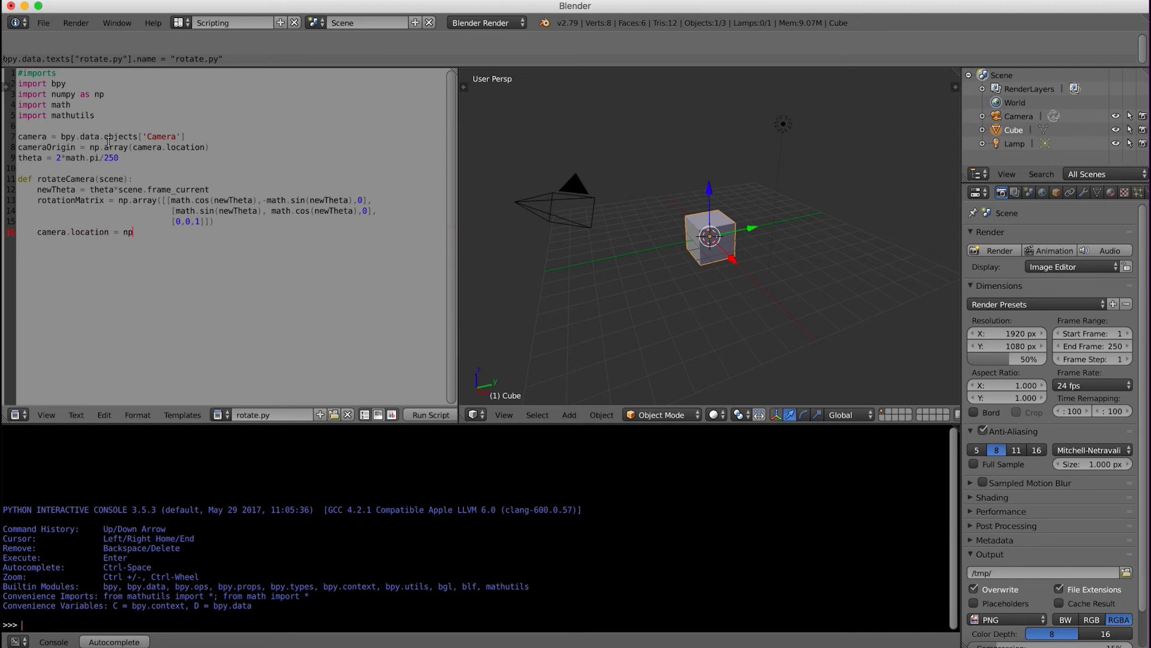
{"action": "type", "text": ".dot"}
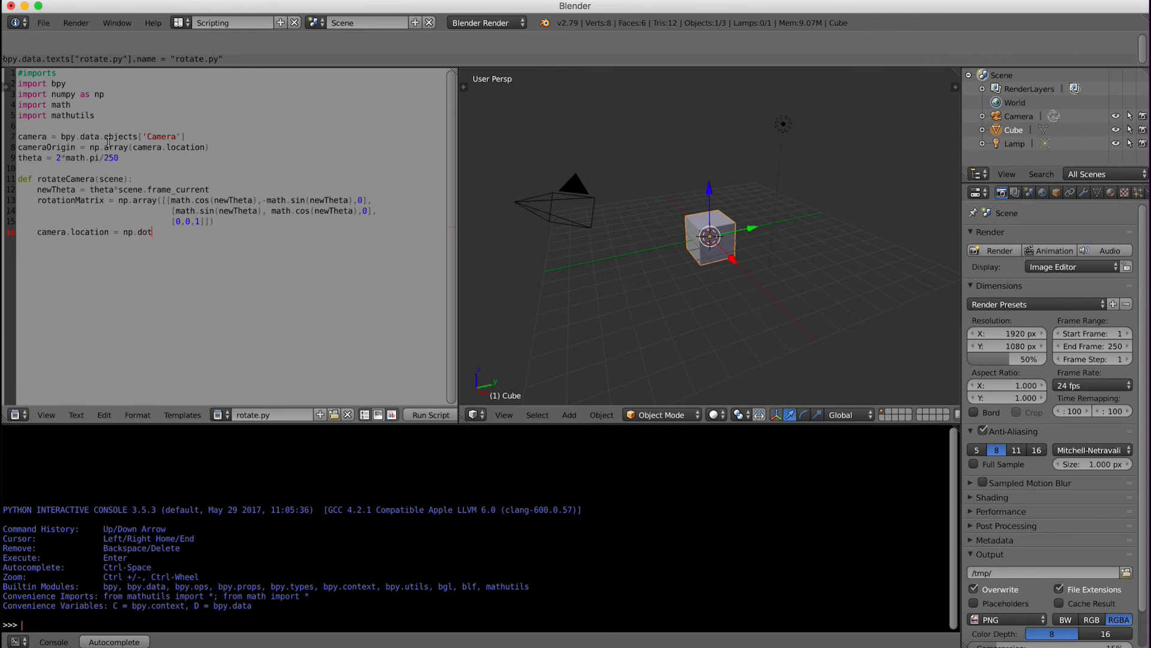
{"action": "type", "text": "(cam"}
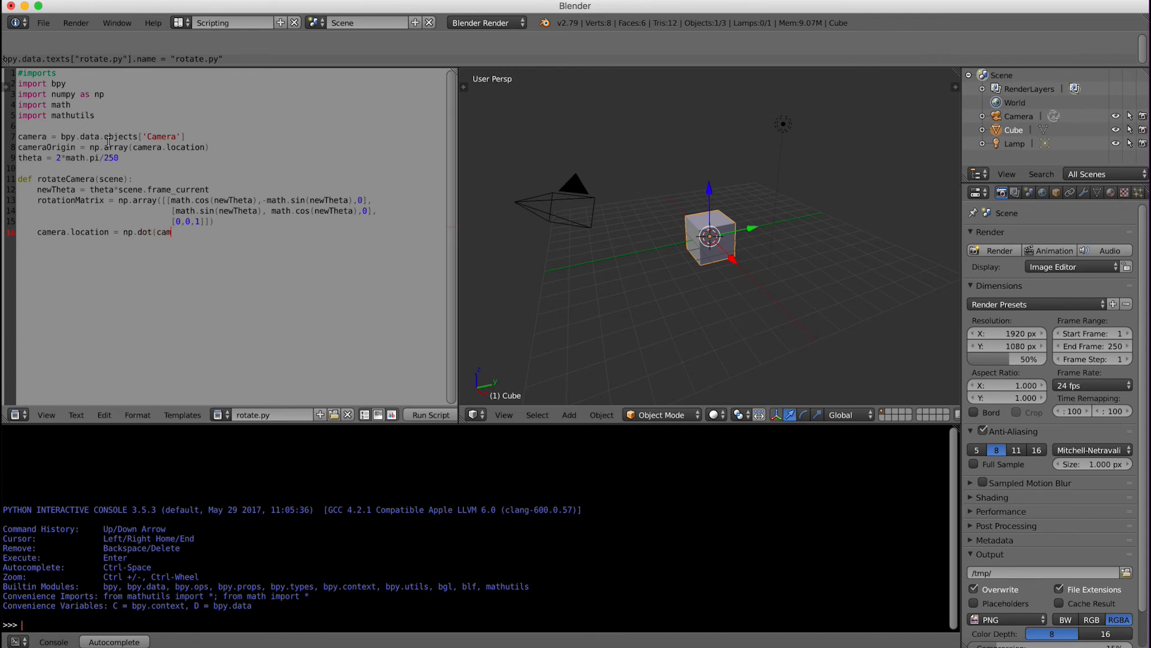
{"action": "type", "text": "eraOrigin,rotationM"}
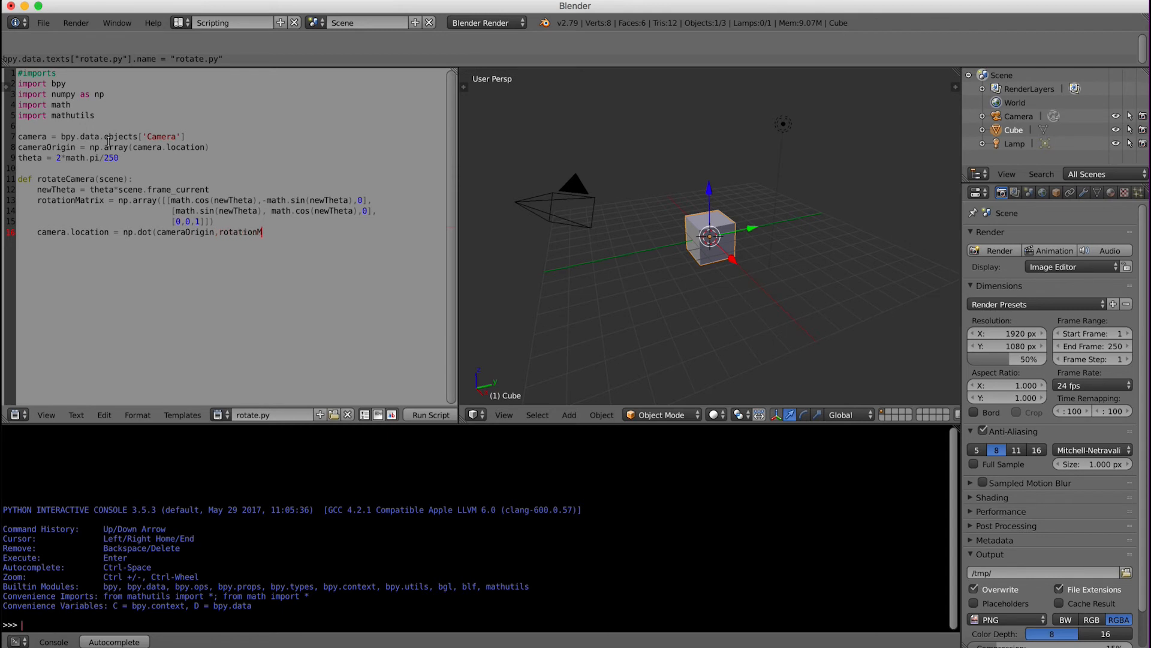
{"action": "type", "text": "atrix)"}
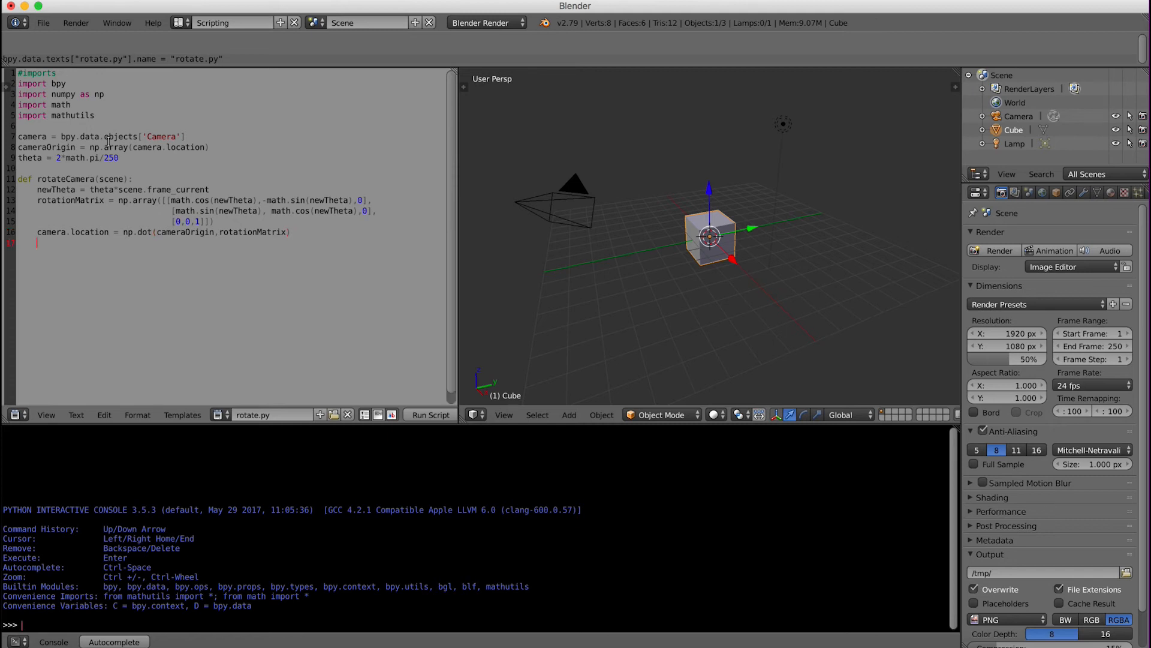
- Define setRotation() with a '# clear old handlers' comment
{"action": "key", "text": "Return"}
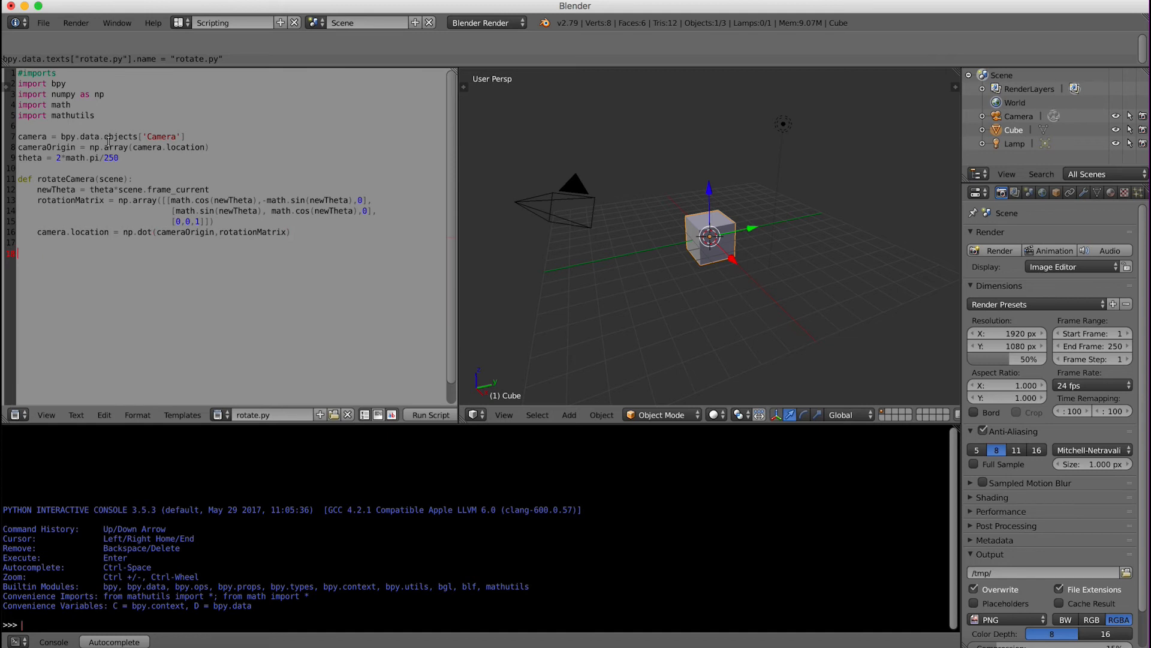
{"action": "type", "text": "d"}
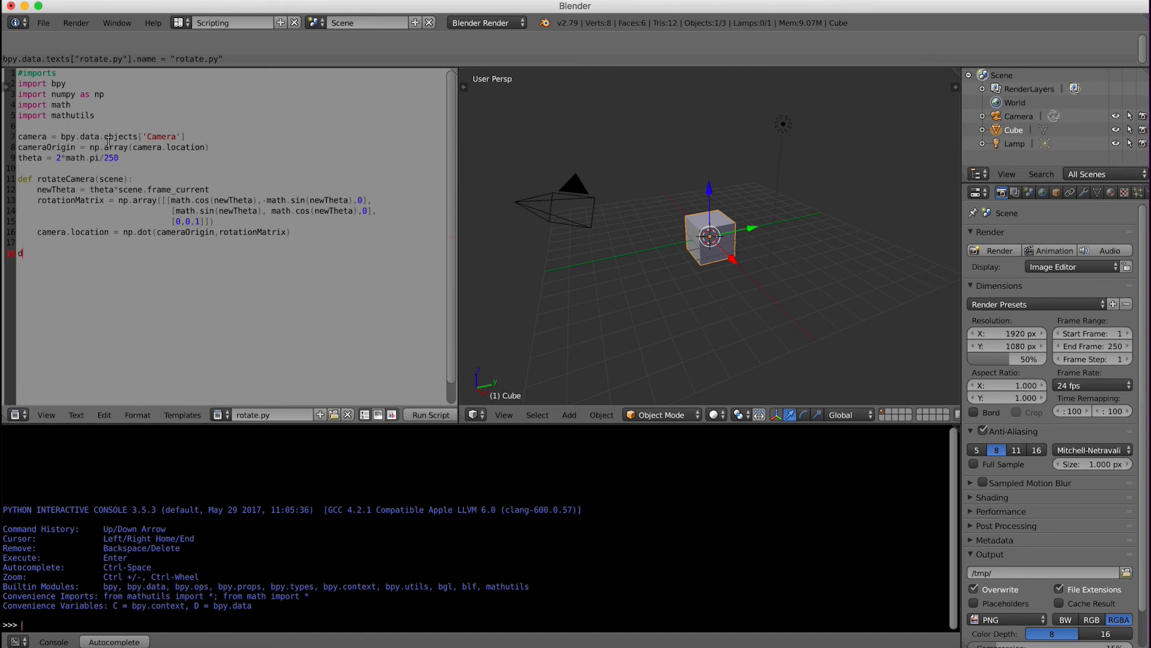
{"action": "type", "text": "ef"}
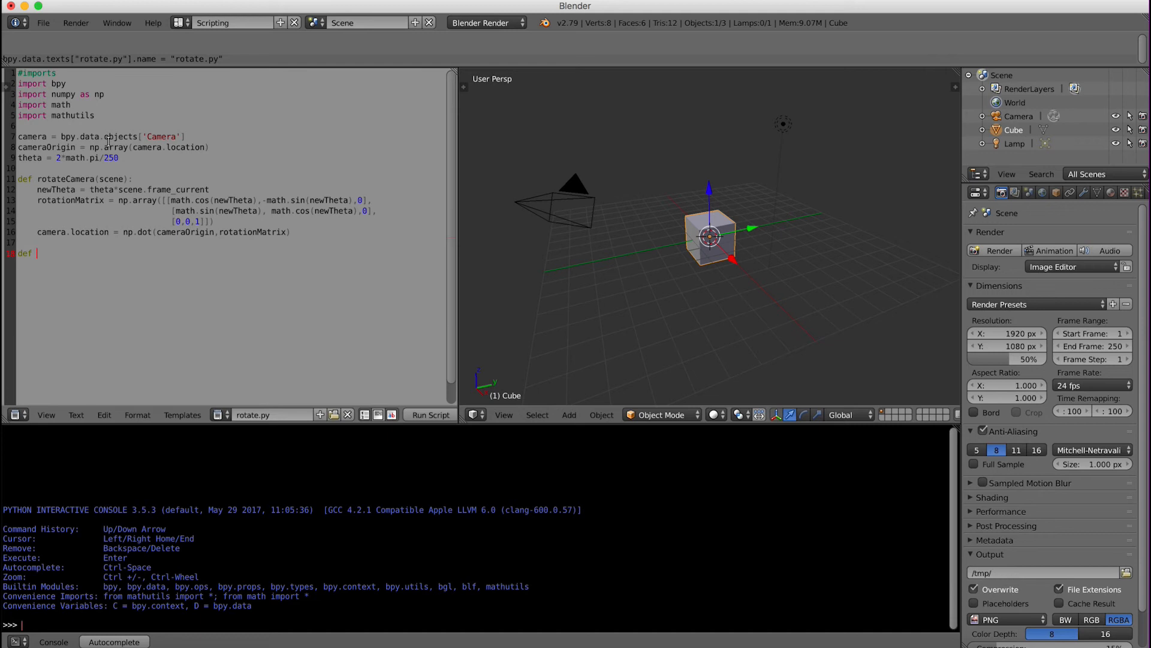
{"action": "type", "text": "setR"}
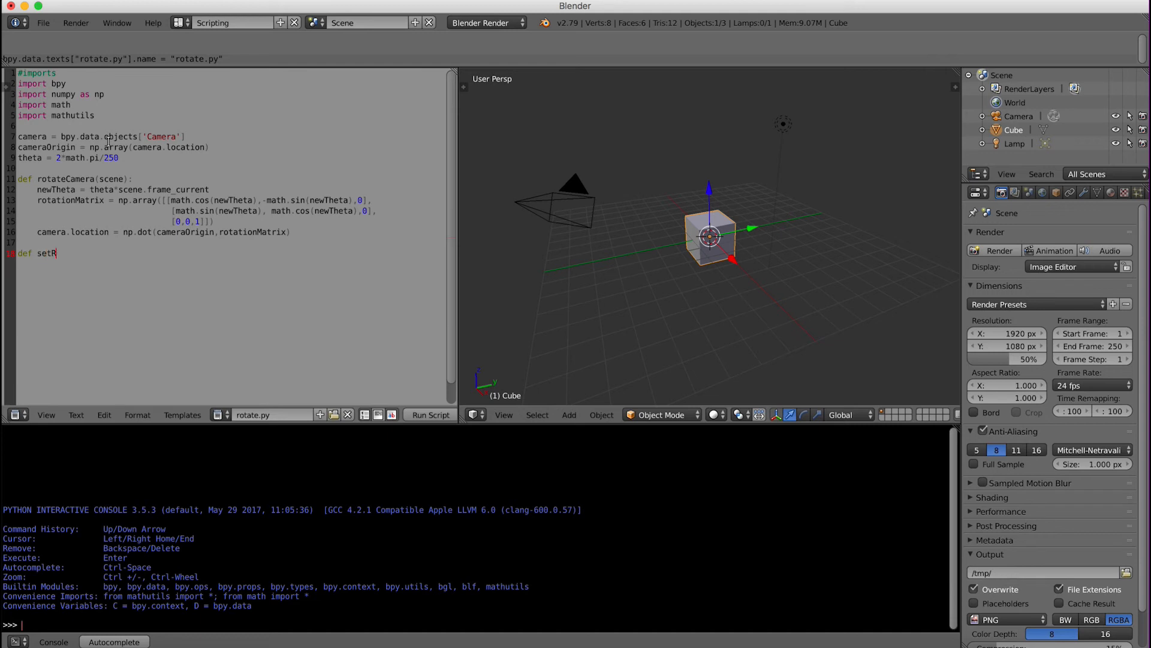
{"action": "type", "text": "otation():"}
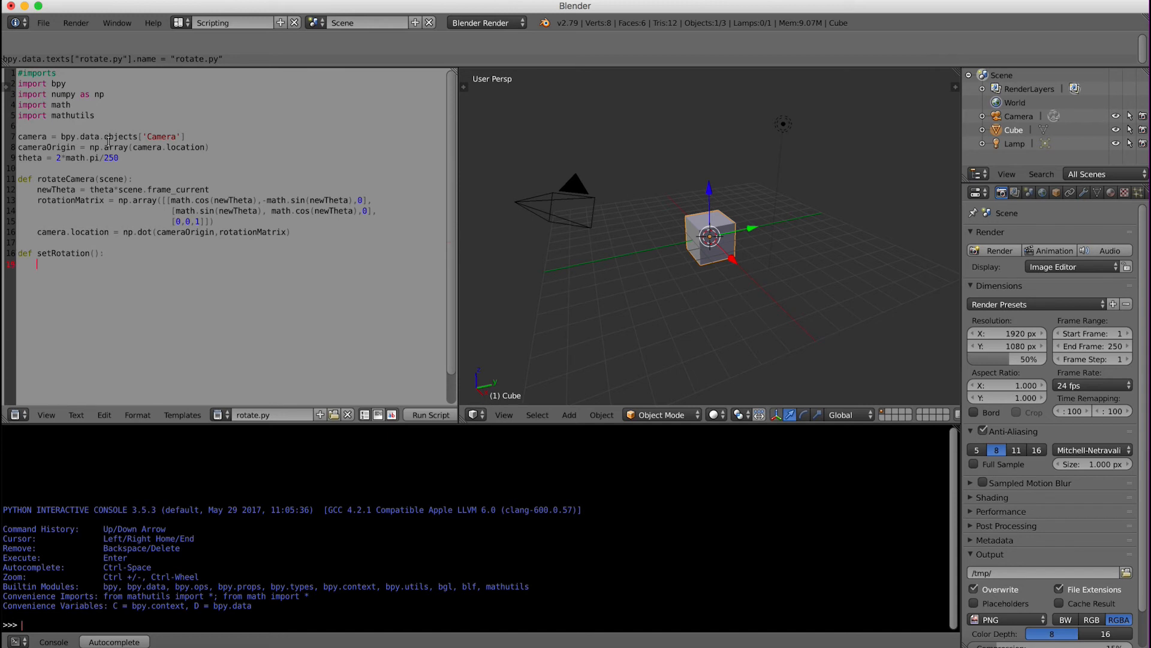
{"action": "type", "text": "#"}
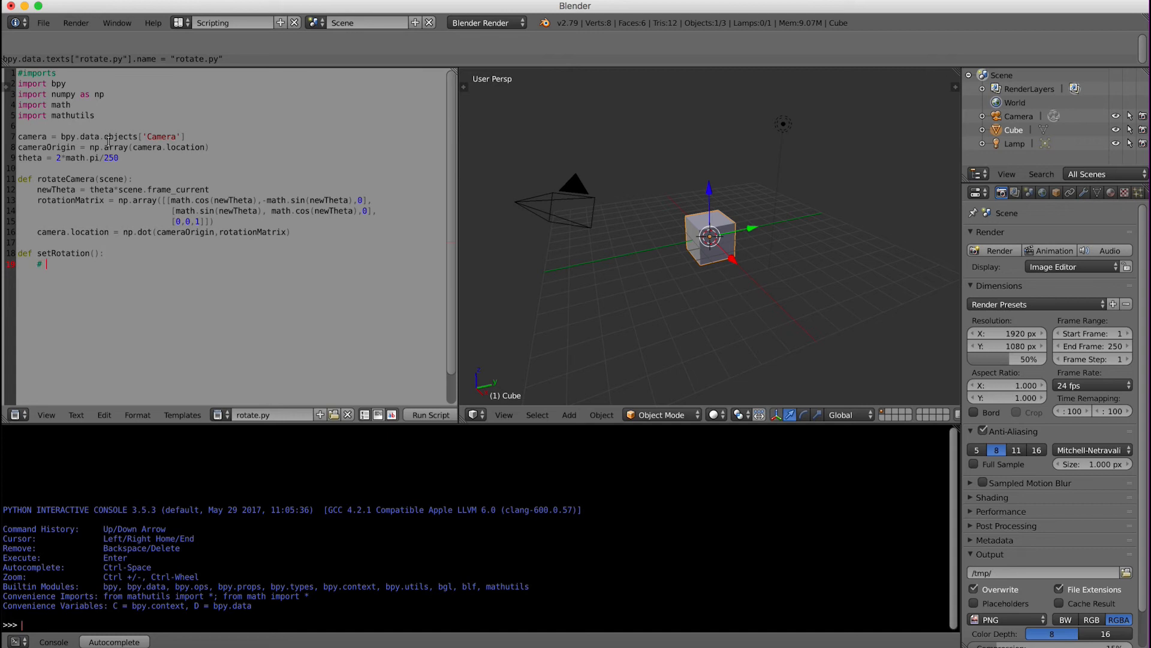
{"action": "type", "text": "clear old d"}
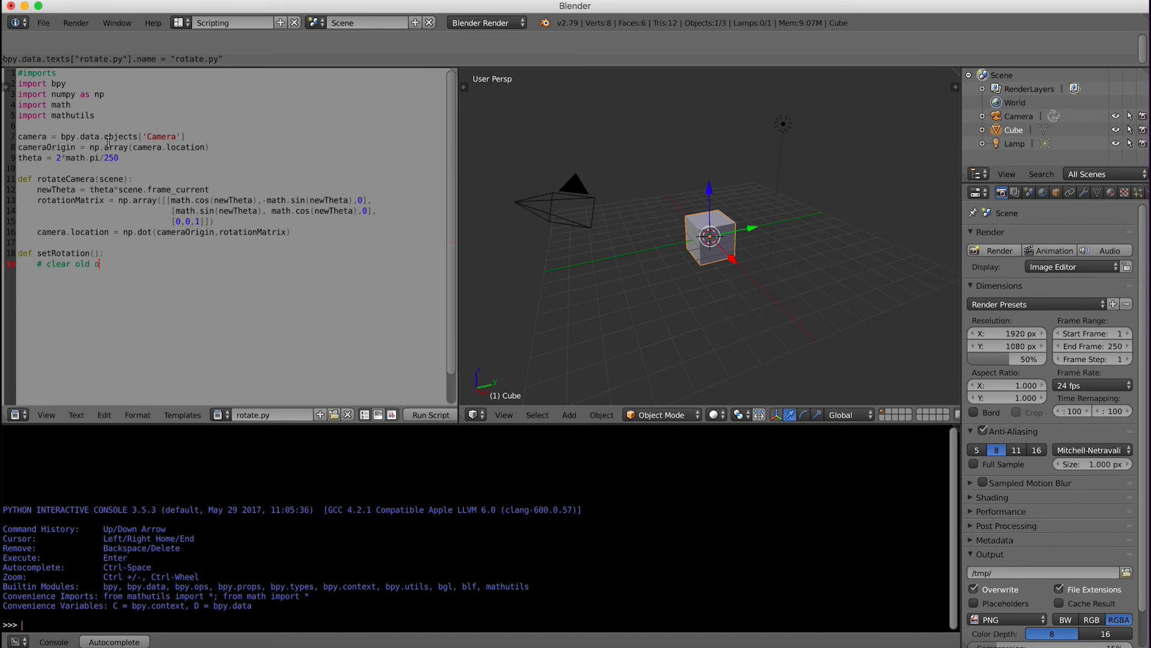
{"action": "type", "text": "handlers"}
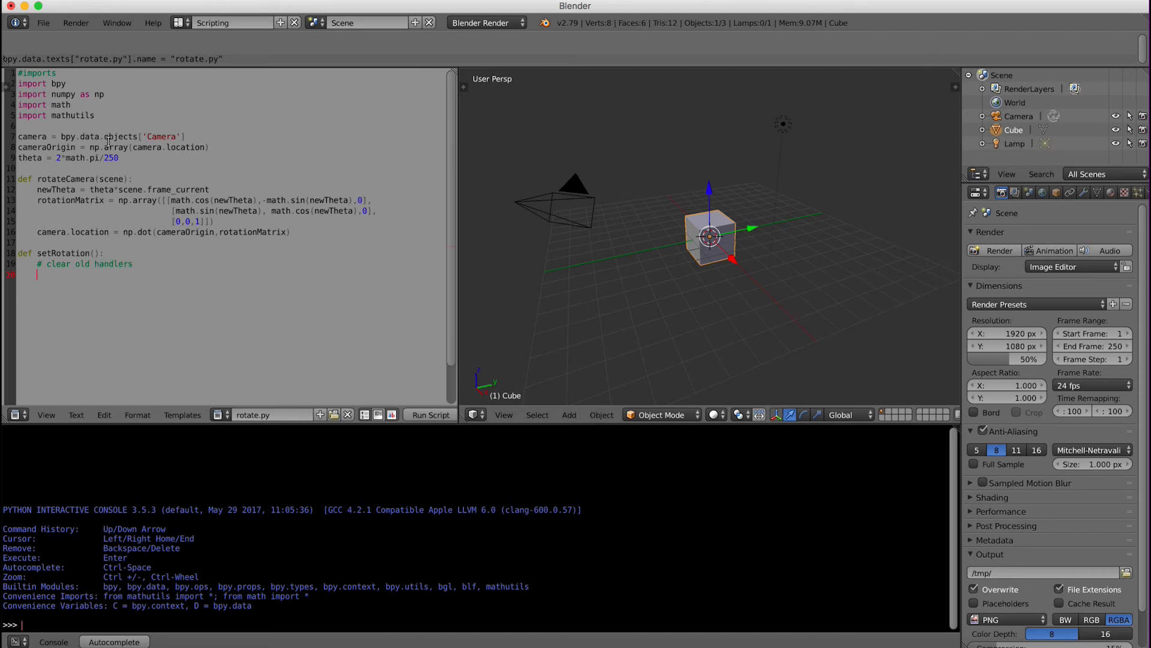
- Add bpy.app.handlers.frame_change_pre.clear() to remove old handlers
{"action": "type", "text": "bpy"}
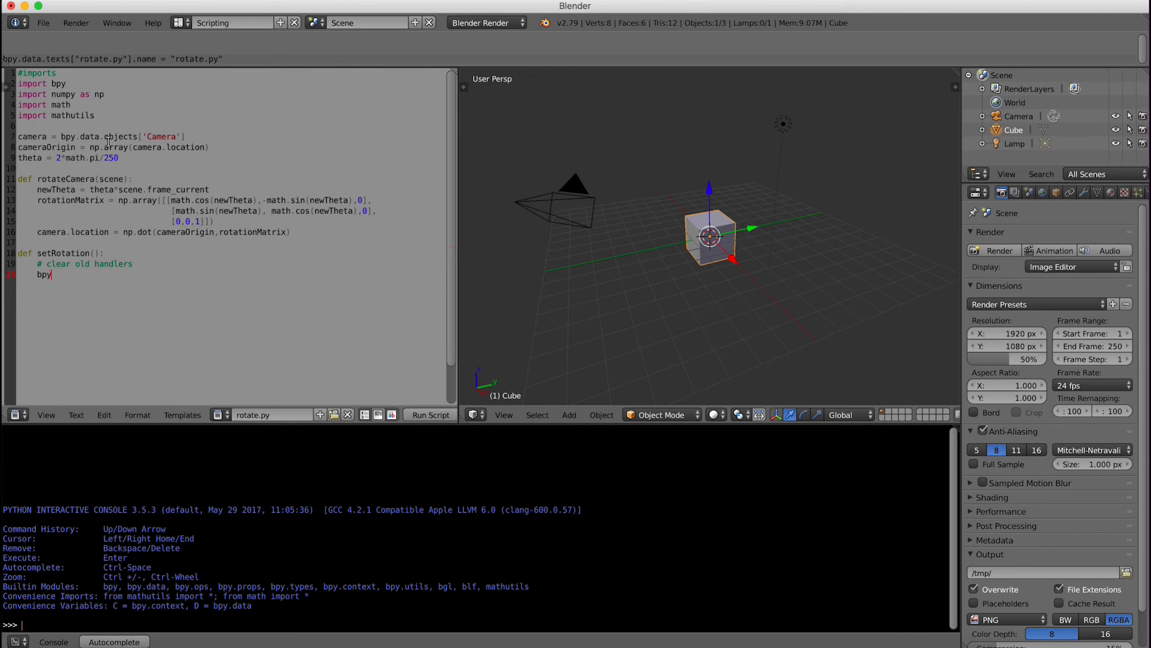
{"action": "type", "text": ".app"}
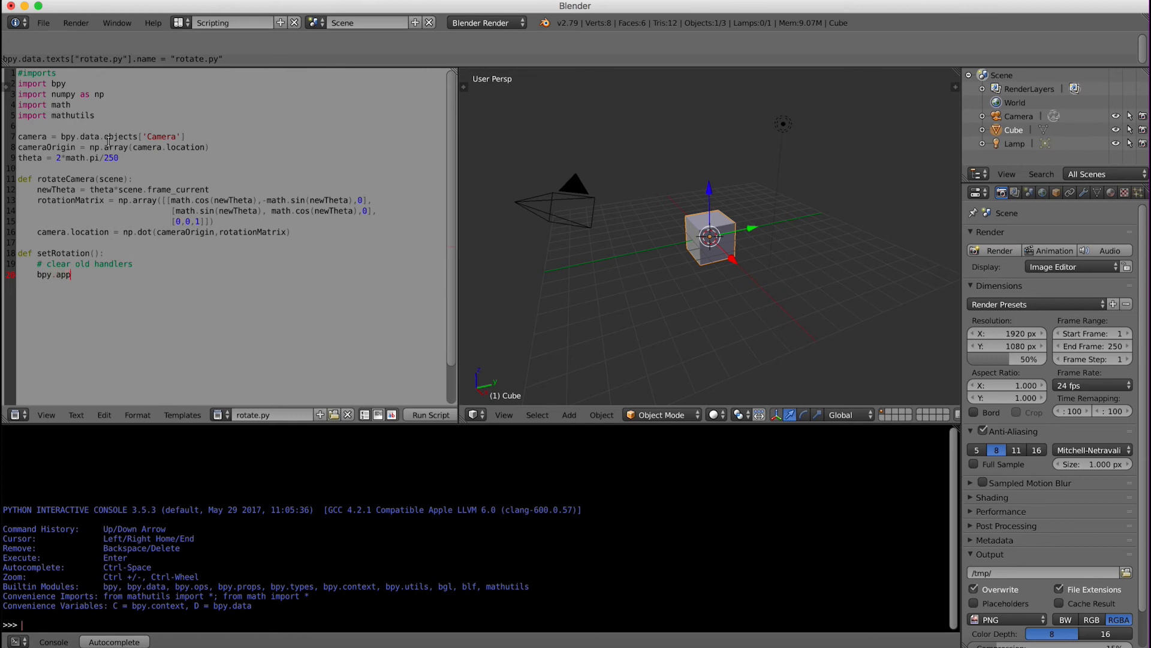
{"action": "type", "text": ".handlers.fra"}
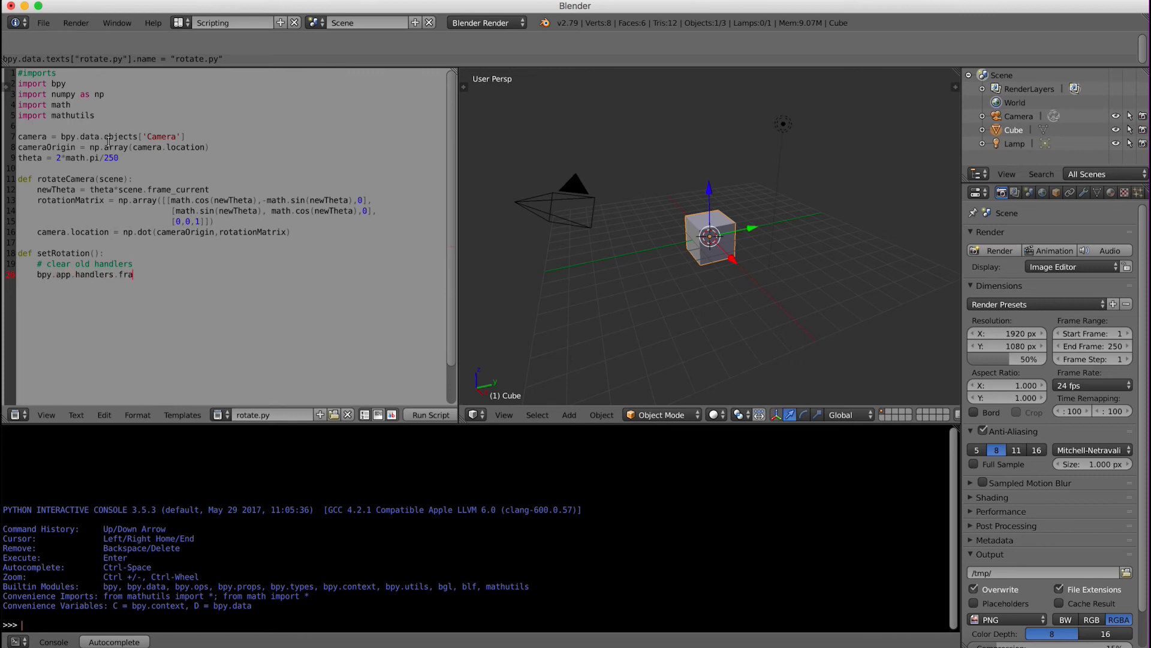
{"action": "type", "text": "me_change"}
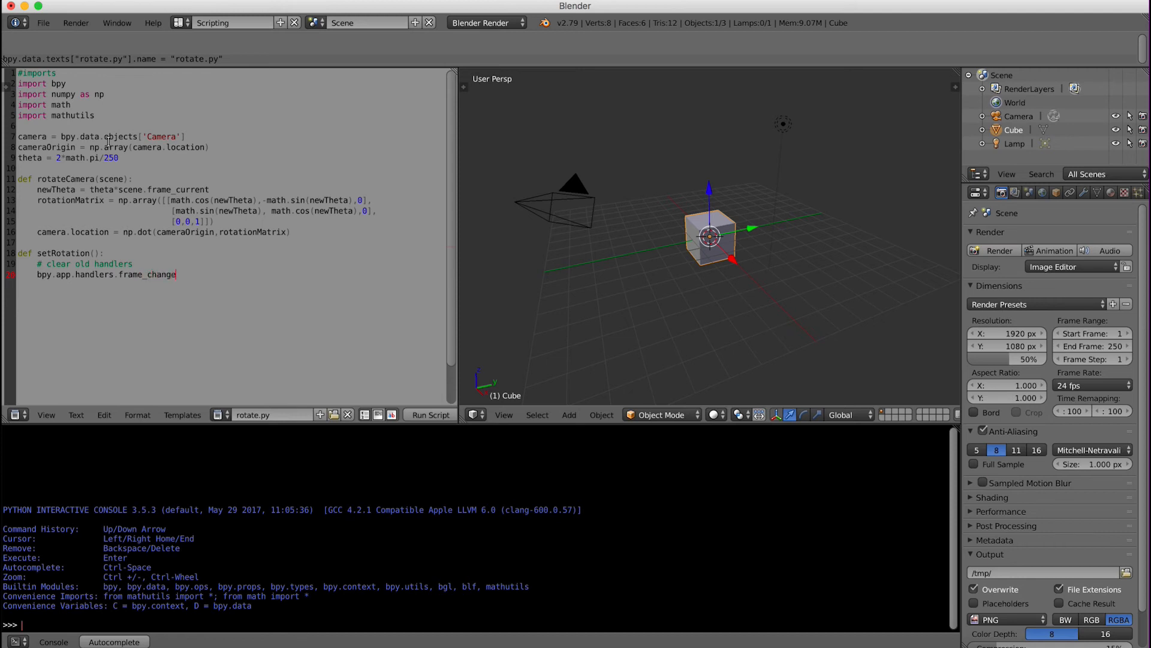
{"action": "type", "text": "_pre"}
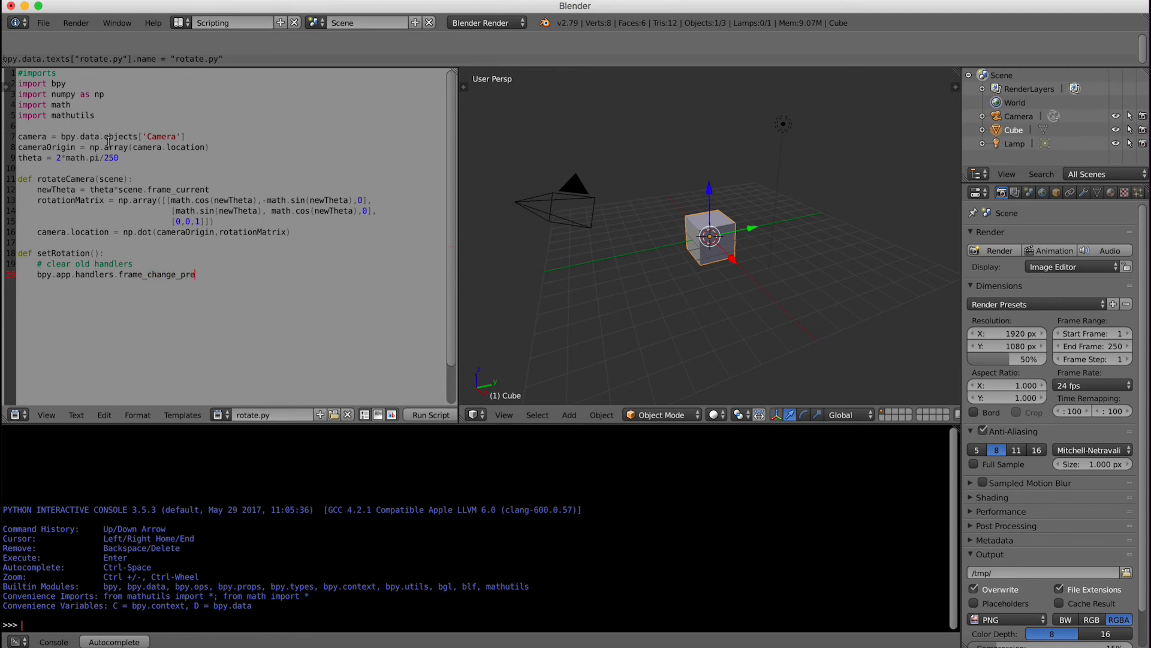
{"action": "type", "text": ".clear()"}
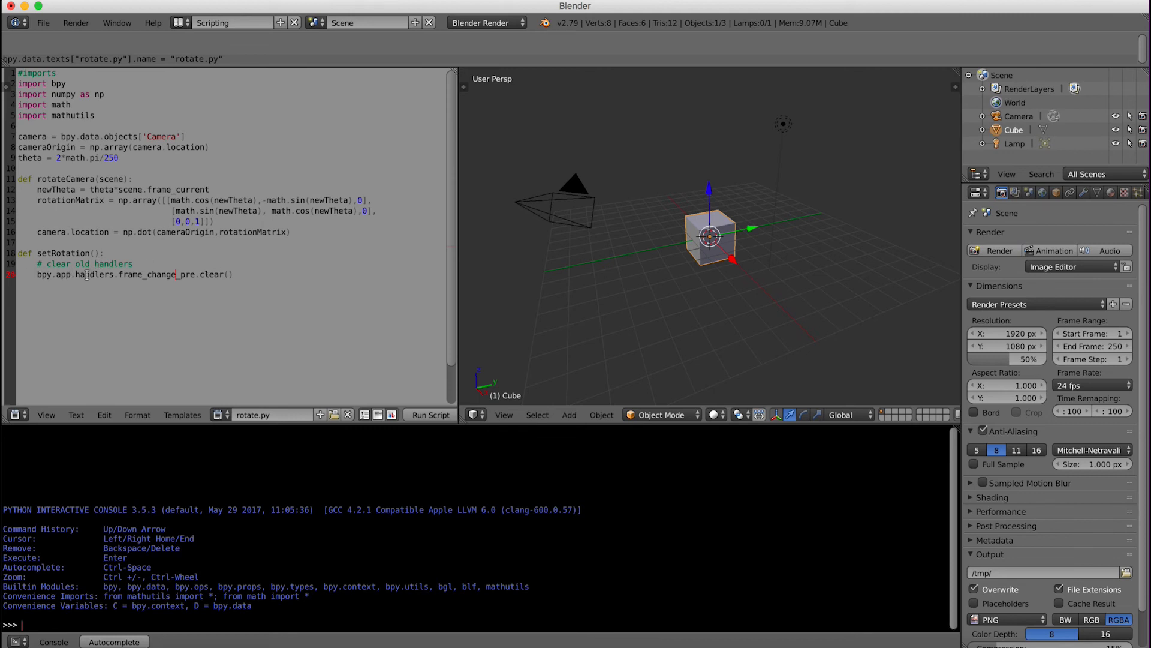
{"action": "left_click", "coordinate": [75, 273]}
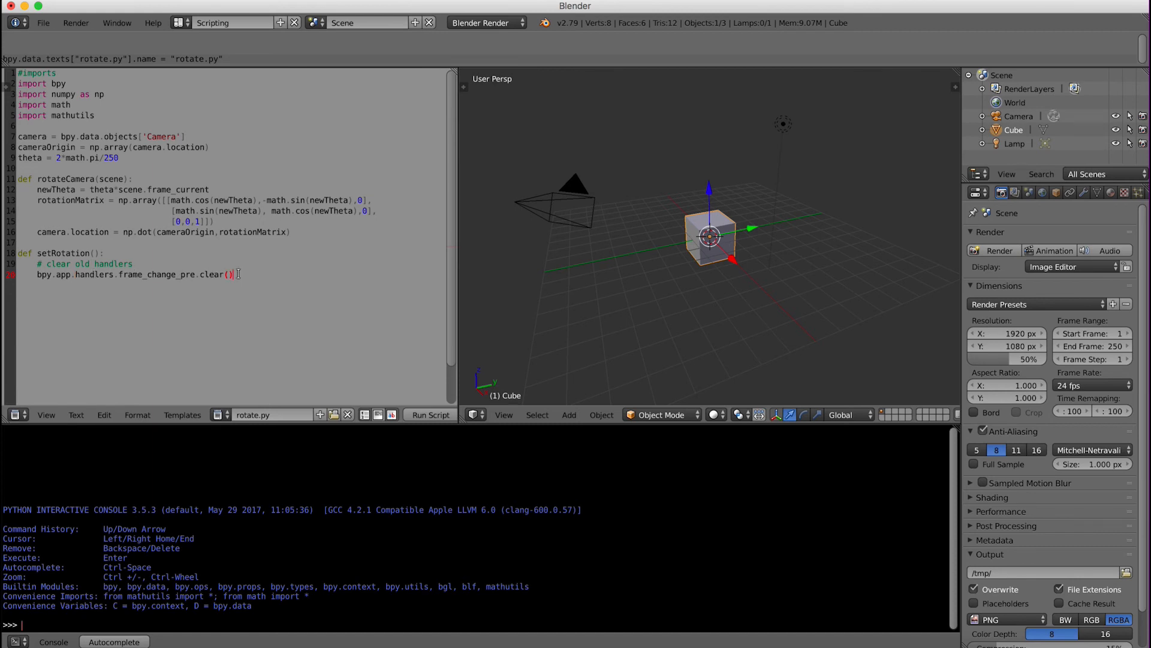
{"action": "key", "text": "Return"}
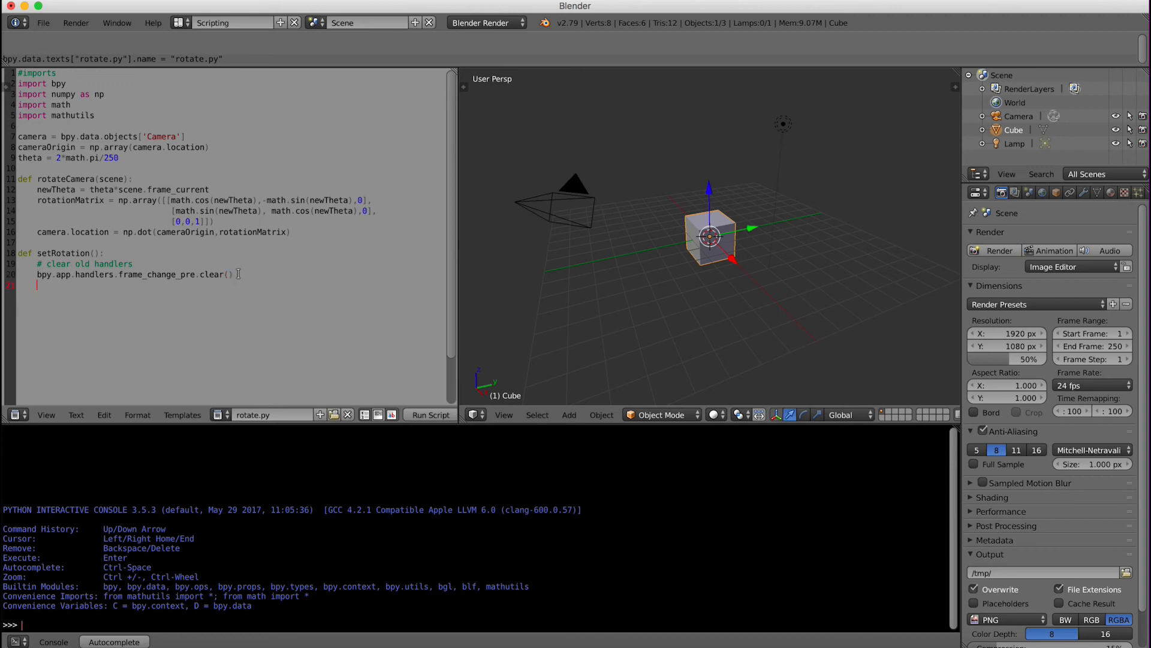
- Add a '# register a new handler' comment and begin the bpy.app.handlers call
{"action": "type", "text": "#r"}
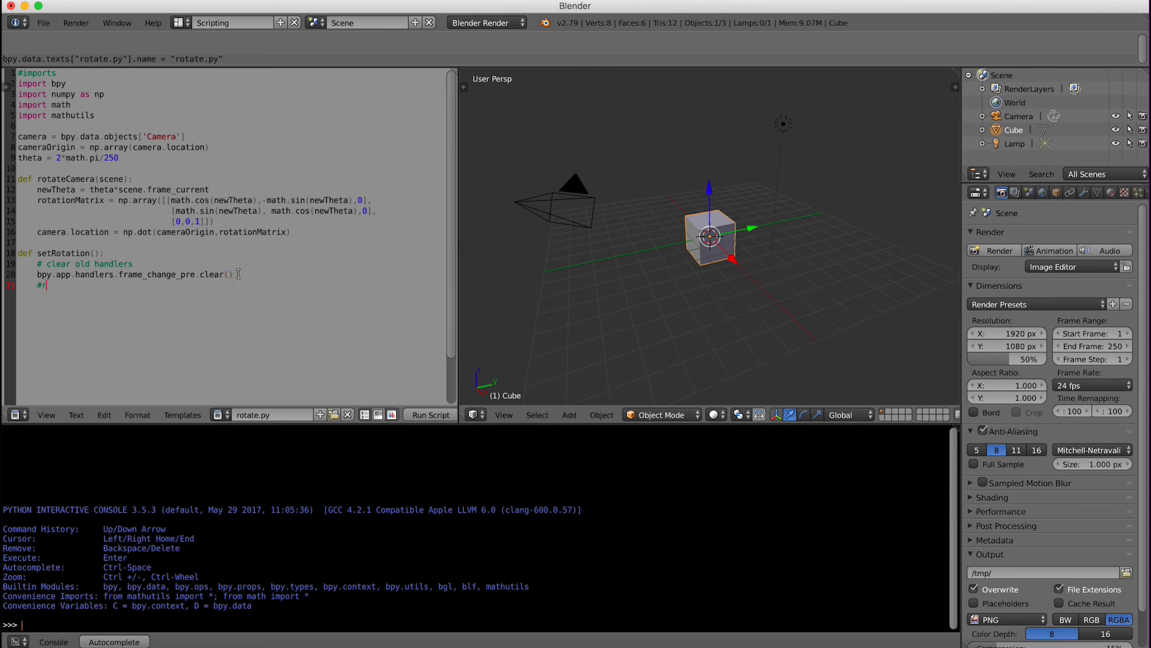
{"action": "type", "text": "egister a new"}
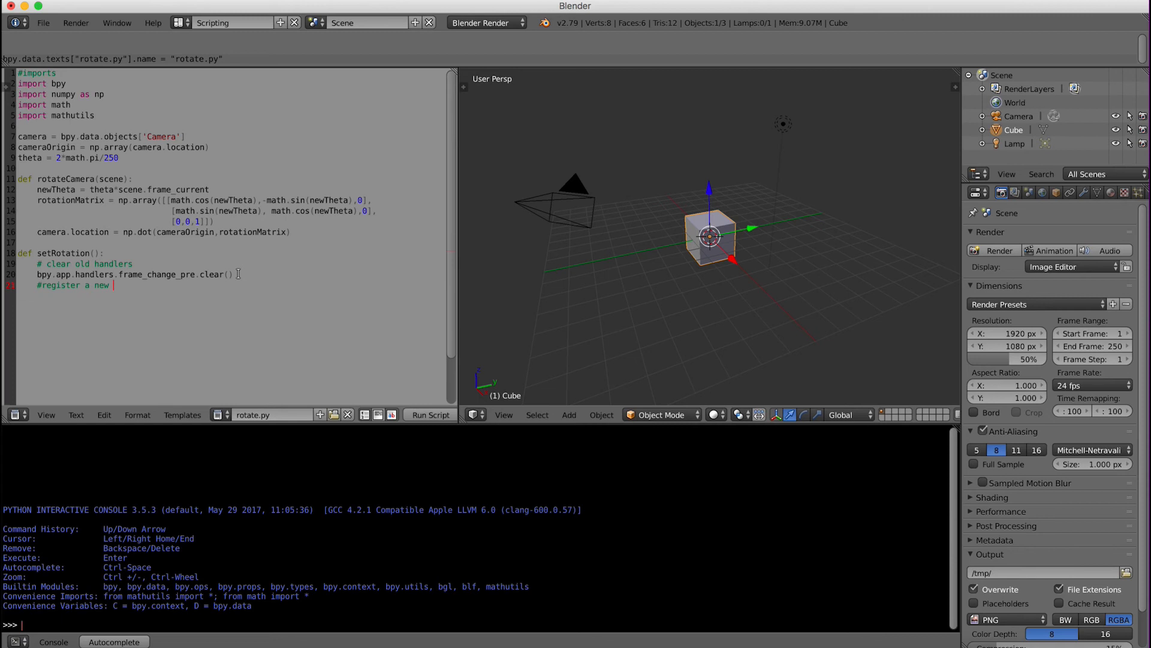
{"action": "type", "text": "handler"}
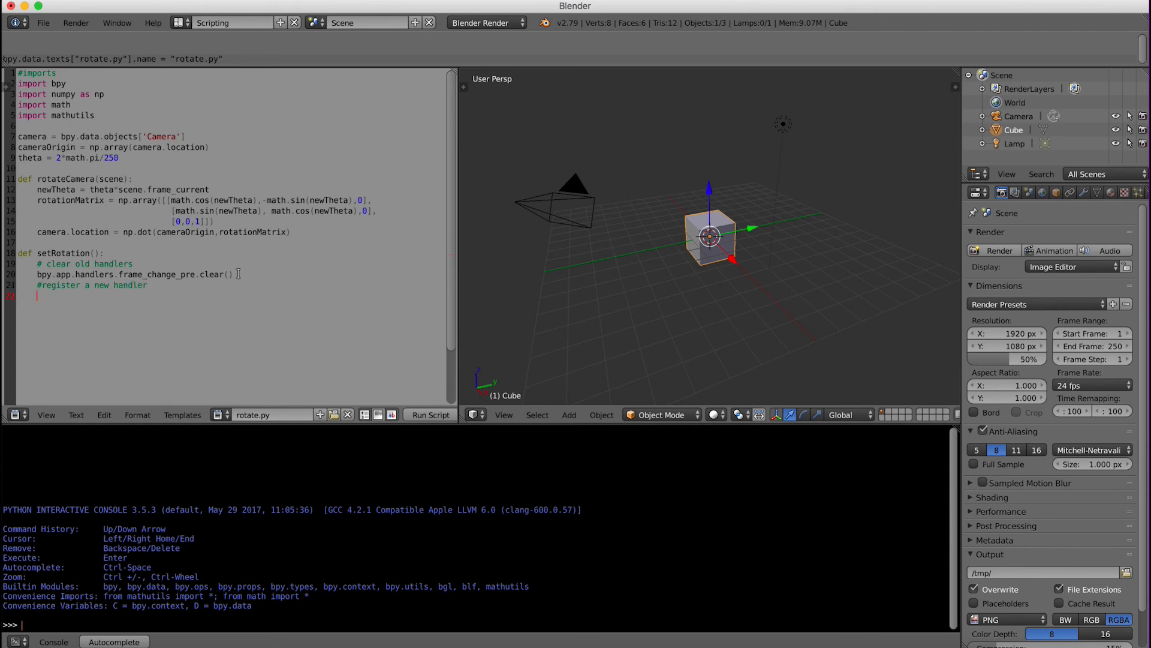
{"action": "type", "text": "bpy"}
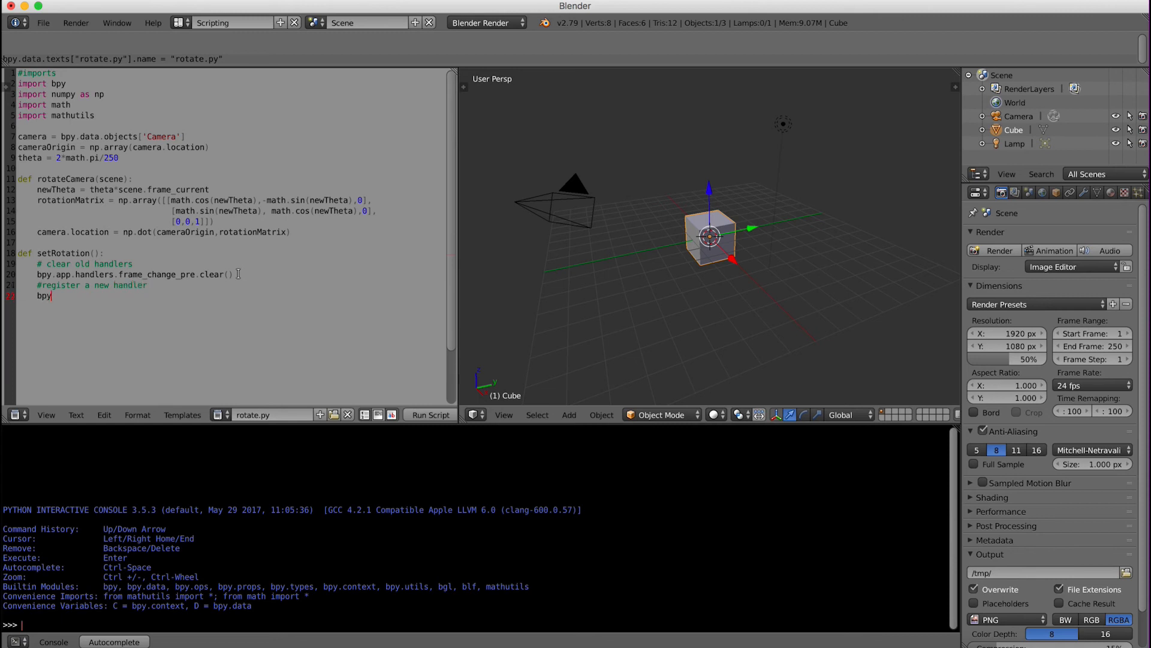
{"action": "type", "text": ".app.handl"}
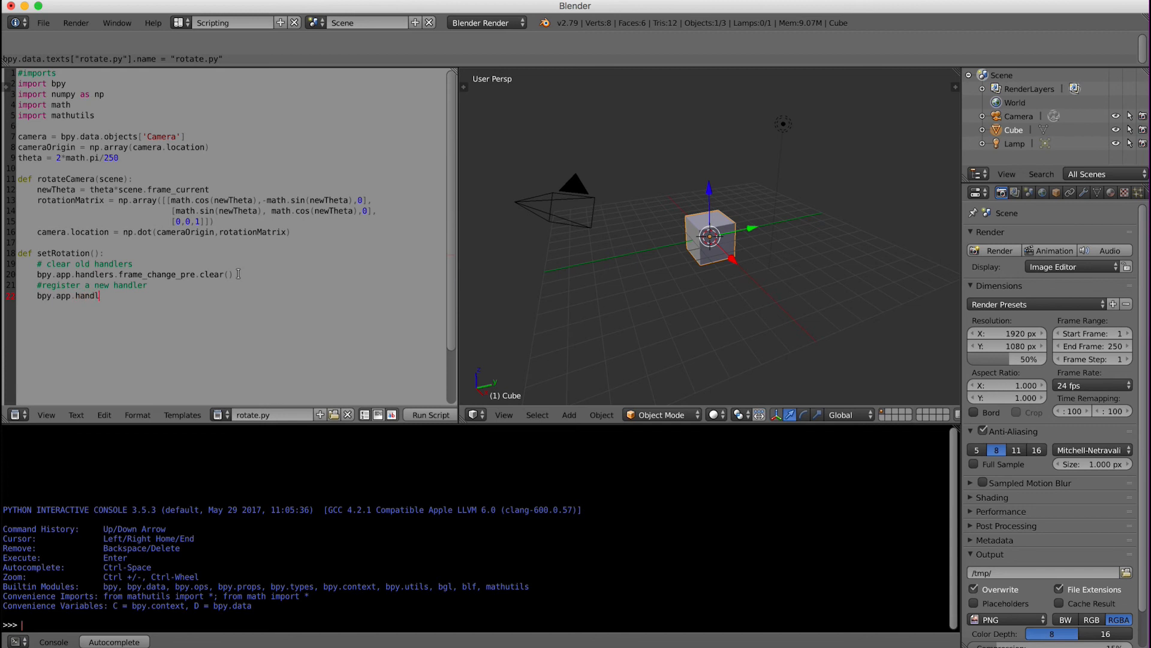
{"action": "type", "text": "ers"}
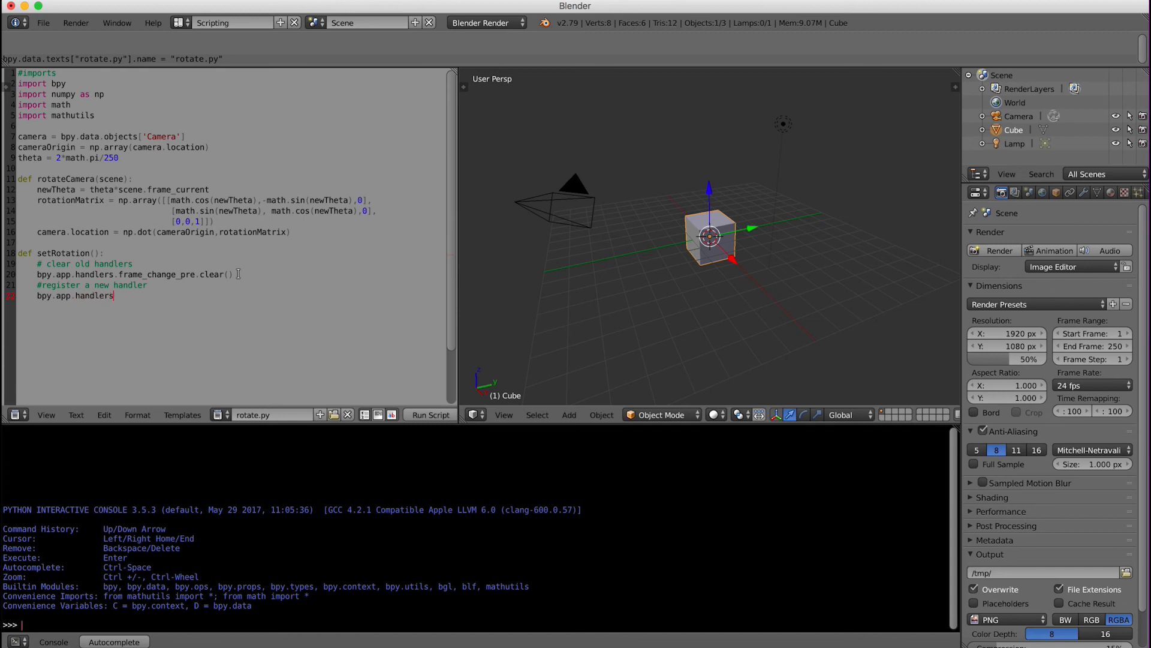
- Complete frame_change_pre.append(rotateCamera) to register the handler, ending the function
{"action": "type", "text": ".frame_"}
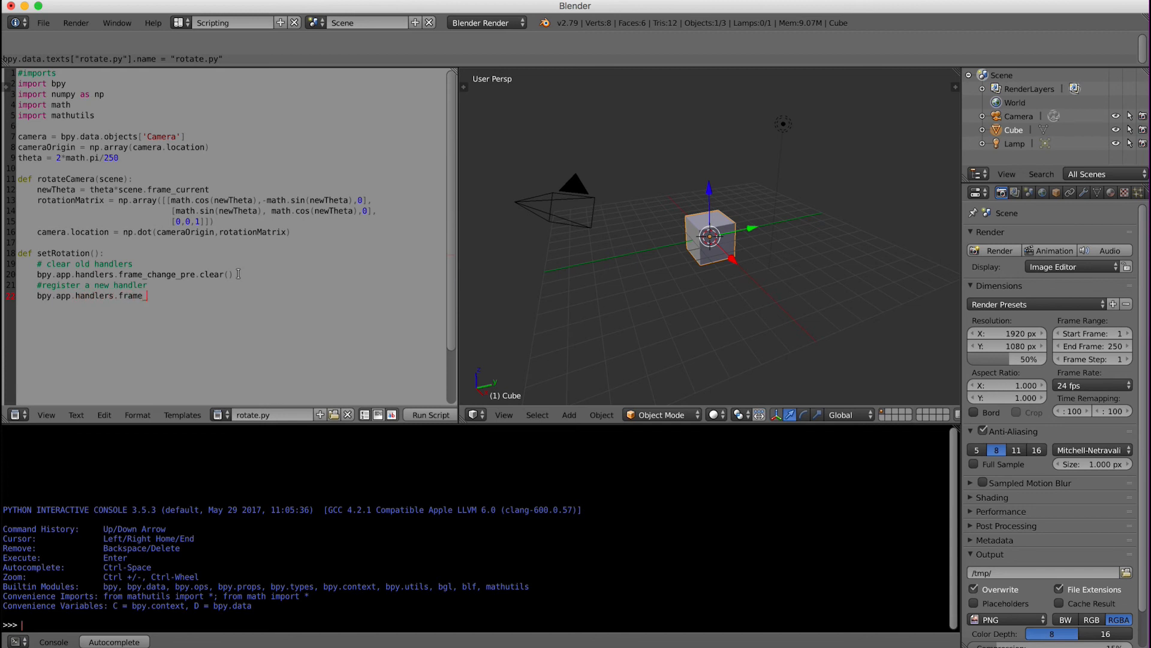
{"action": "type", "text": "change_pre.a"}
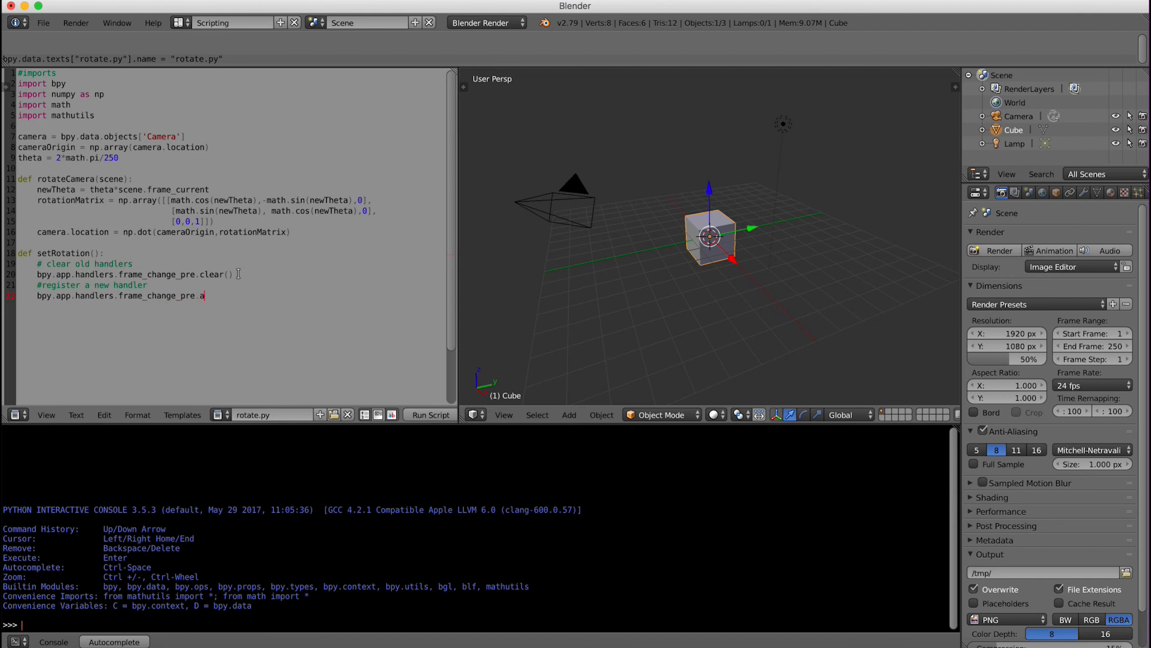
{"action": "type", "text": "ppend("}
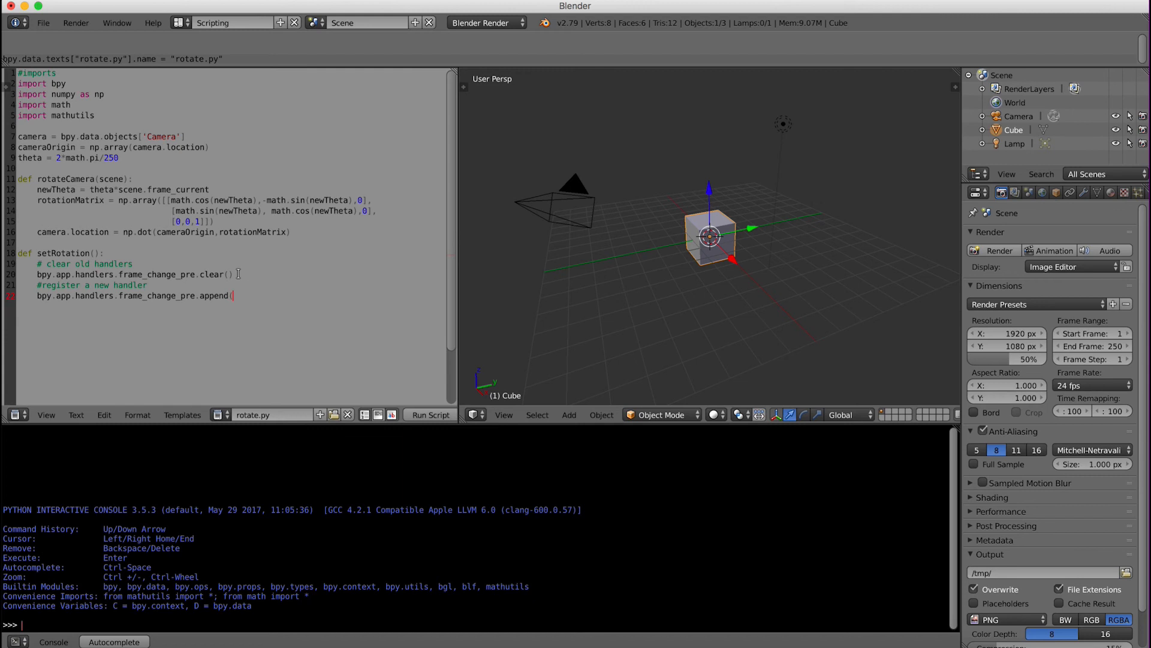
{"action": "type", "text": "rotate"}
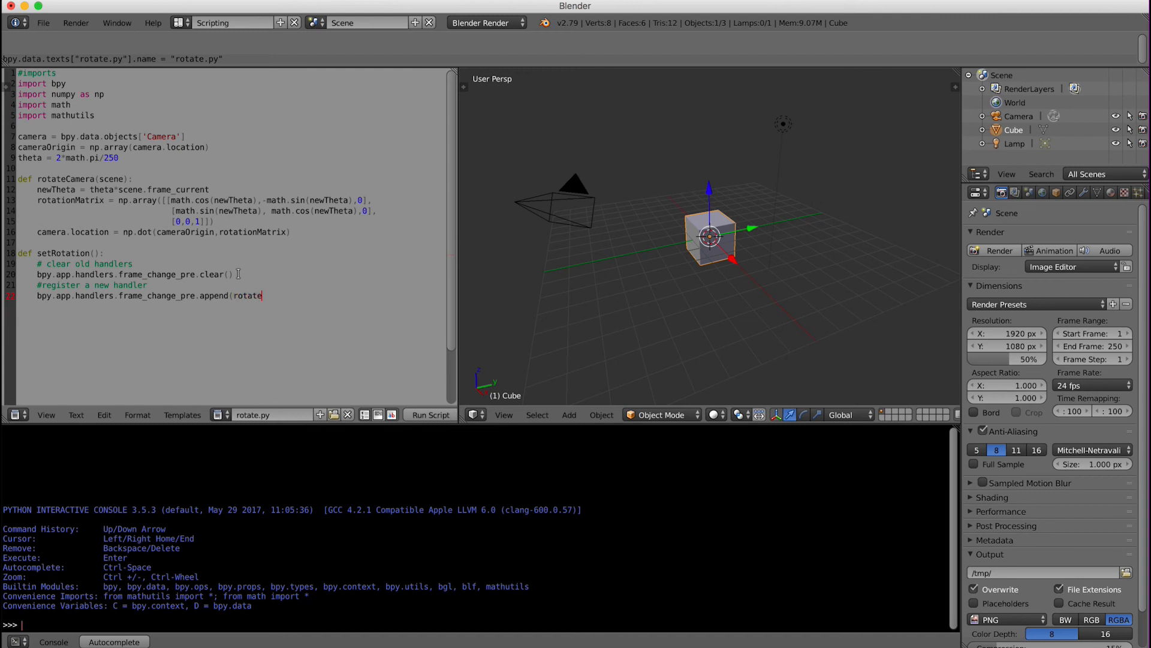
{"action": "type", "text": "Camera"}
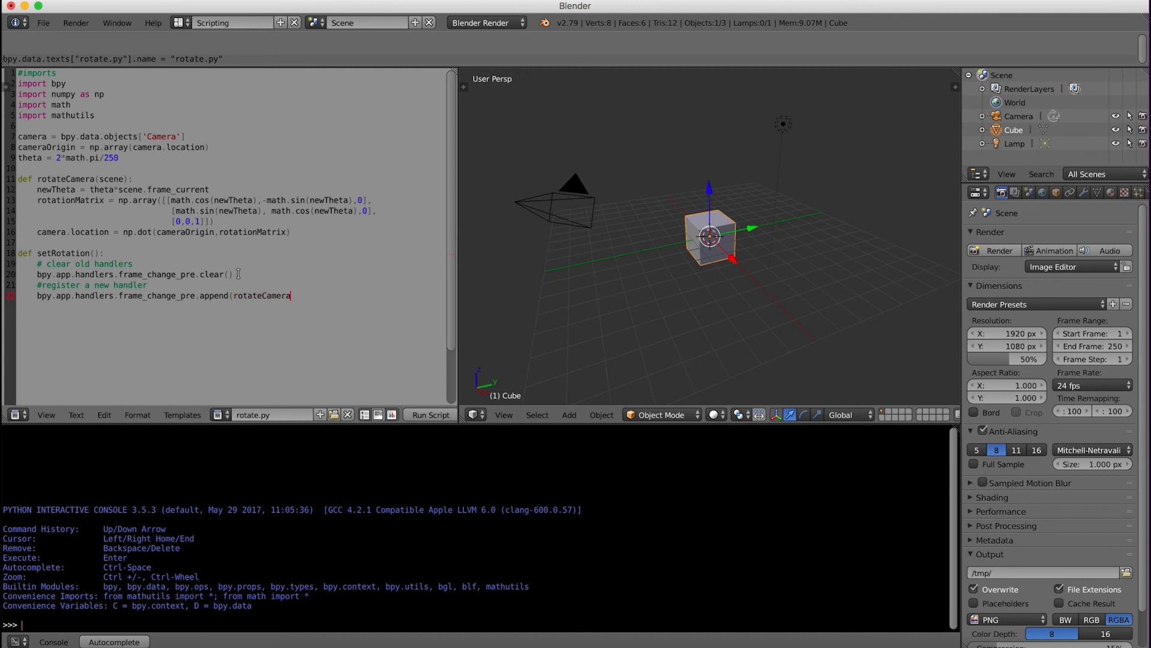
{"action": "type", "text": ")"}
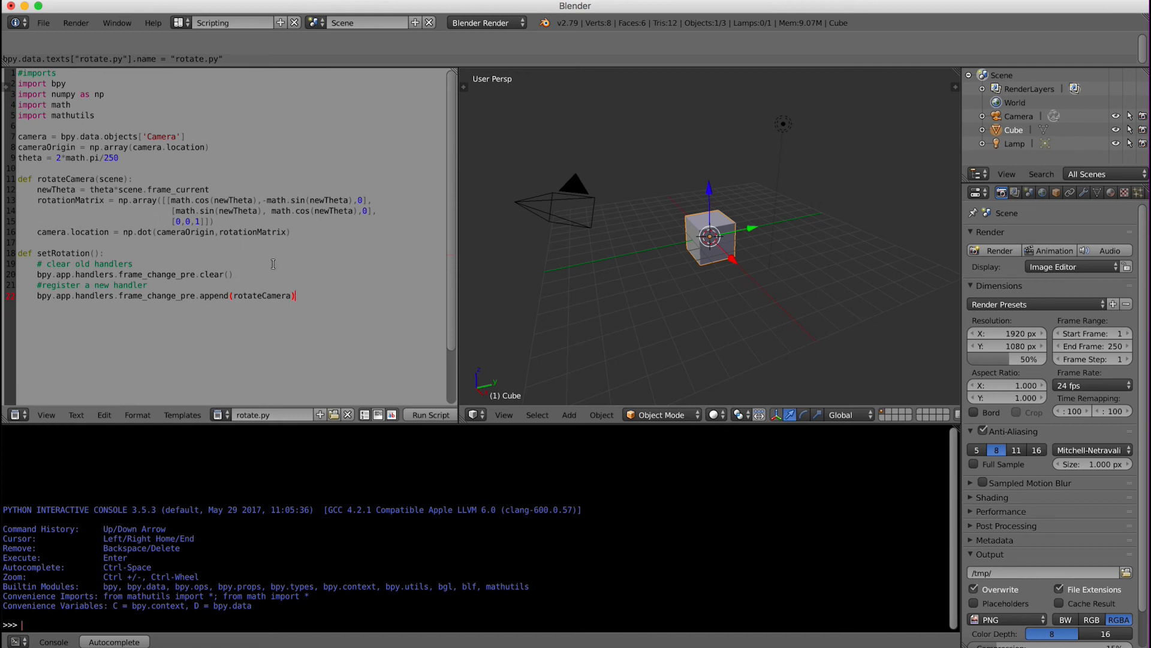
{"action": "key", "text": "Return"}
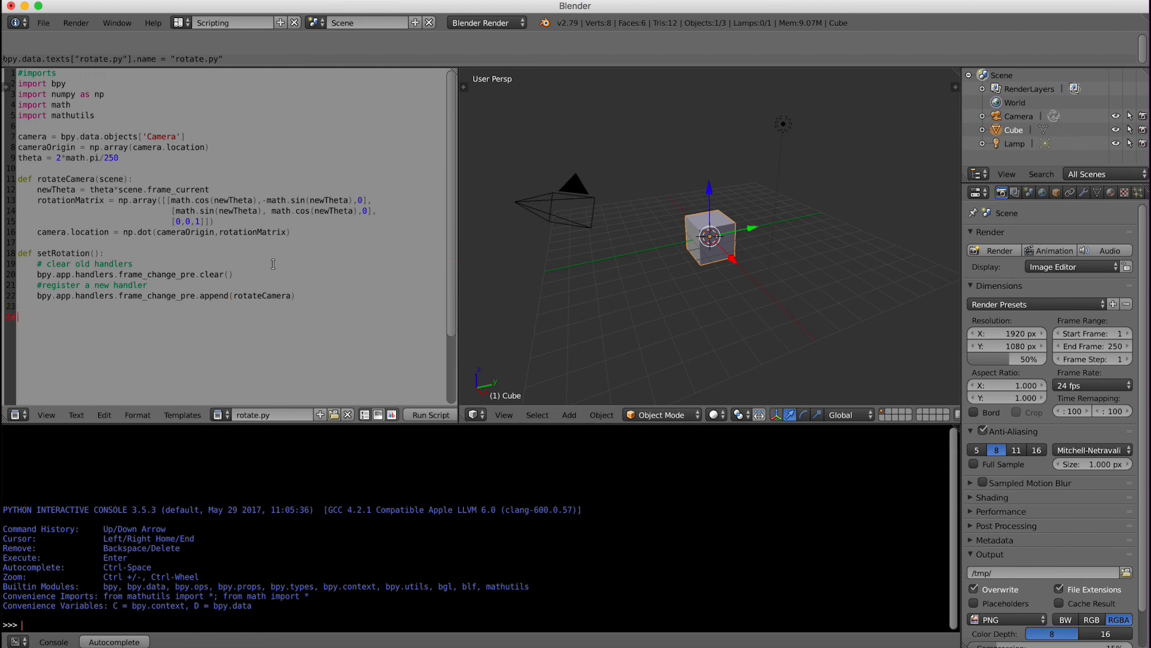
- Add a top-level setRotation() call on line 24, run rotate.py, then delete the closing parenthesis
{"action": "type", "text": "set"}
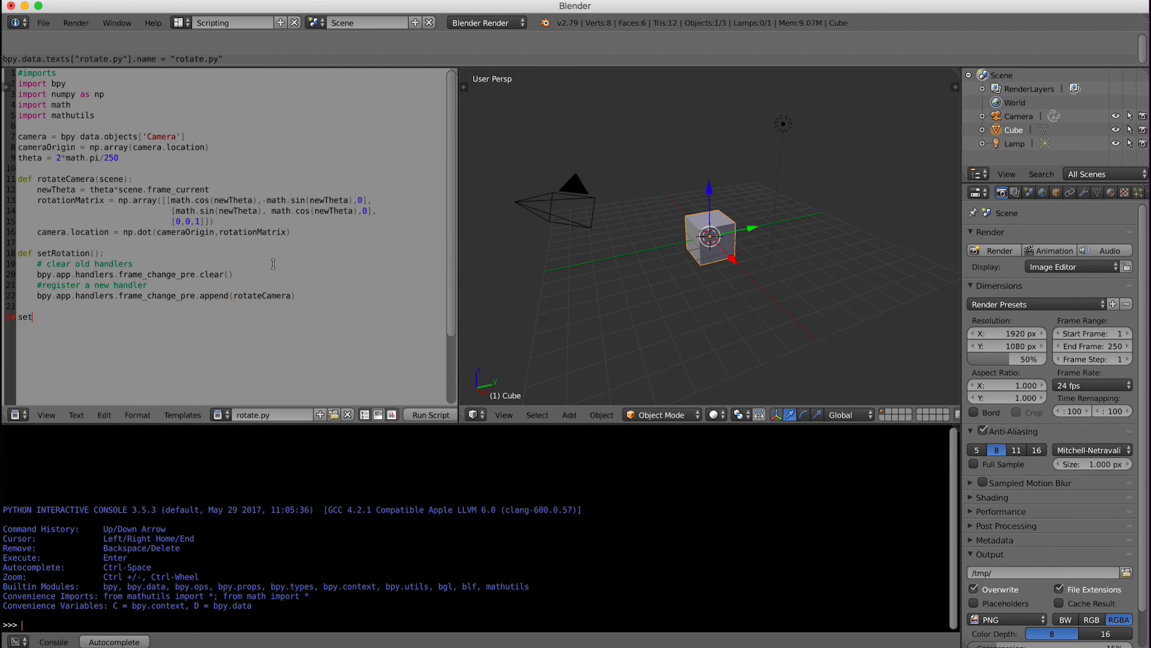
{"action": "type", "text": "Rotation"}
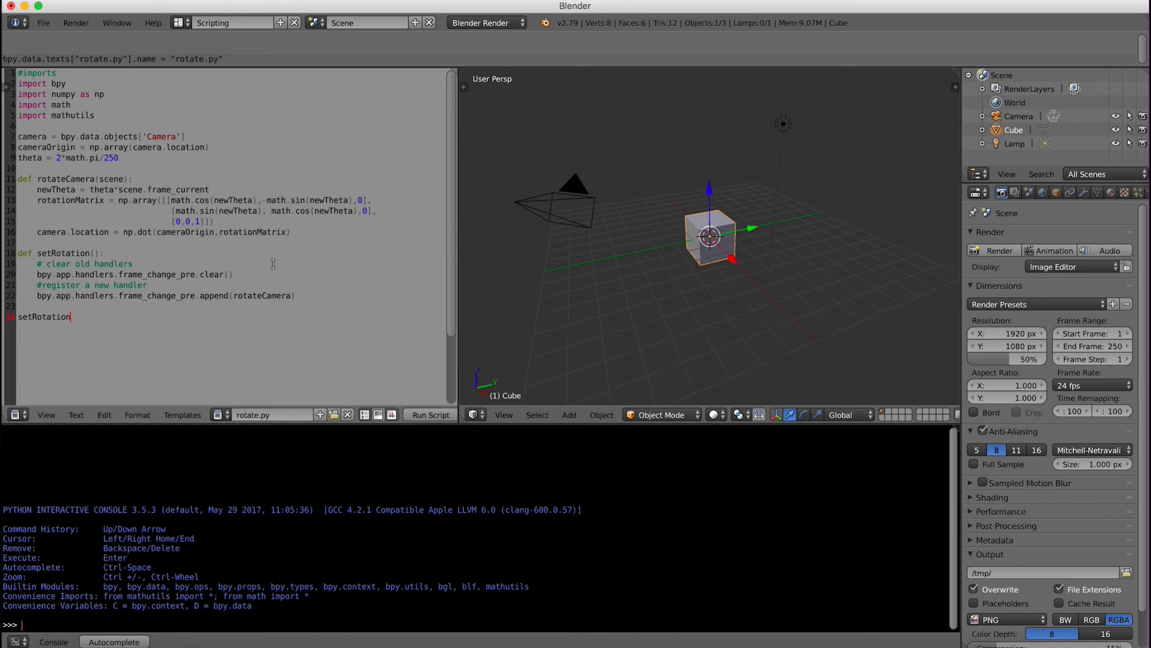
{"action": "type", "text": "()"}
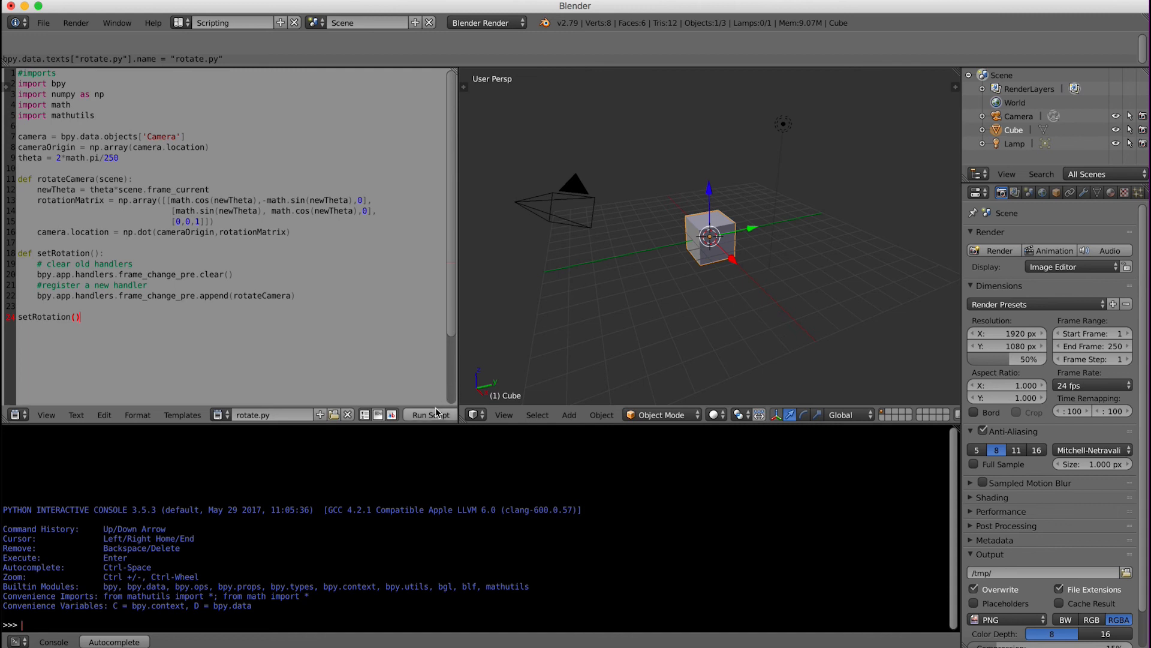
{"action": "mouse_move", "coordinate": [429, 414]}
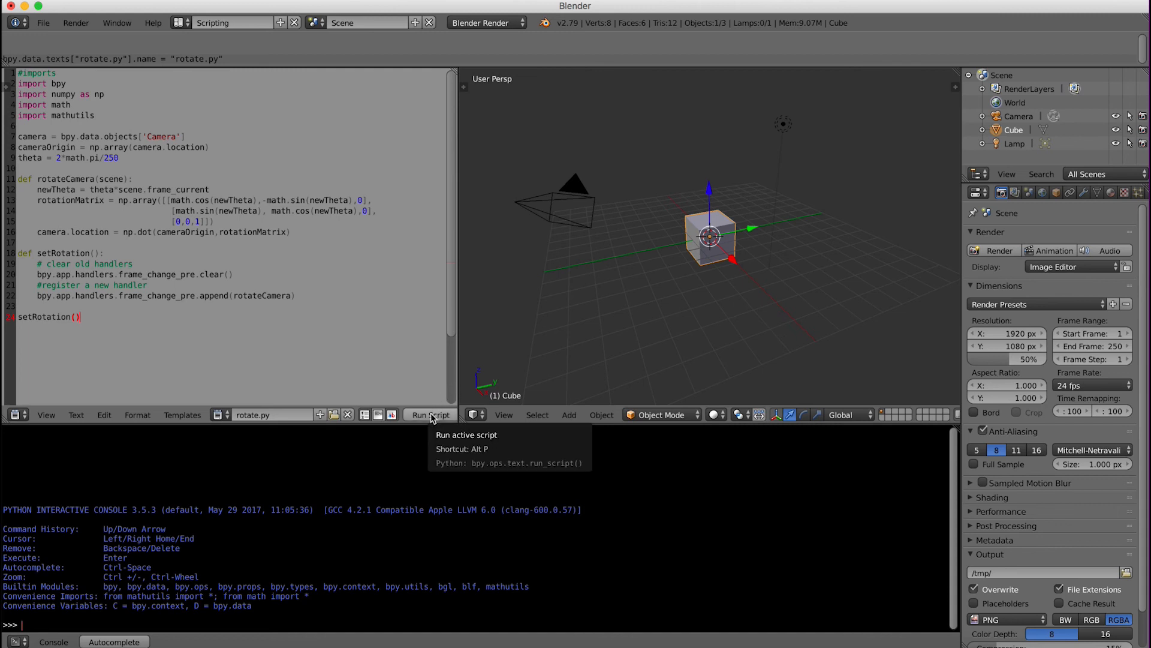
{"action": "left_click", "coordinate": [429, 414]}
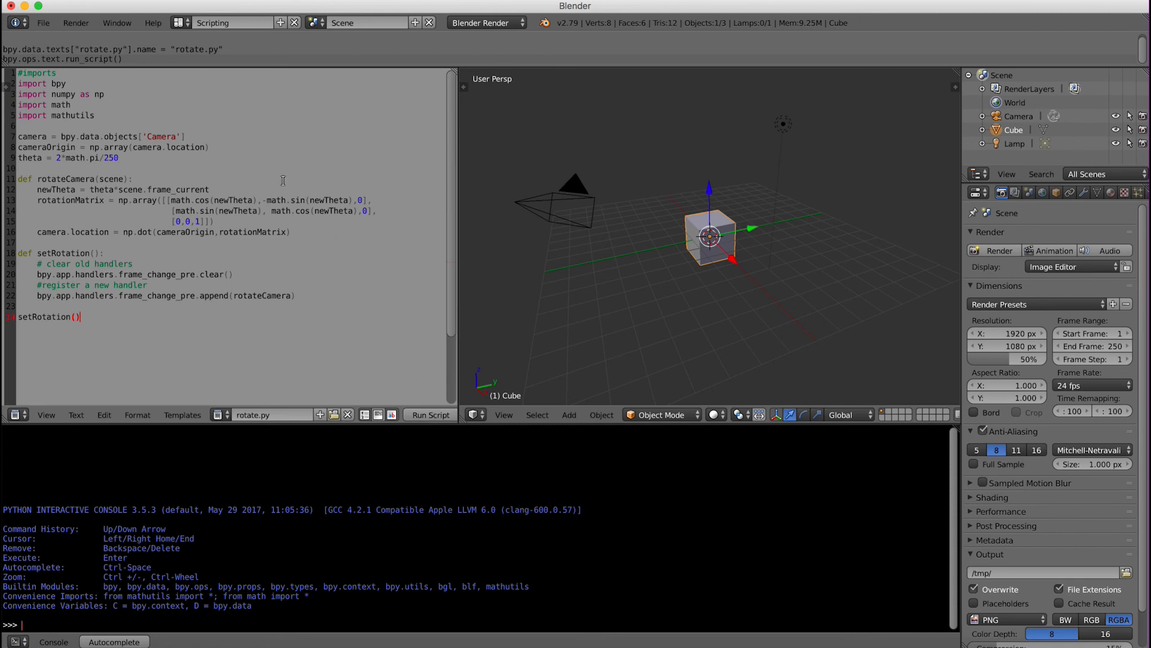
{"action": "mouse_move", "coordinate": [66, 62]}
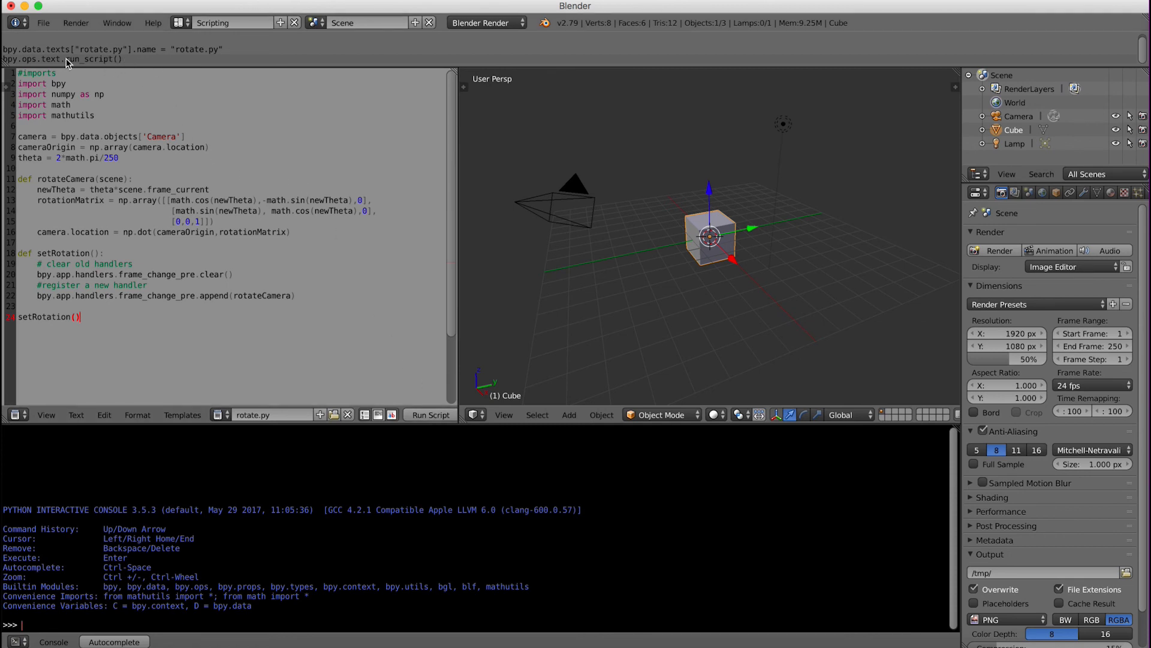
{"action": "mouse_move", "coordinate": [93, 83]}
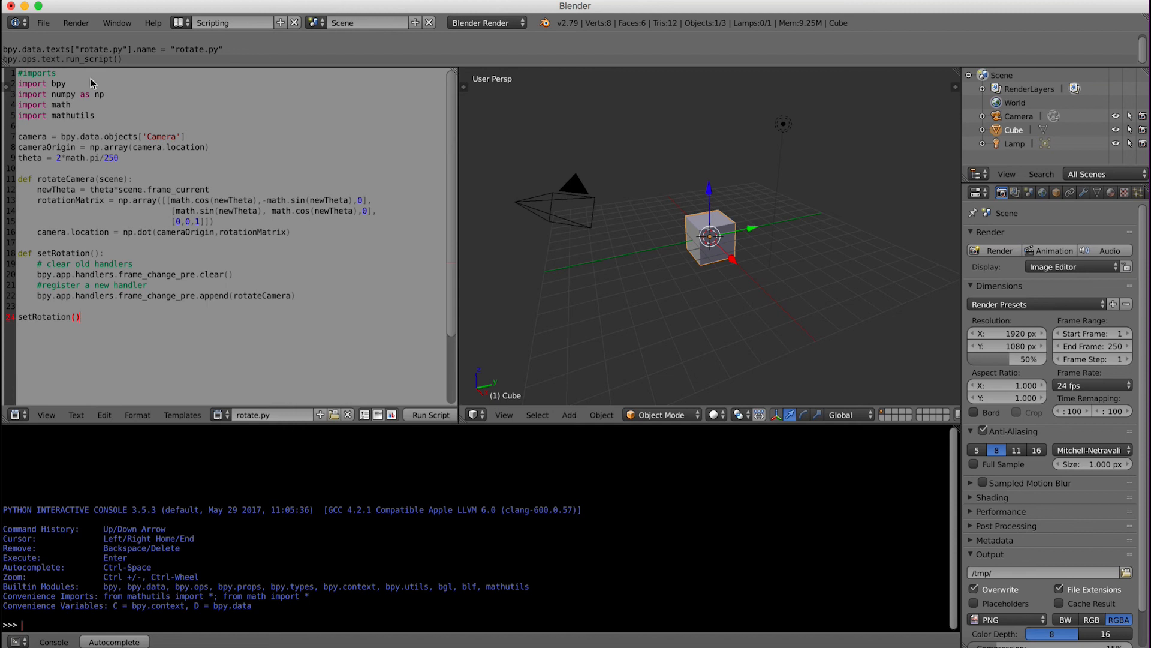
{"action": "key", "text": "Backspace"}
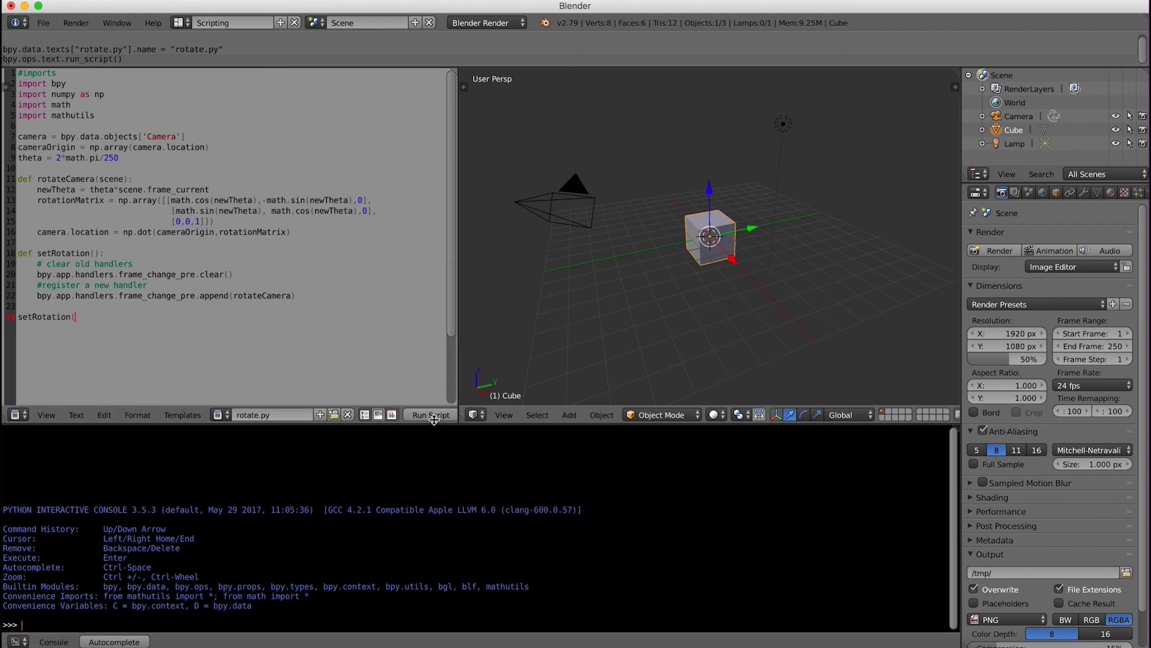
- Run the broken script, restore the ')' on setRotation() and run it again
{"action": "left_click", "coordinate": [431, 413]}
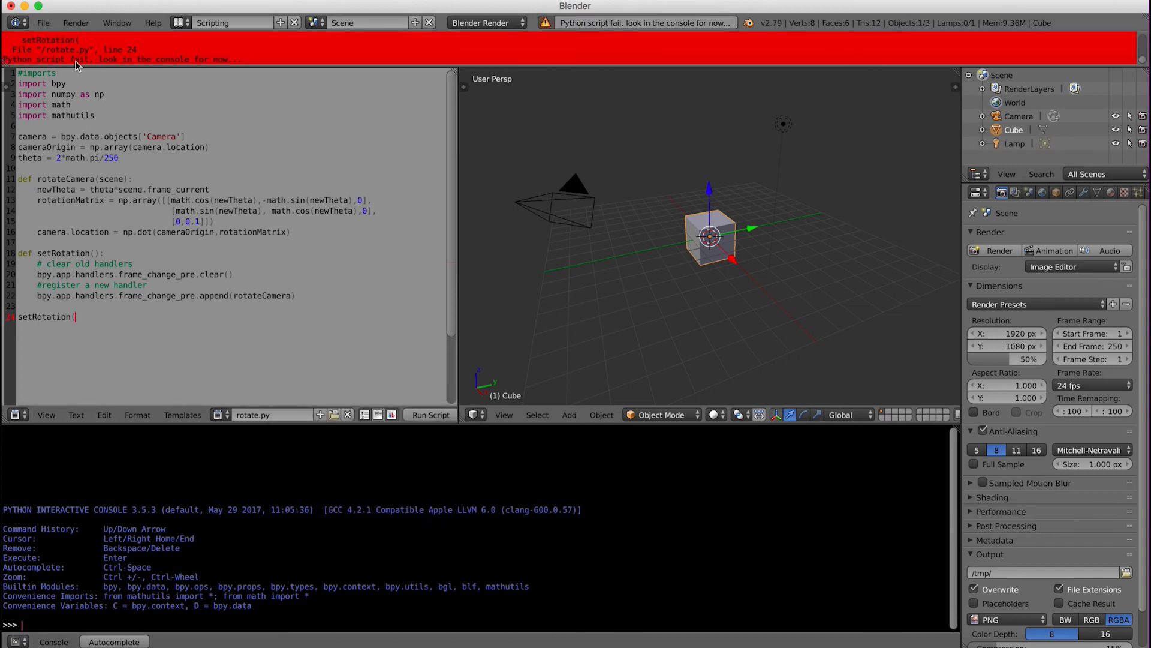
{"action": "mouse_move", "coordinate": [159, 61]}
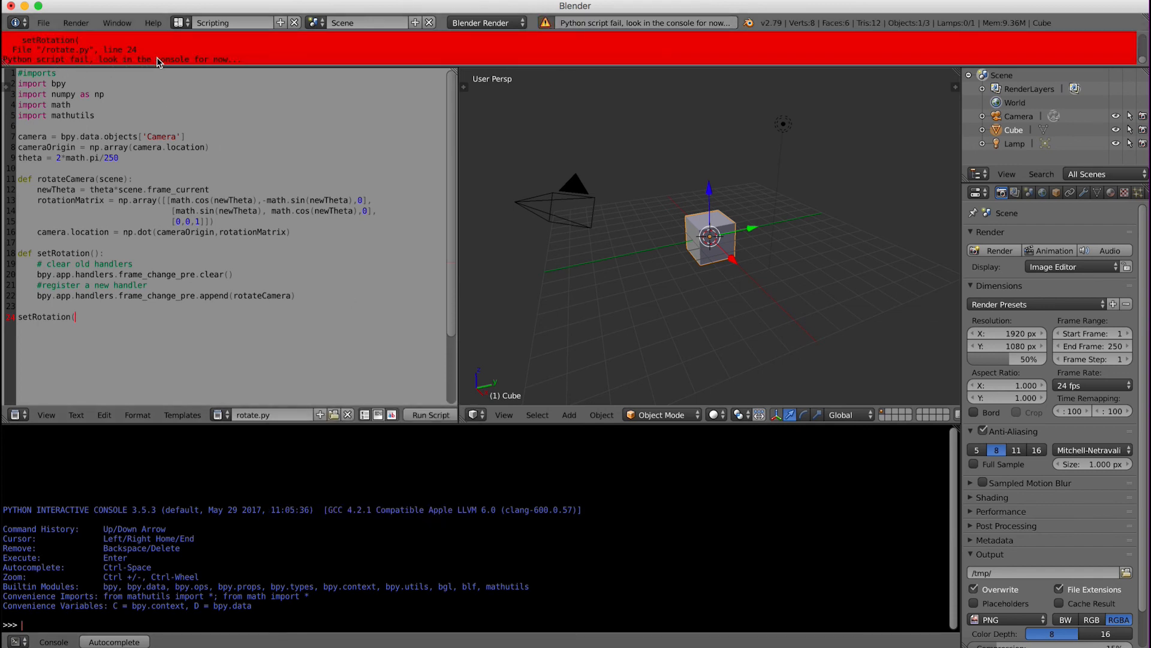
{"action": "type", "text": ")"}
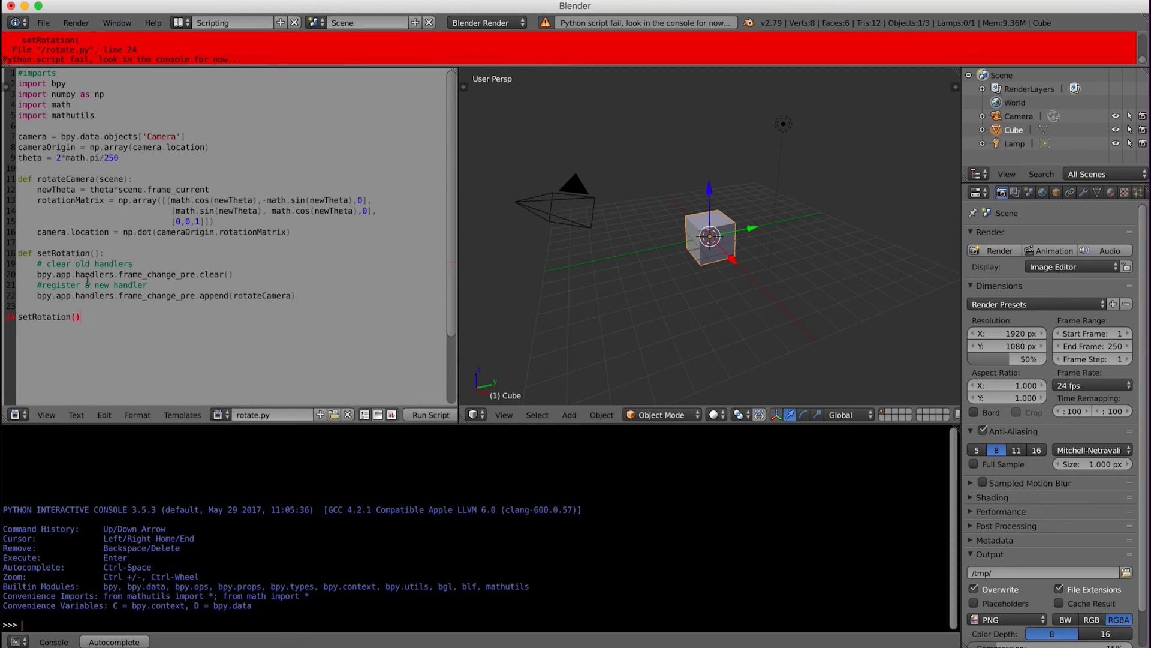
{"action": "left_click", "coordinate": [432, 415]}
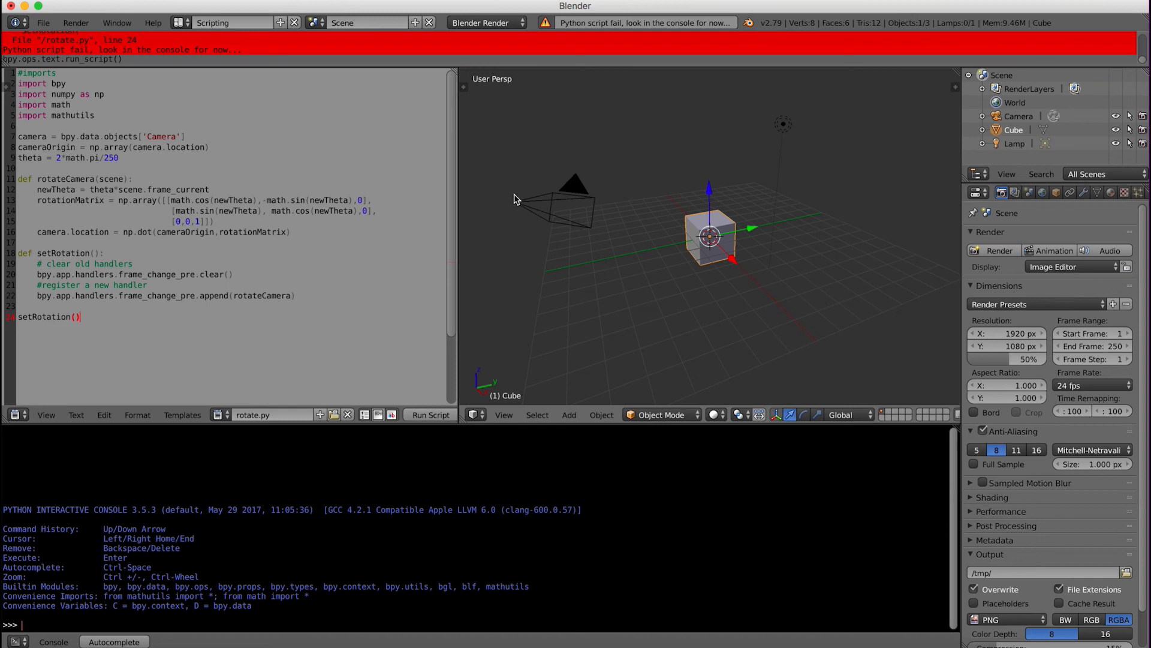
{"action": "mouse_move", "coordinate": [614, 224]}
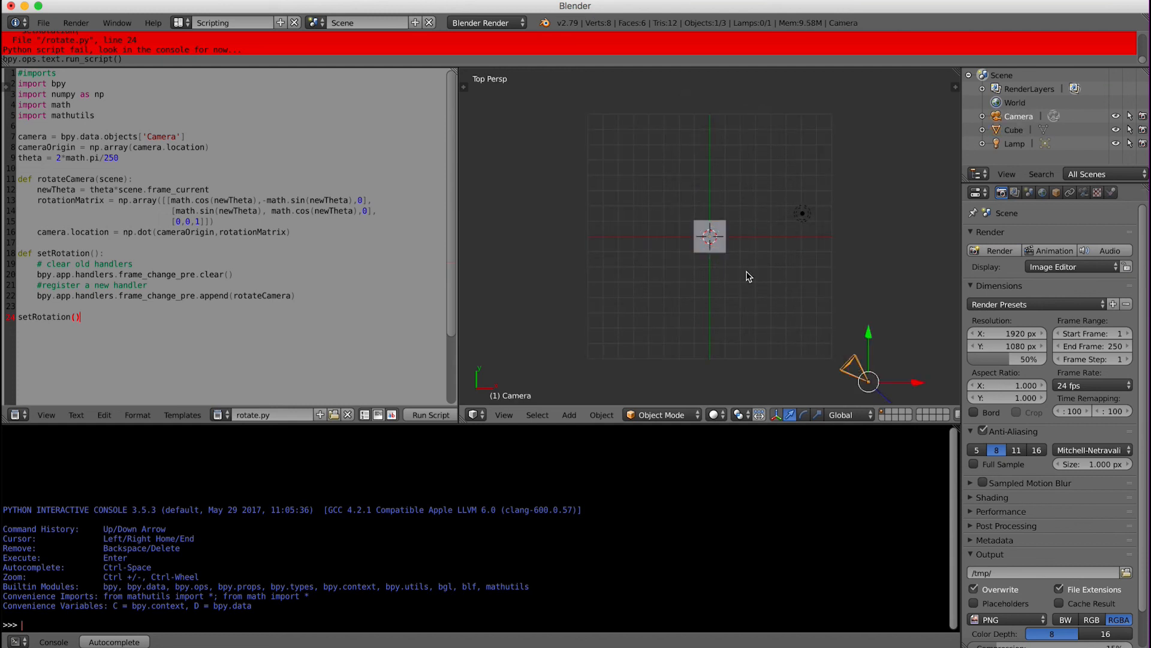
- Add the cube to the selection and give the camera a Track To constraint aimed at it
{"action": "left_click", "coordinate": [709, 236]}
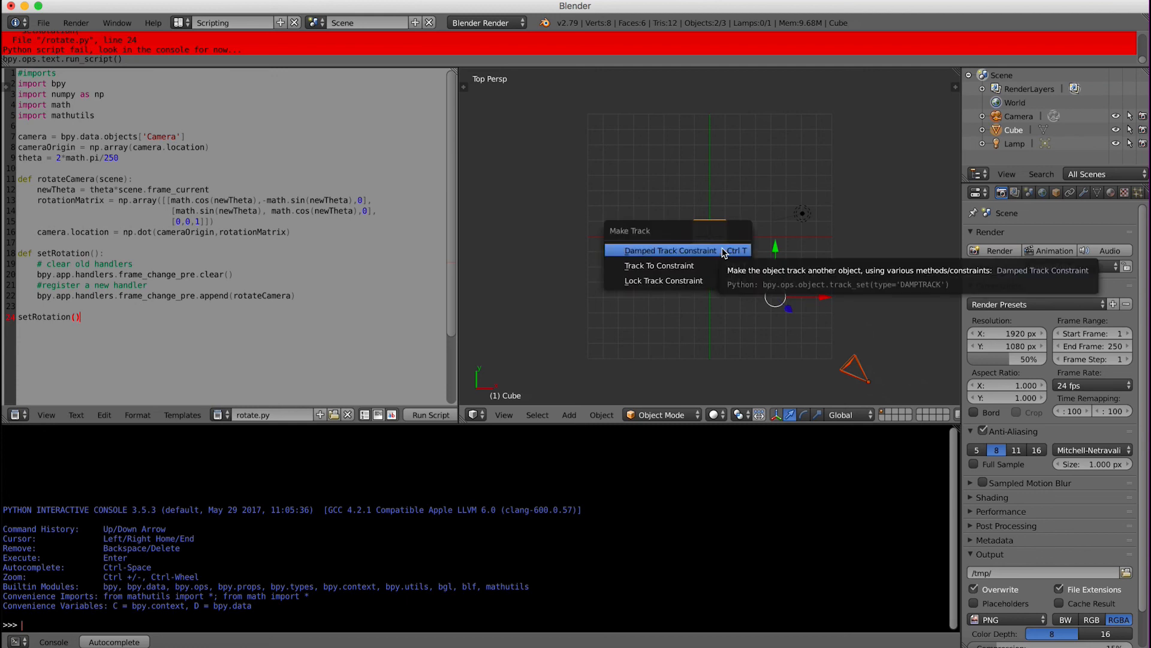
{"action": "left_click", "coordinate": [659, 265]}
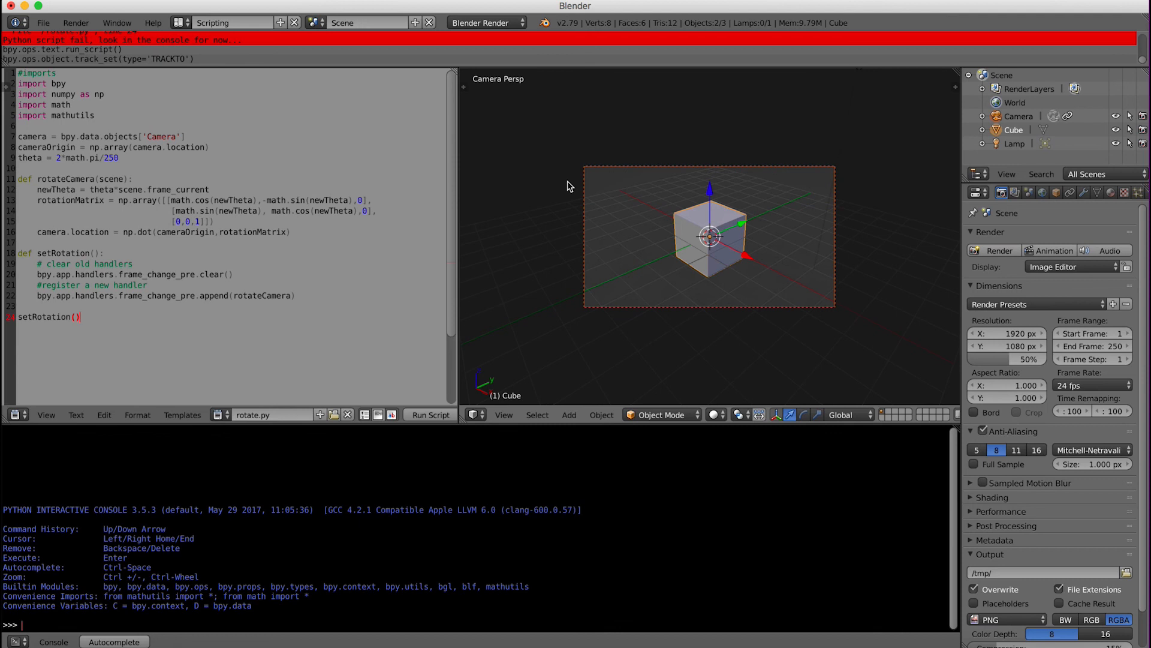
{"action": "mouse_move", "coordinate": [266, 236]}
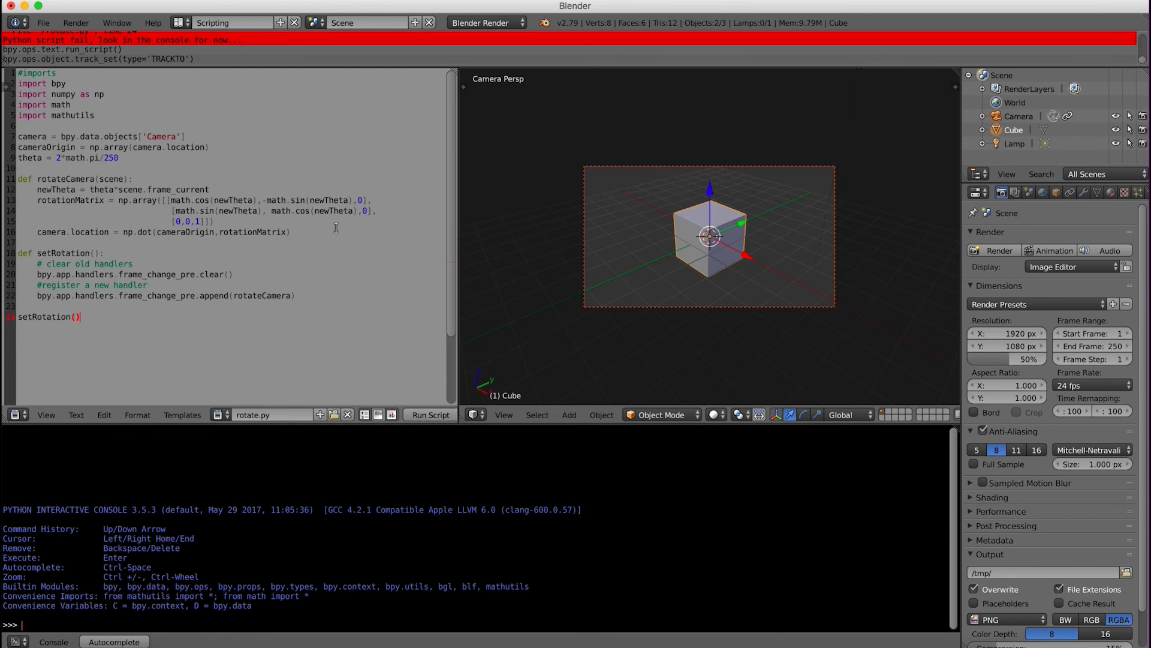
{"action": "mouse_move", "coordinate": [646, 175]}
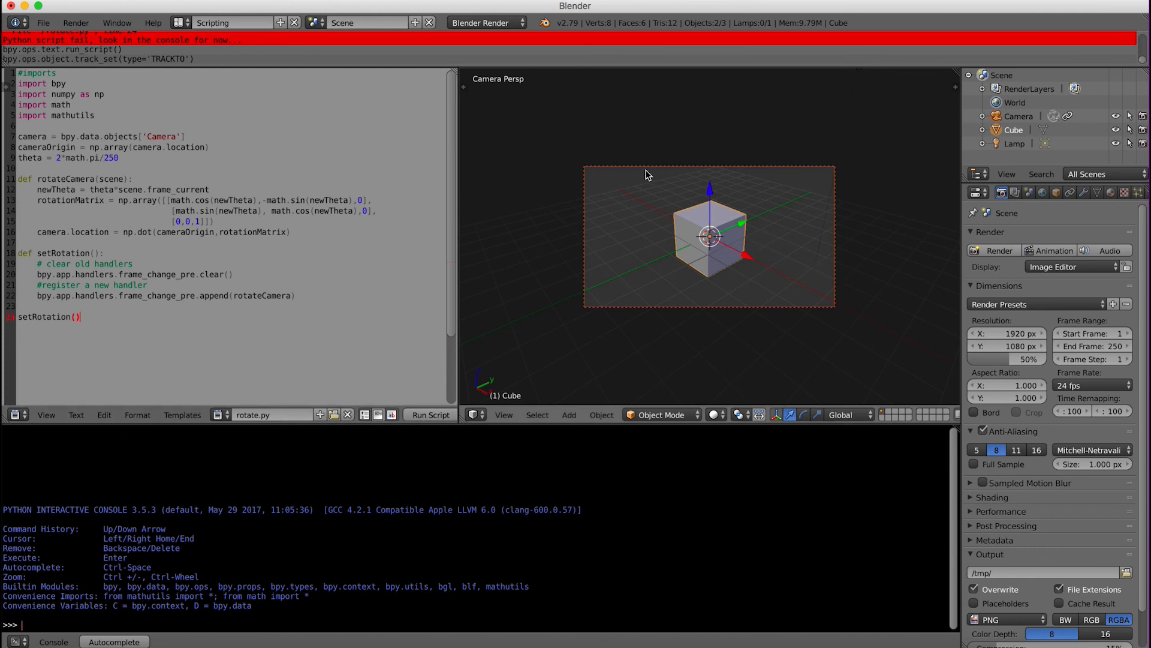
{"action": "mouse_move", "coordinate": [679, 225]}
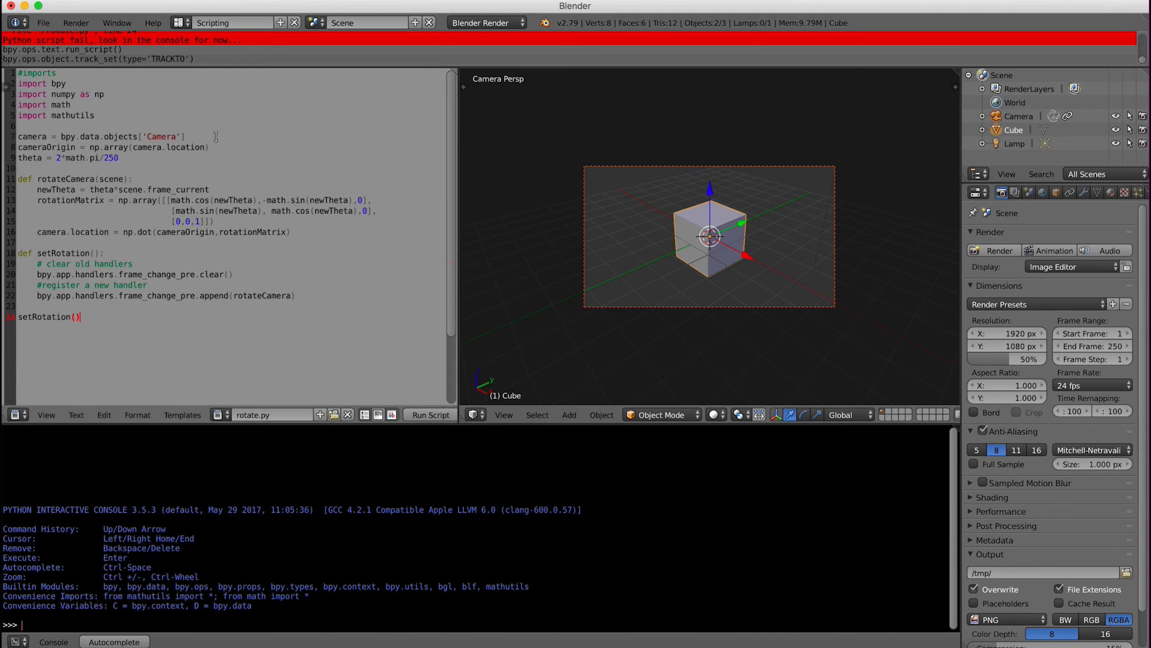
{"action": "mouse_move", "coordinate": [196, 178]}
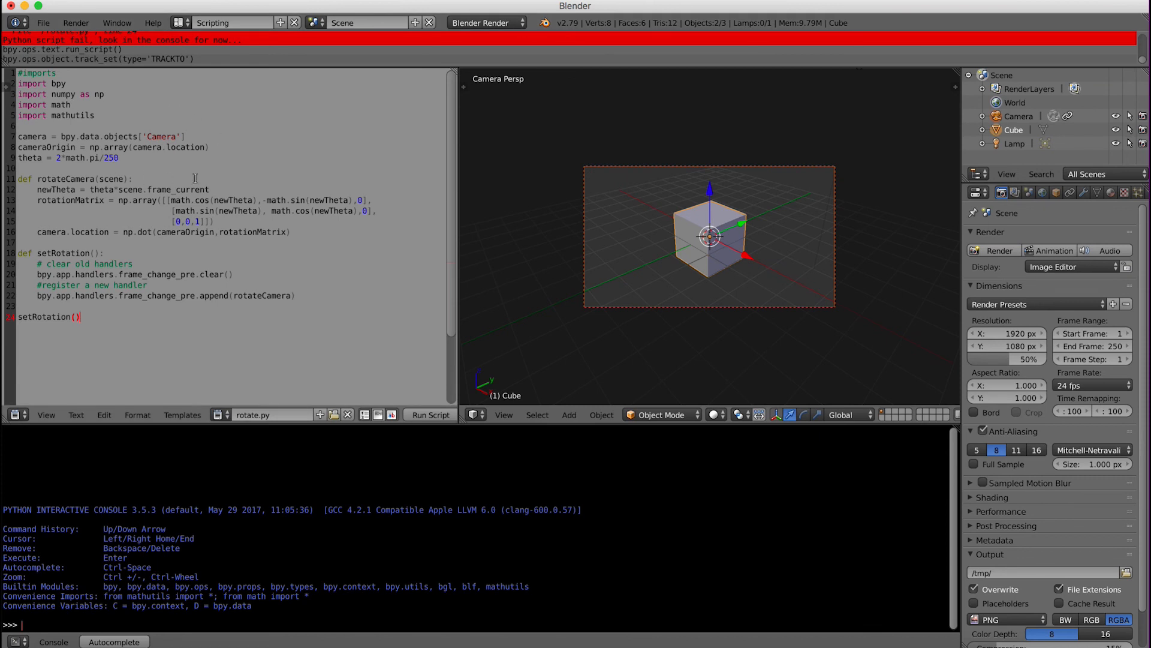